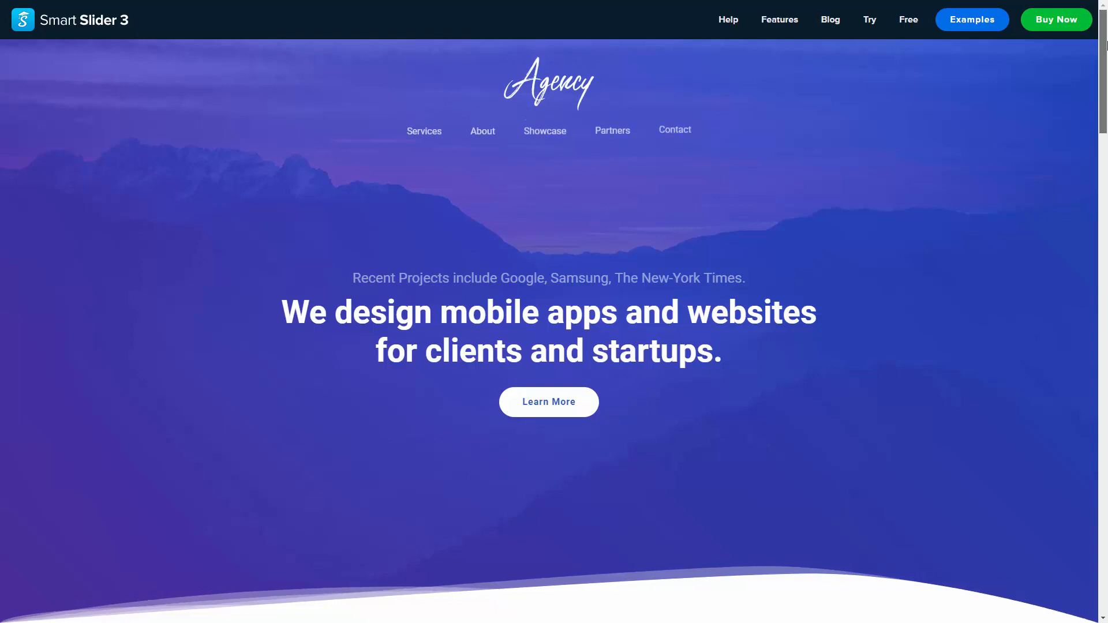
- Create a slider group named Agency Group and open its empty group page
scroll("down", 3)
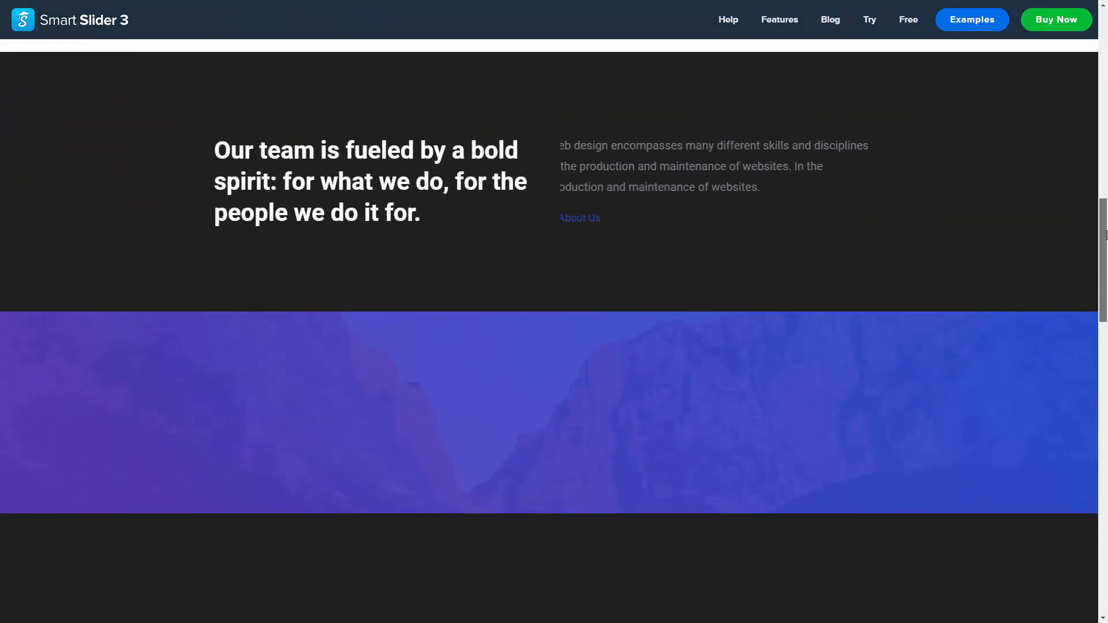
scroll("down", 3)
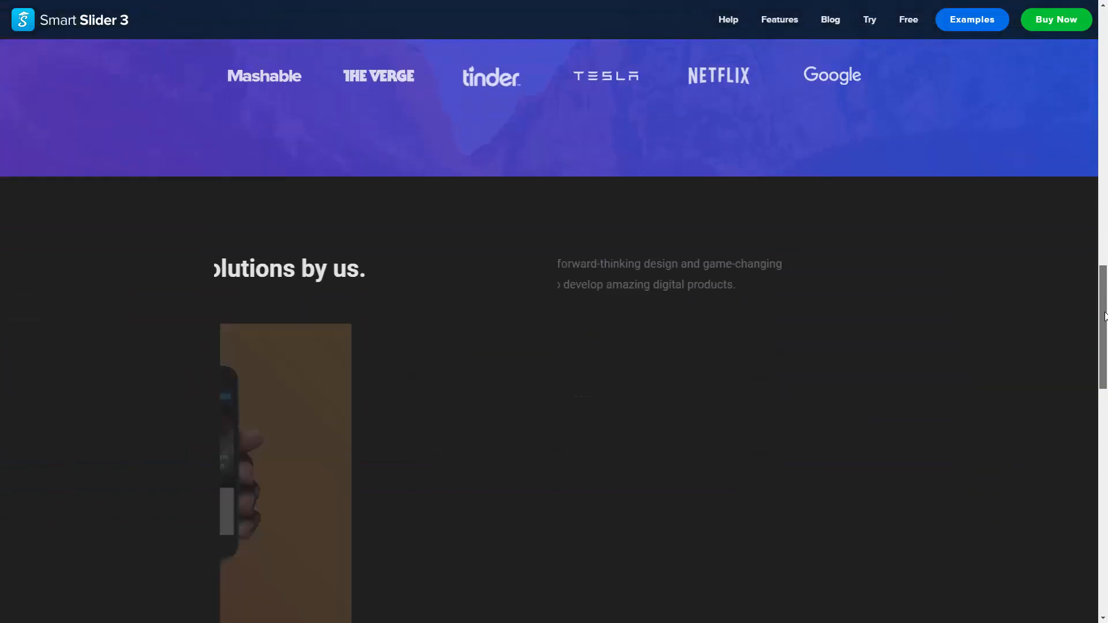
scroll("down", 3)
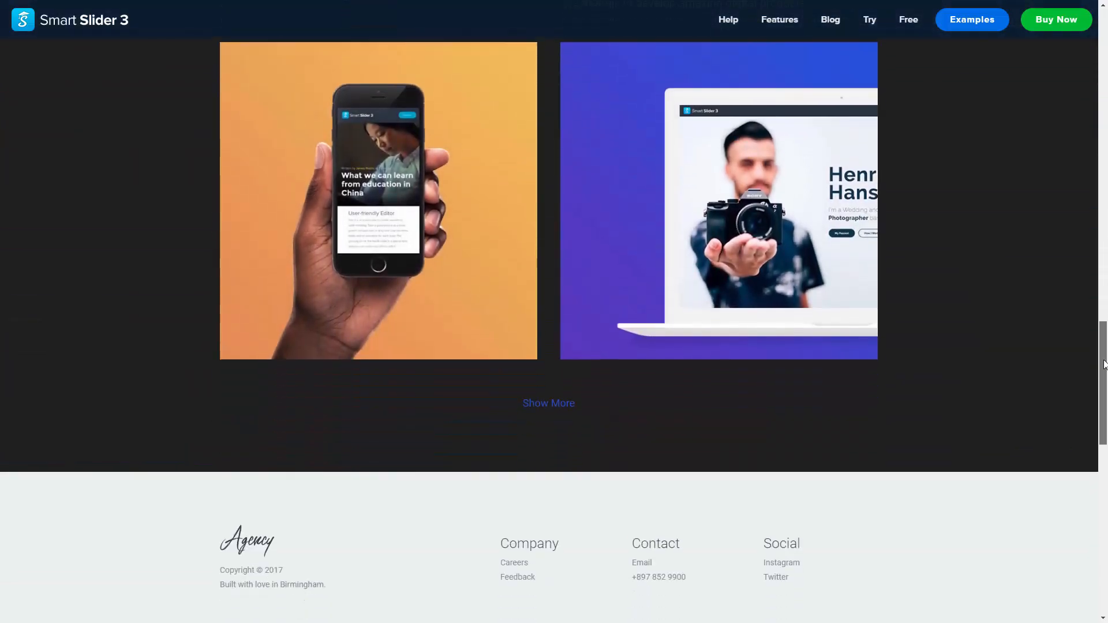
scroll("down", 3)
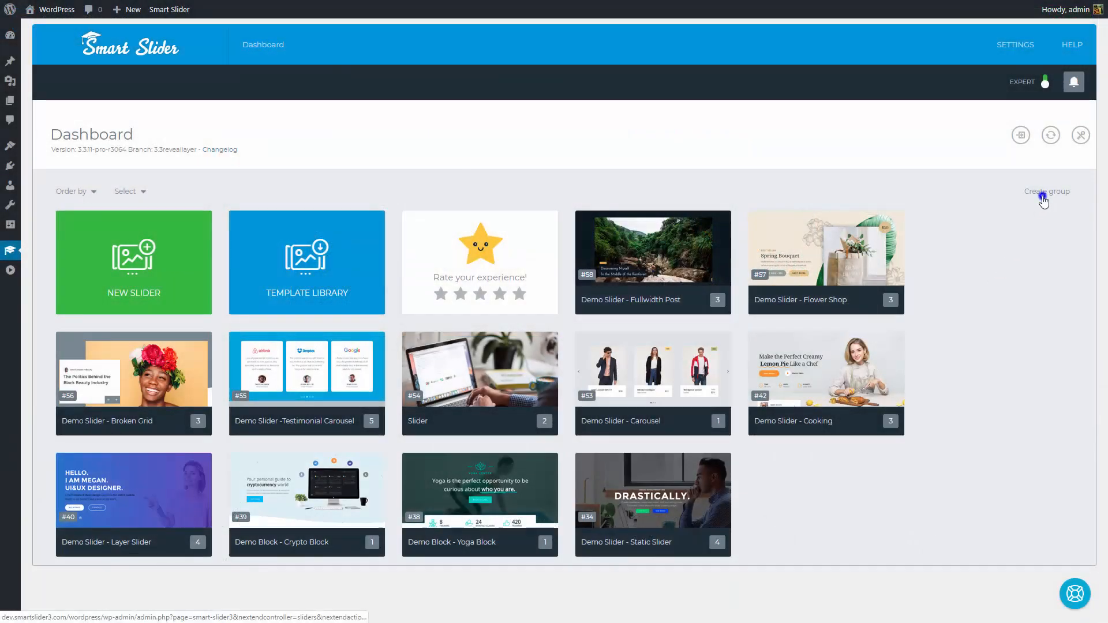
left_click(1046, 191)
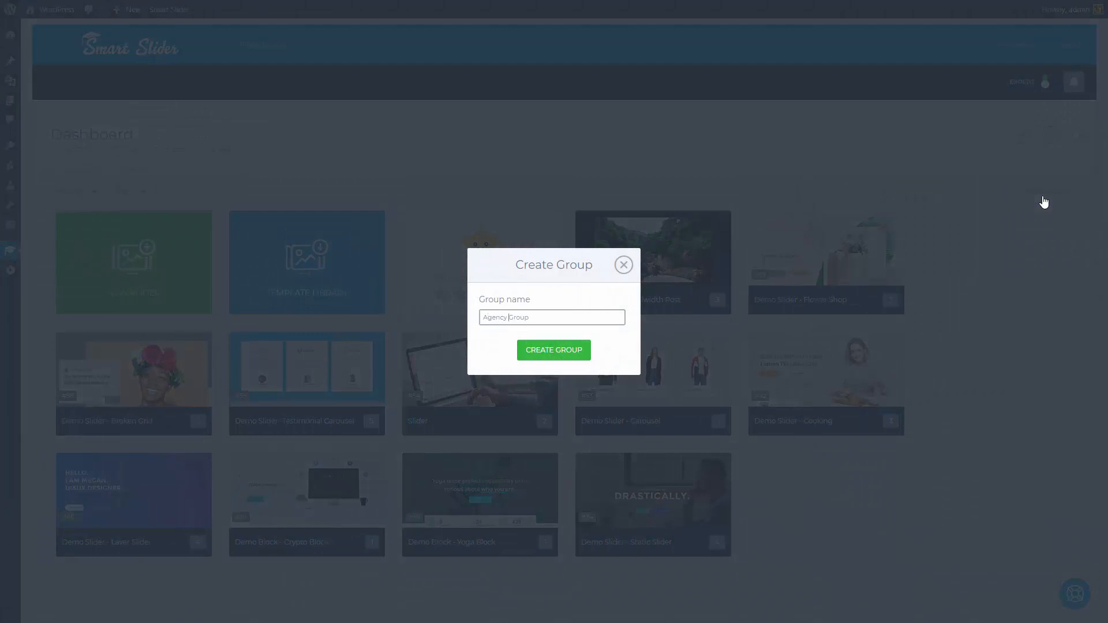
left_click(554, 350)
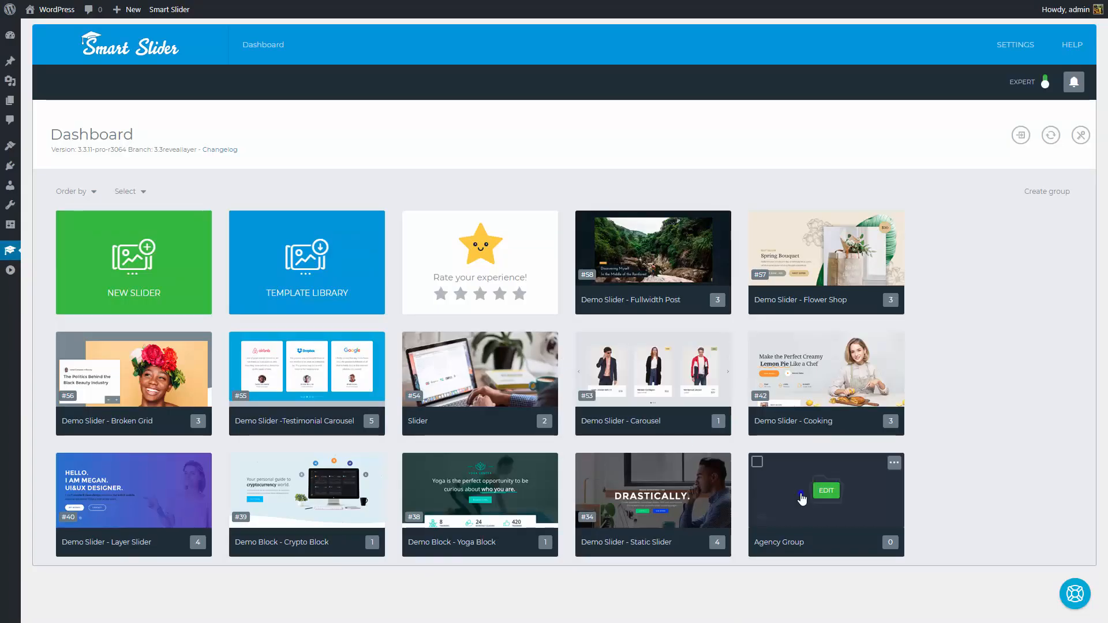
left_click(825, 490)
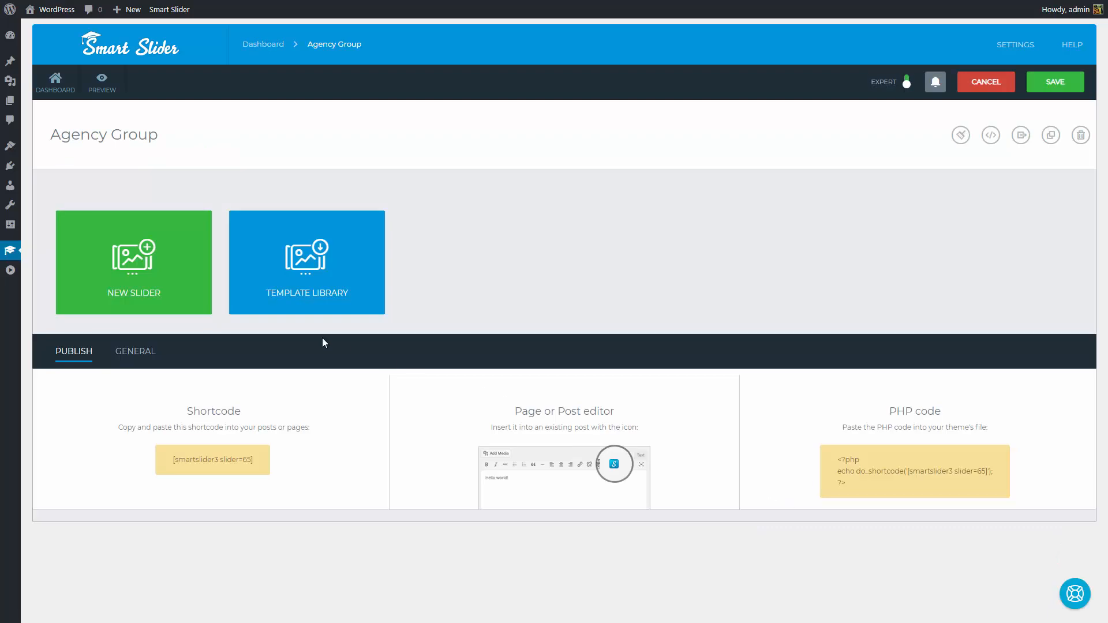
- Add a new slider named Main at 1200×700 using the Full page preset
left_click(133, 262)
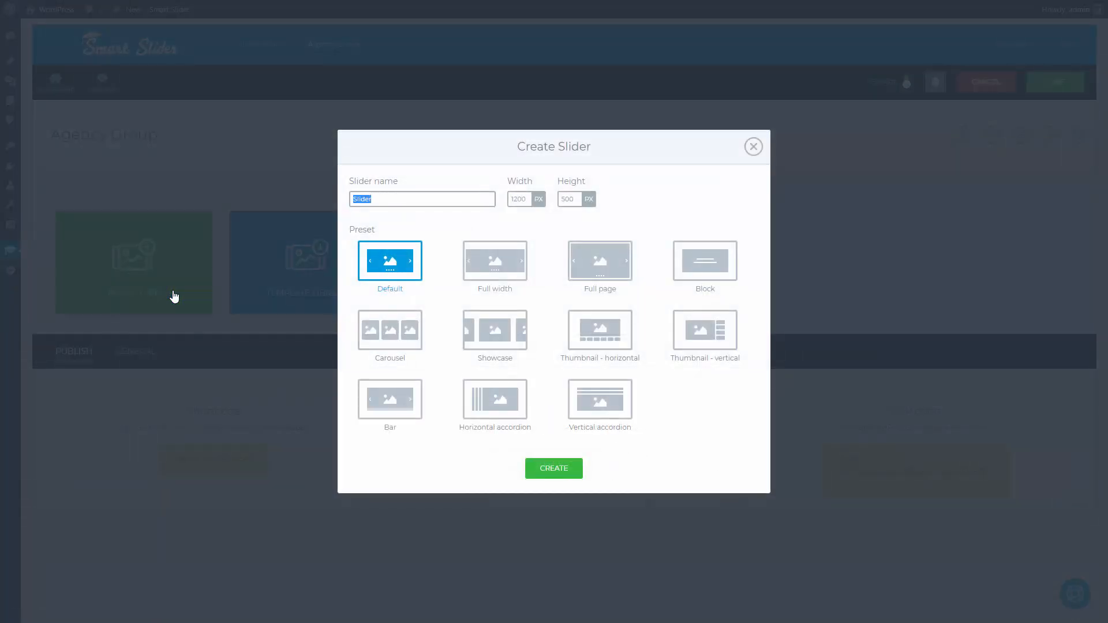
type("Main")
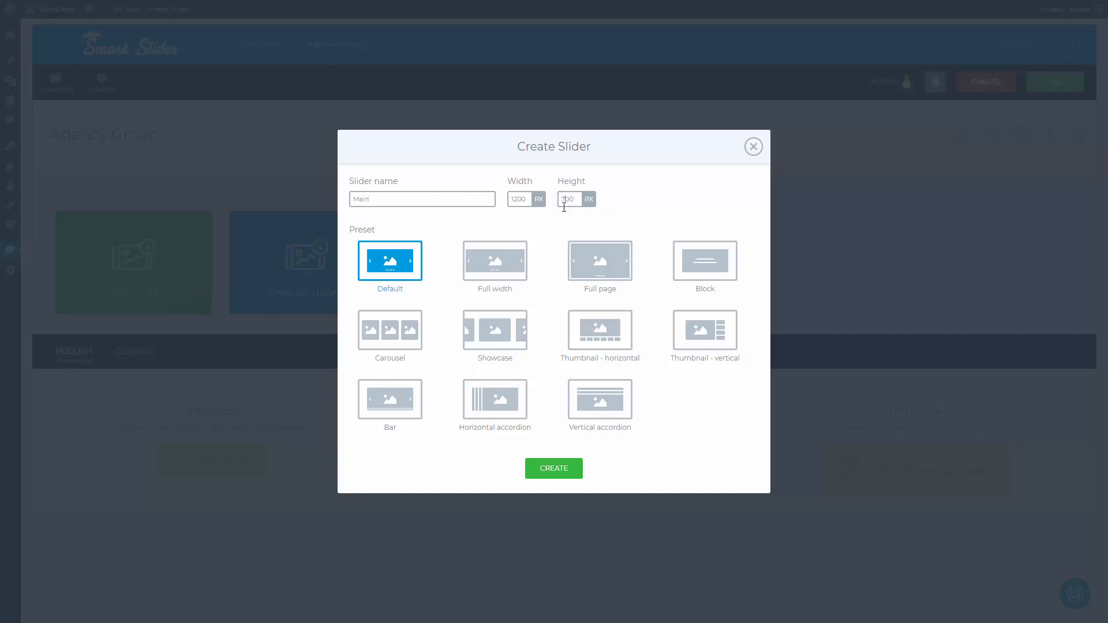
left_click(600, 260)
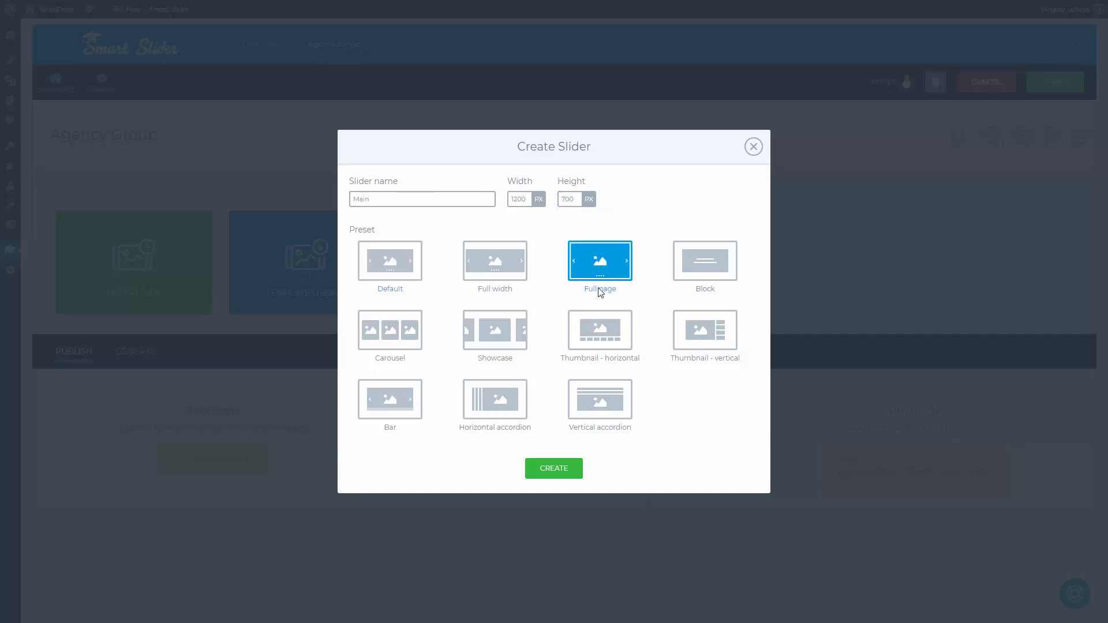
left_click(554, 468)
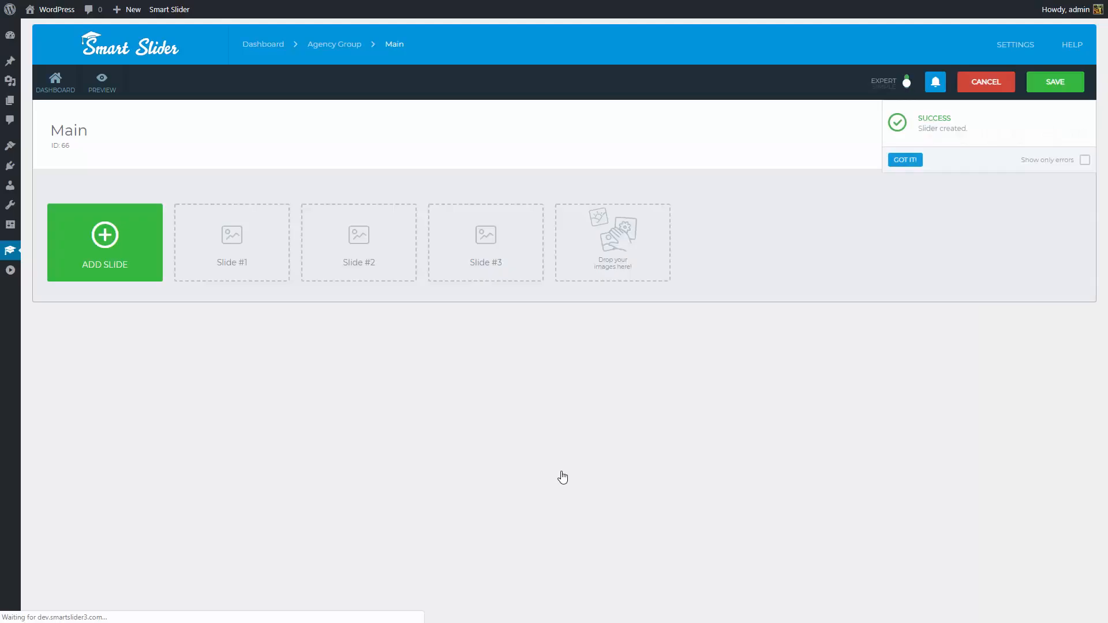
- Add an image slide with the agencybg photo from the Media Library and open it
left_click(104, 243)
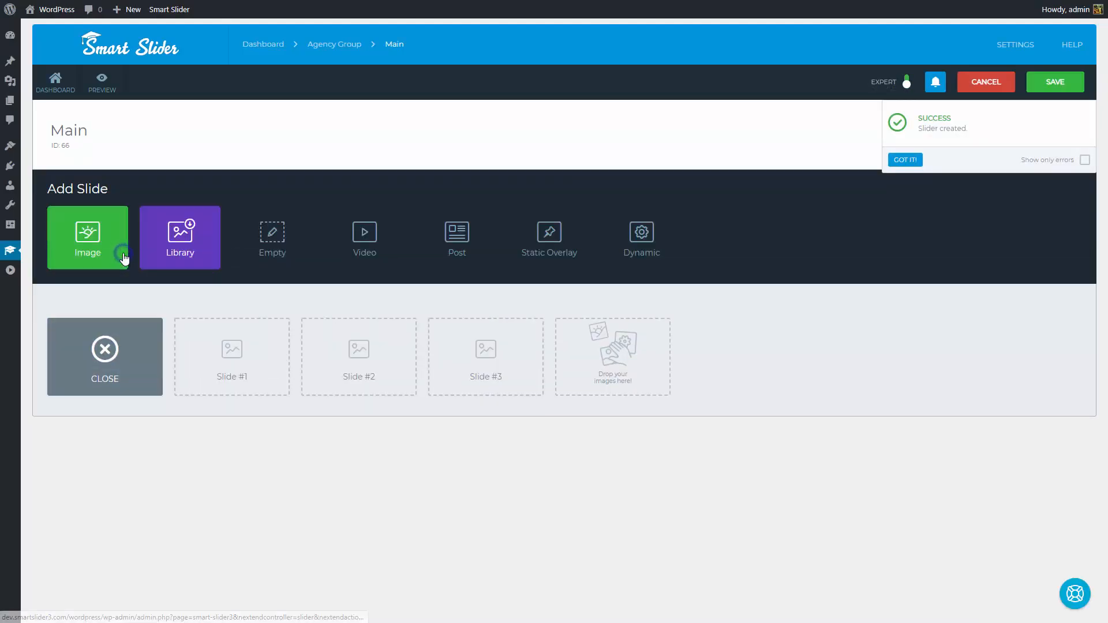
left_click(180, 237)
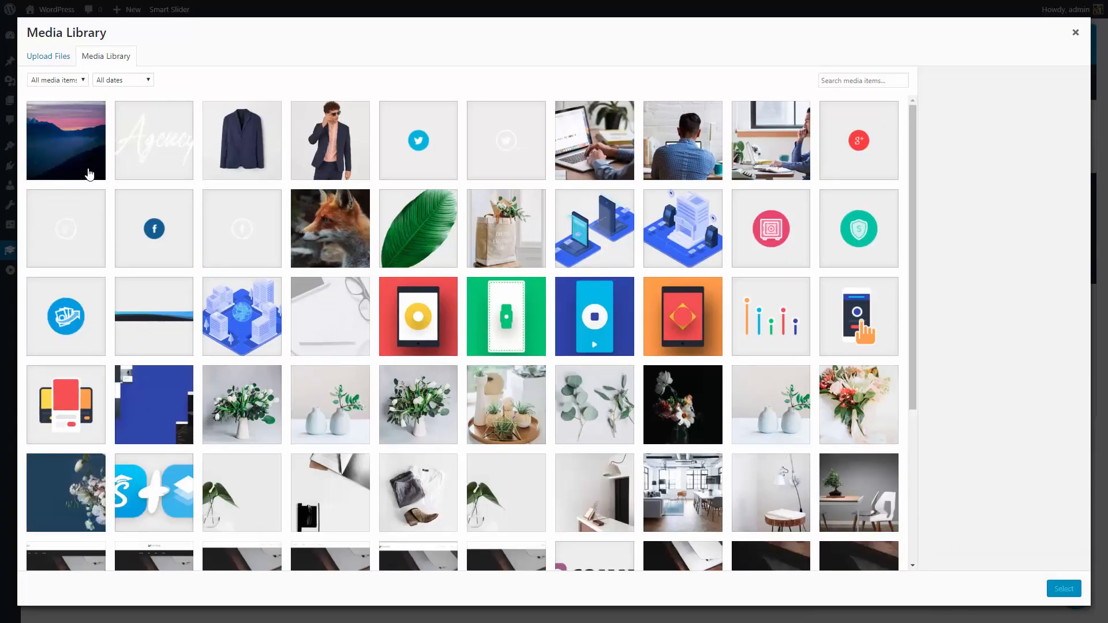
left_click(65, 139)
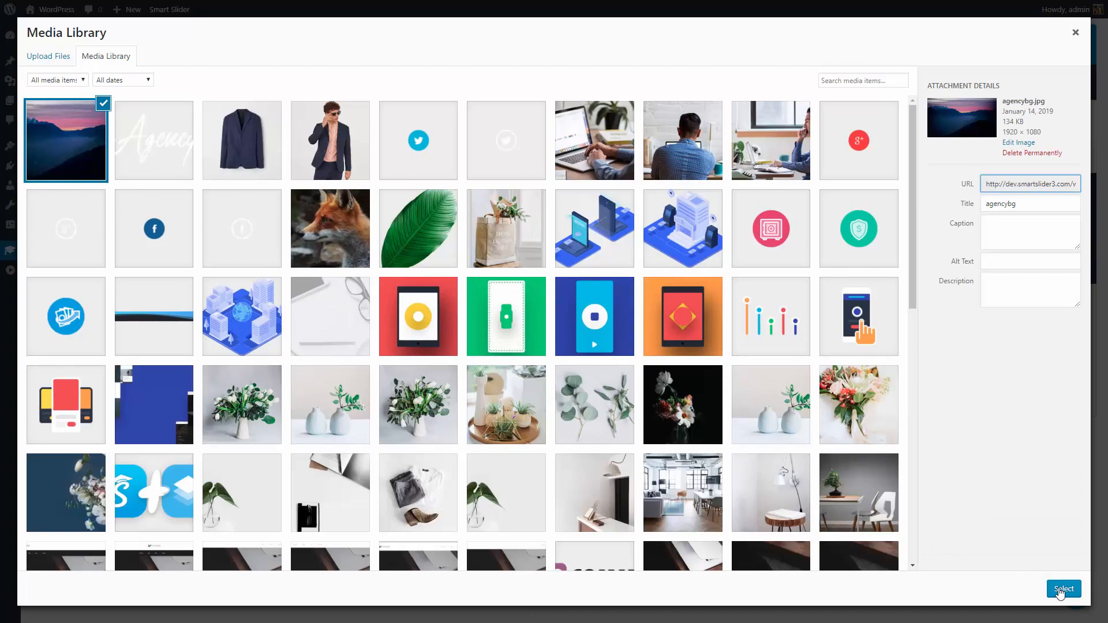
left_click(1064, 589)
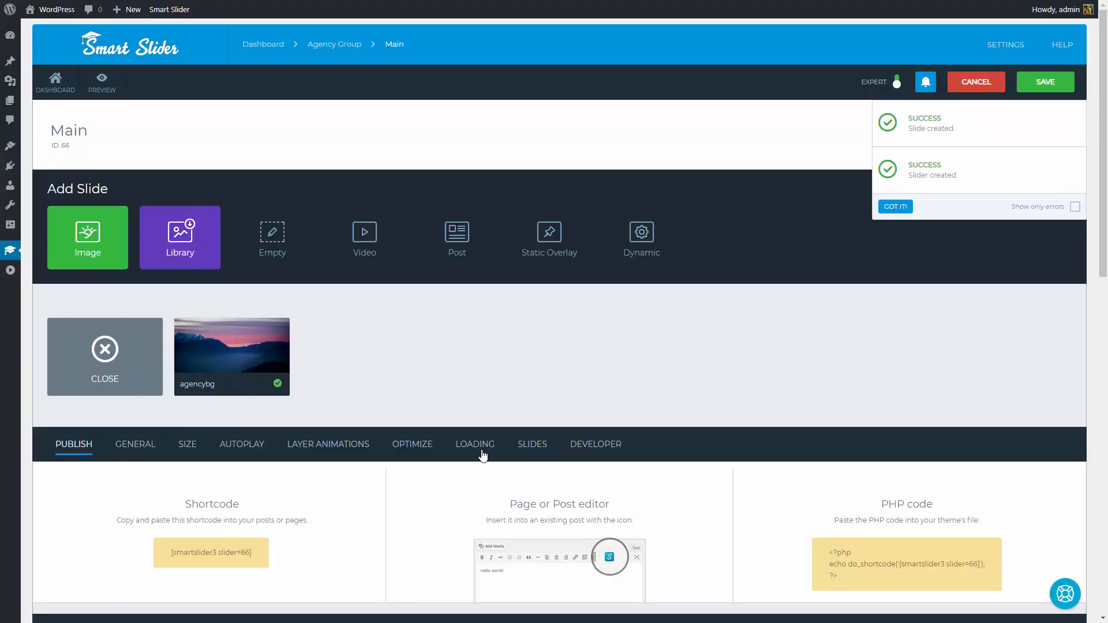
left_click(231, 357)
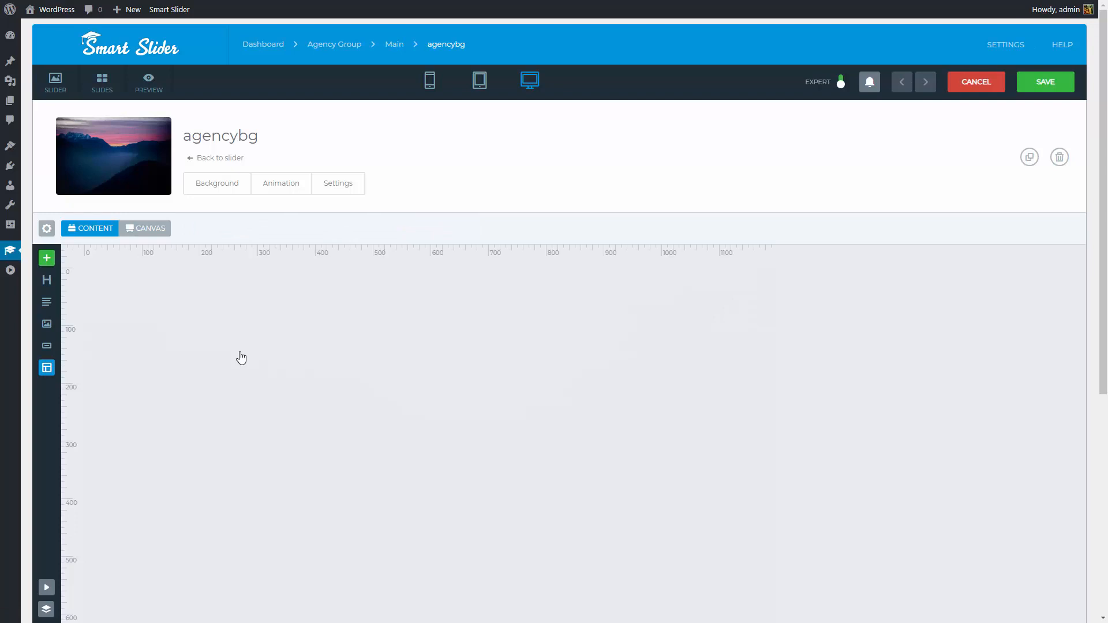
- Set background image opacity to 20% with a 5931C0FF to 314EE2FF gradient colour
left_click(216, 183)
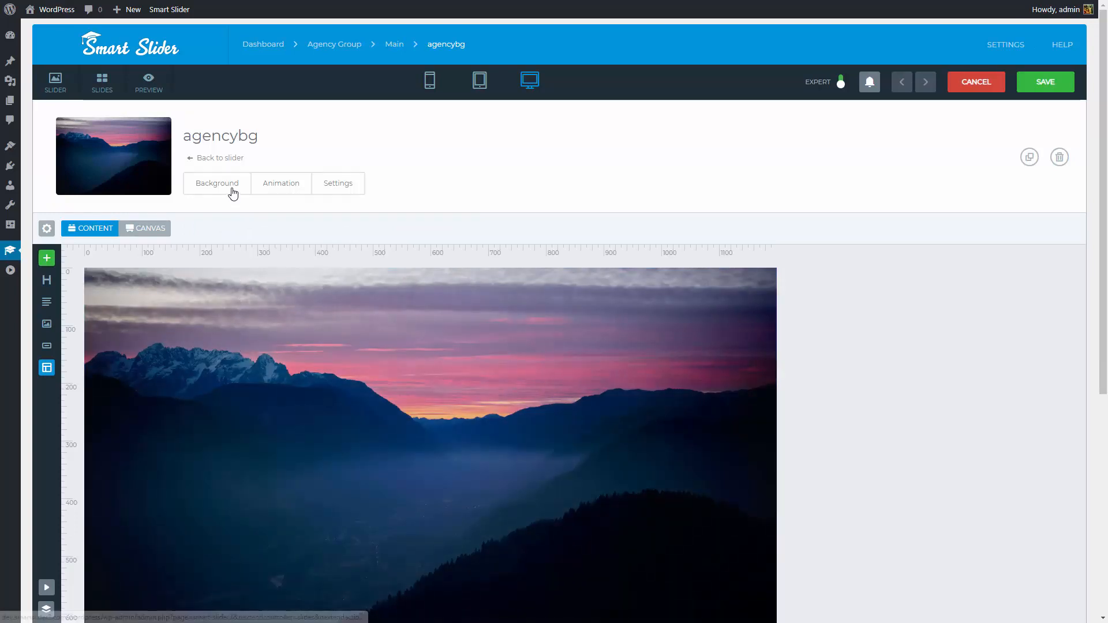
left_click(218, 183)
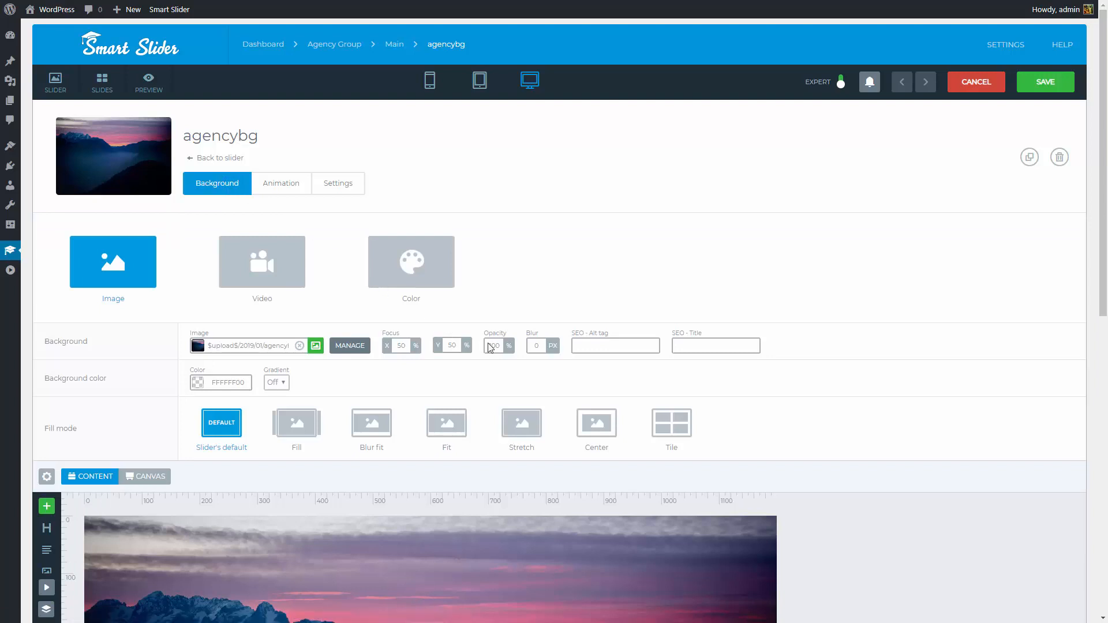
left_click(495, 346)
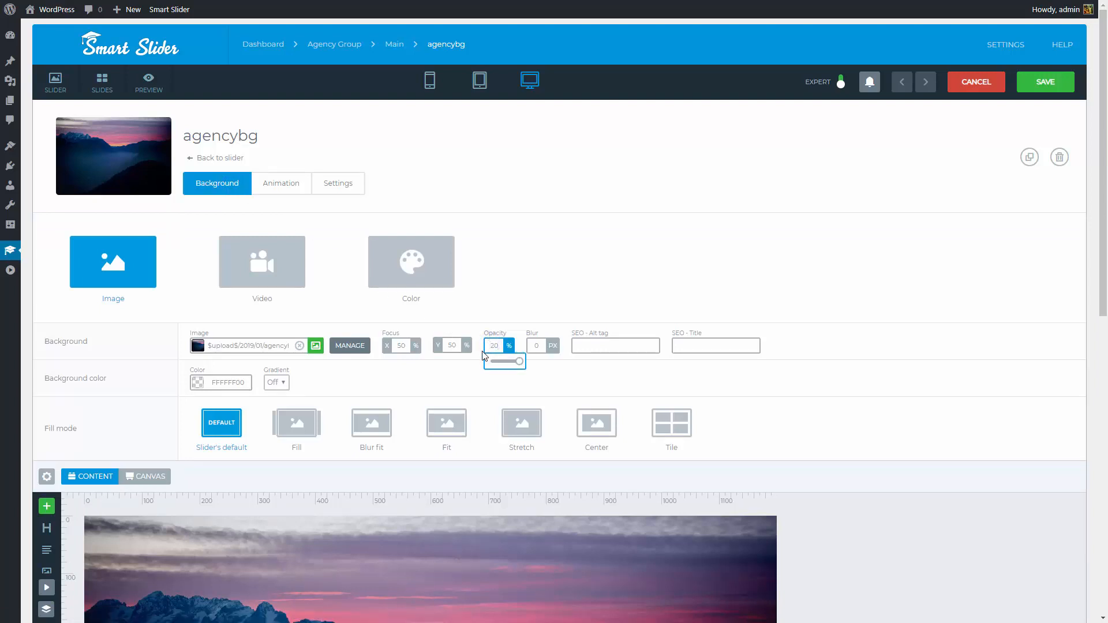
left_click(220, 382)
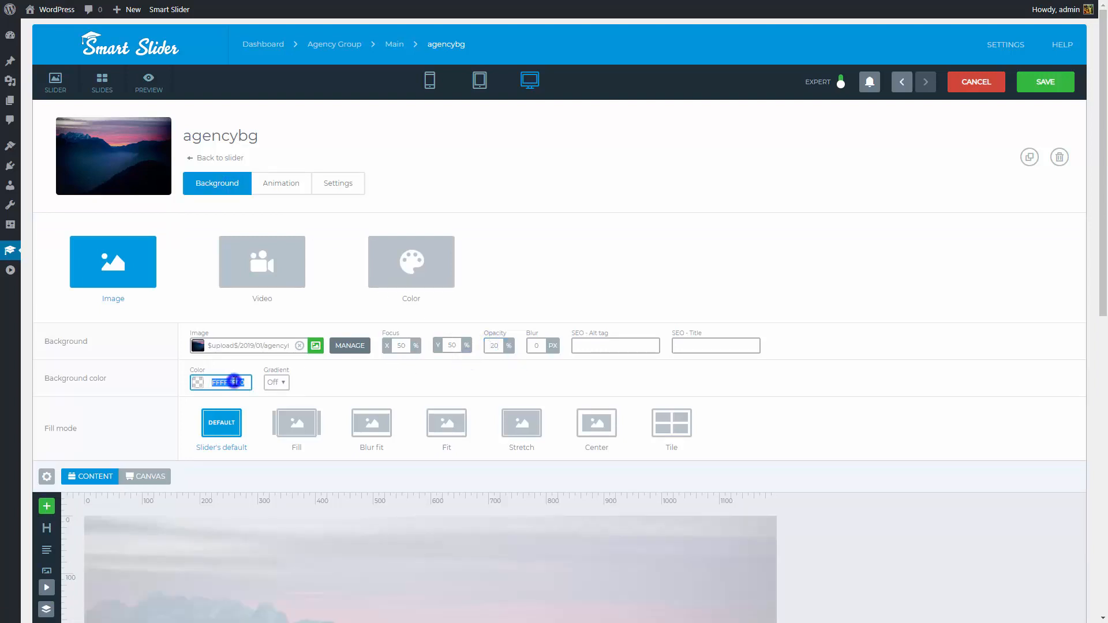
type("5931C0FF")
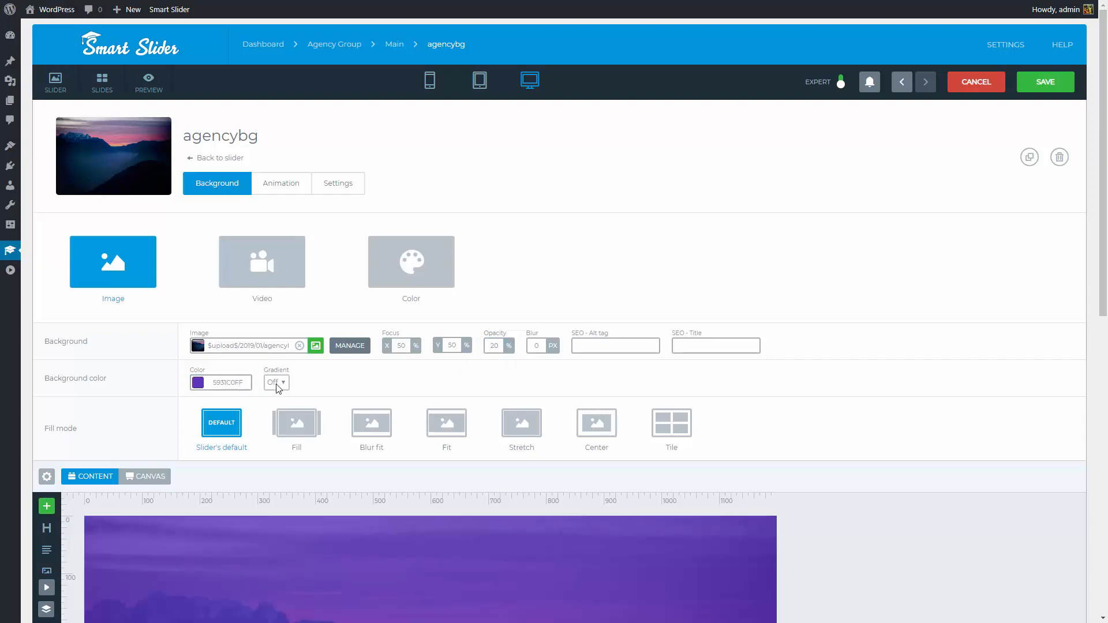
left_click(276, 382)
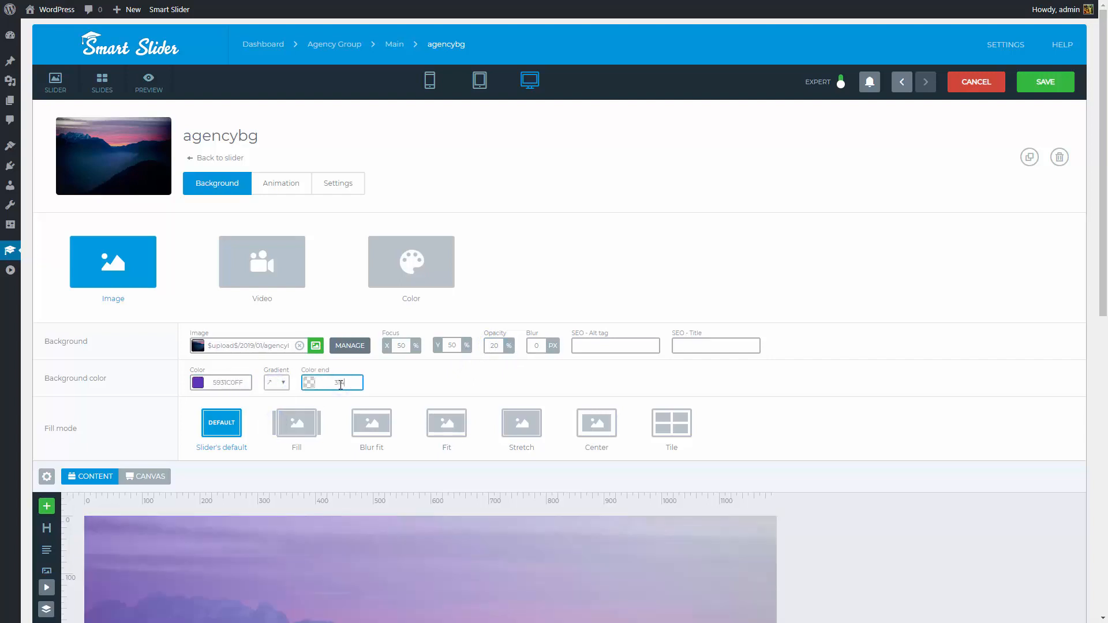
type("314EE2FF")
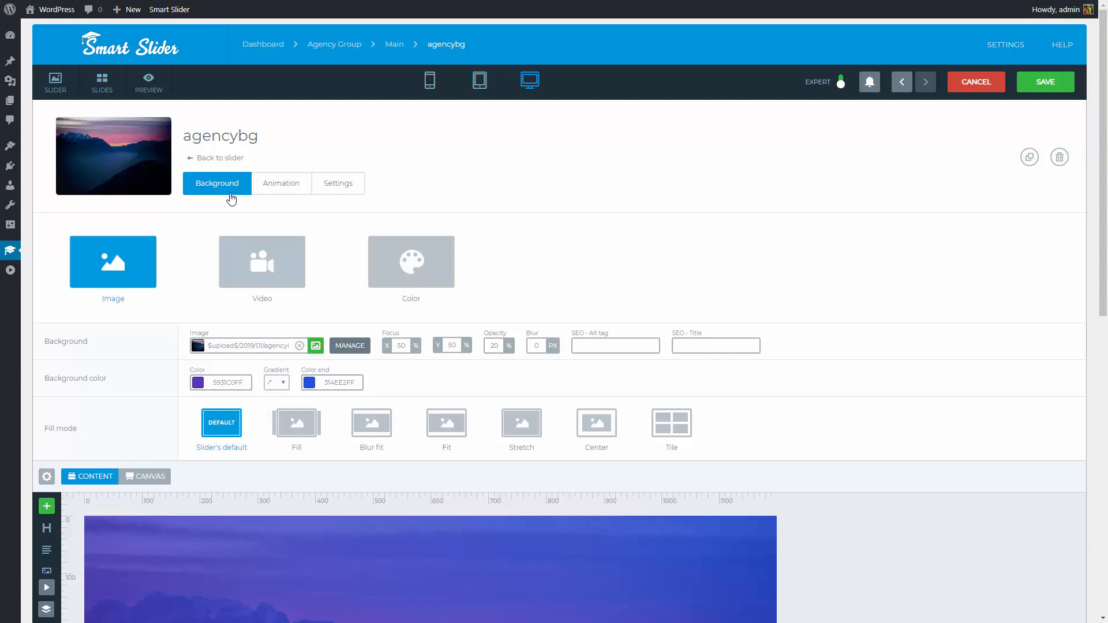
- Add an image layer showing agencylogo, with a four-column row beneath it
scroll("down", 3)
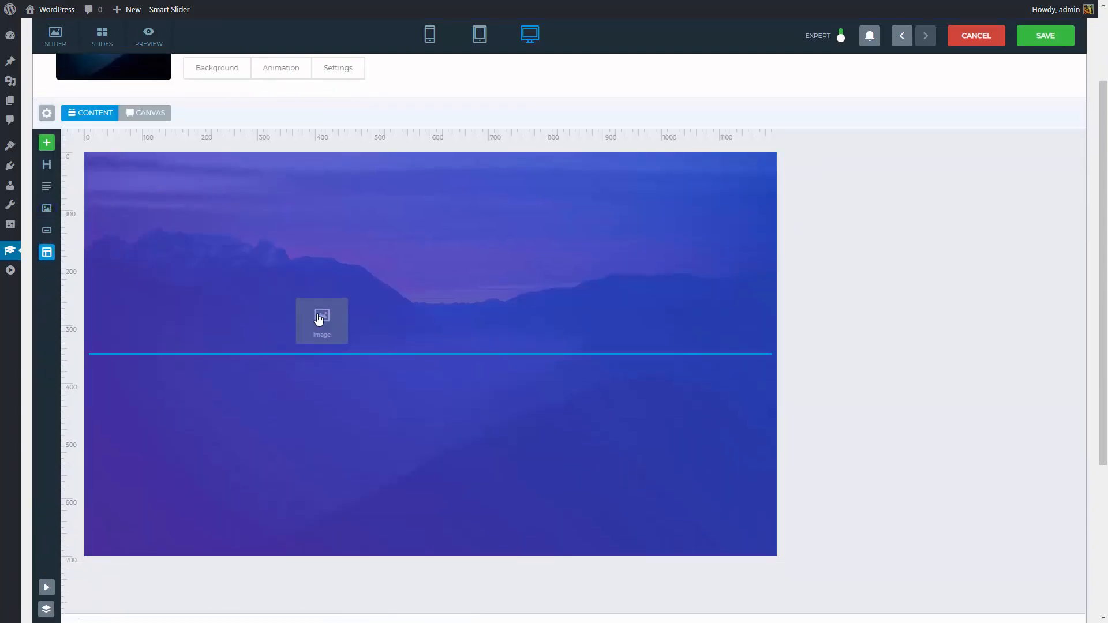
left_click(321, 320)
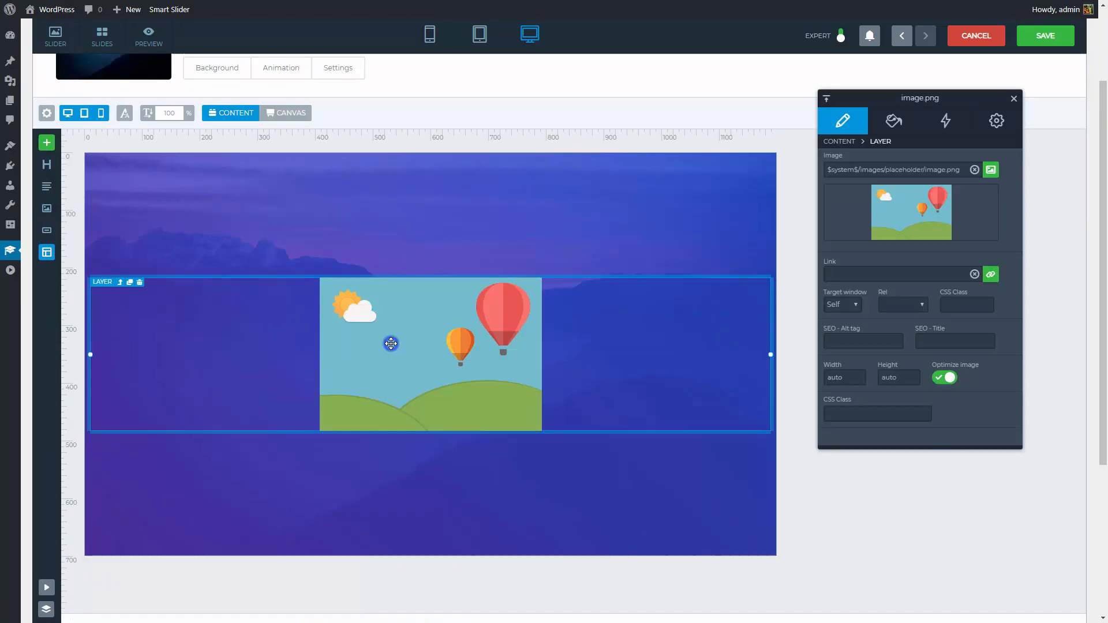
left_click(991, 170)
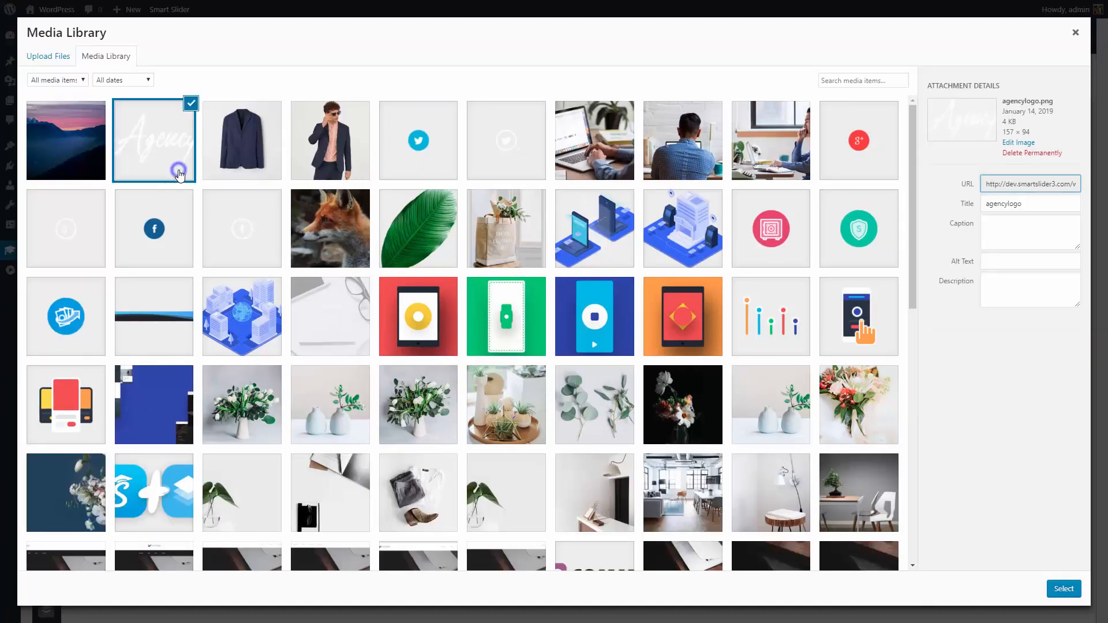
left_click(1064, 588)
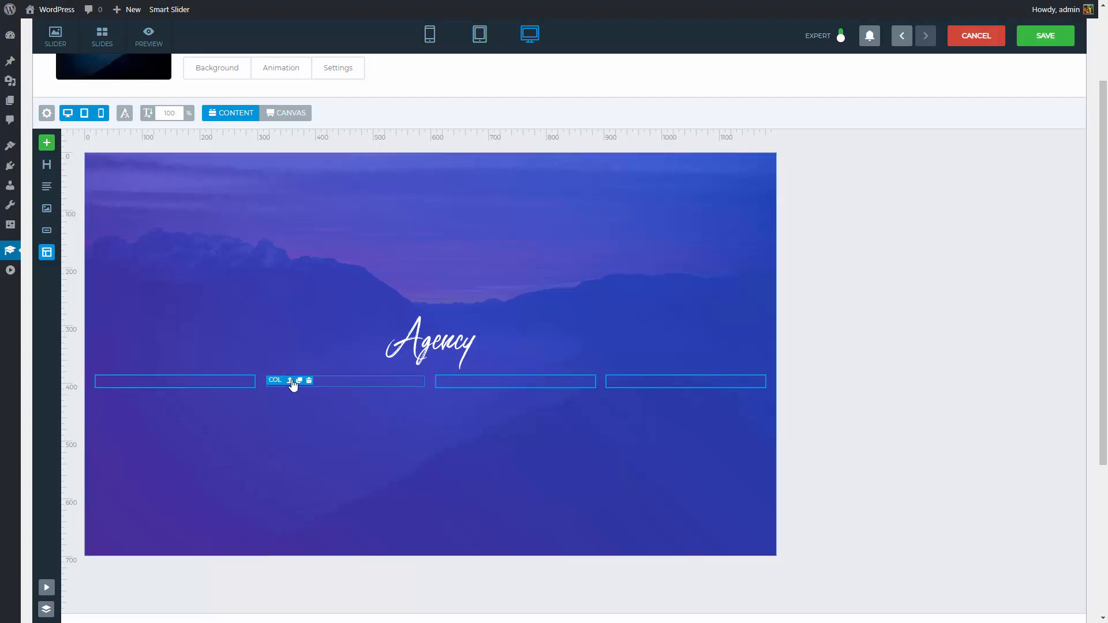
- Add a 'Services' heading to the first column and start editing its font colour
left_click(274, 380)
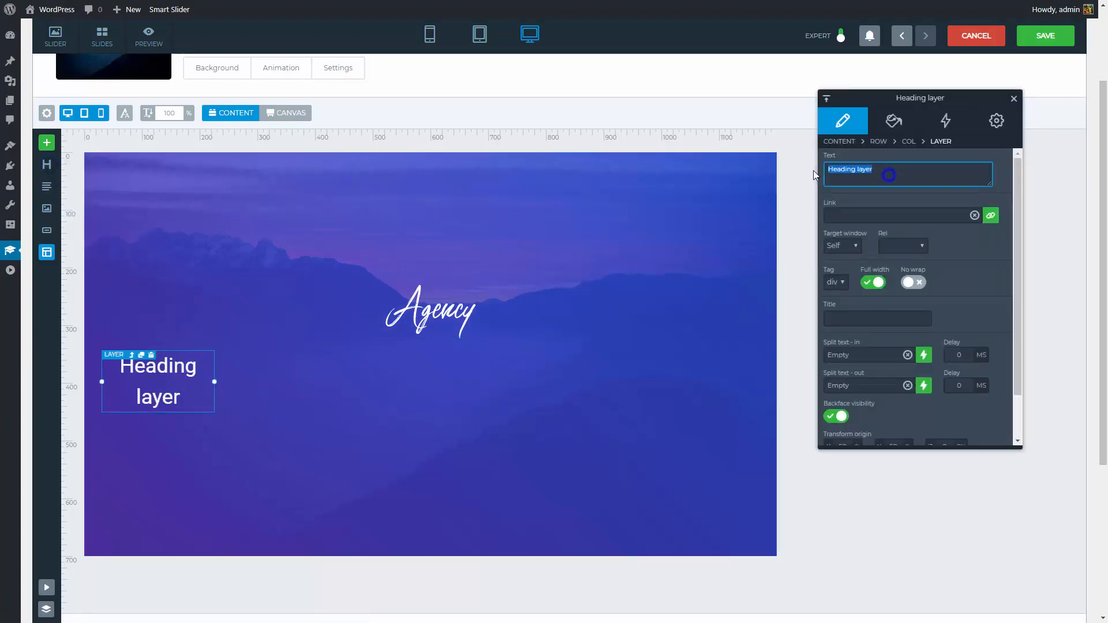
type("Services")
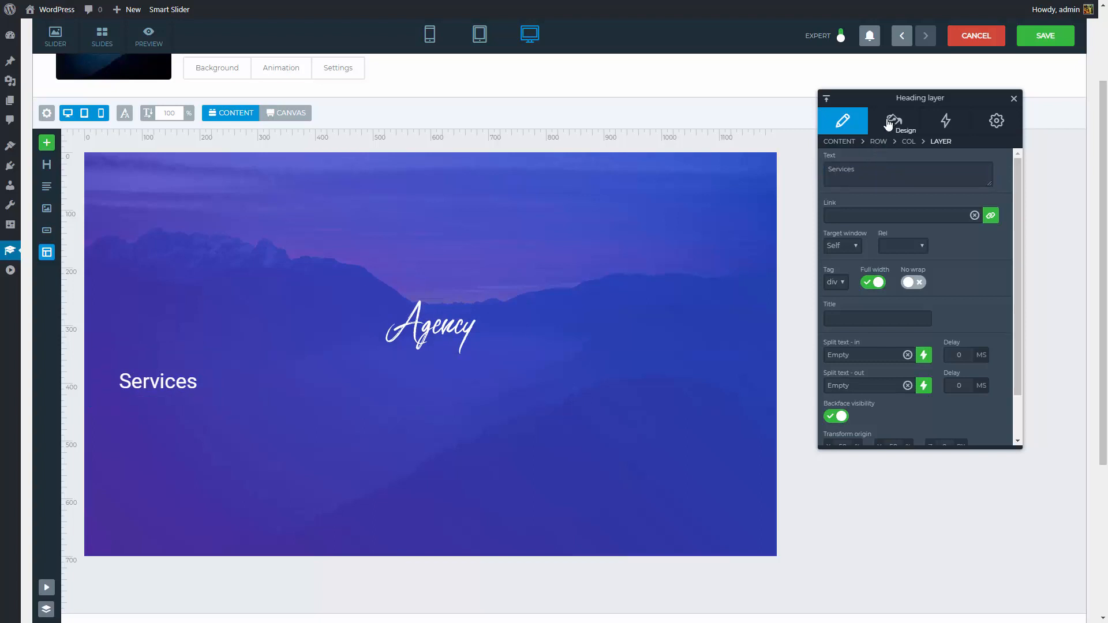
left_click(893, 121)
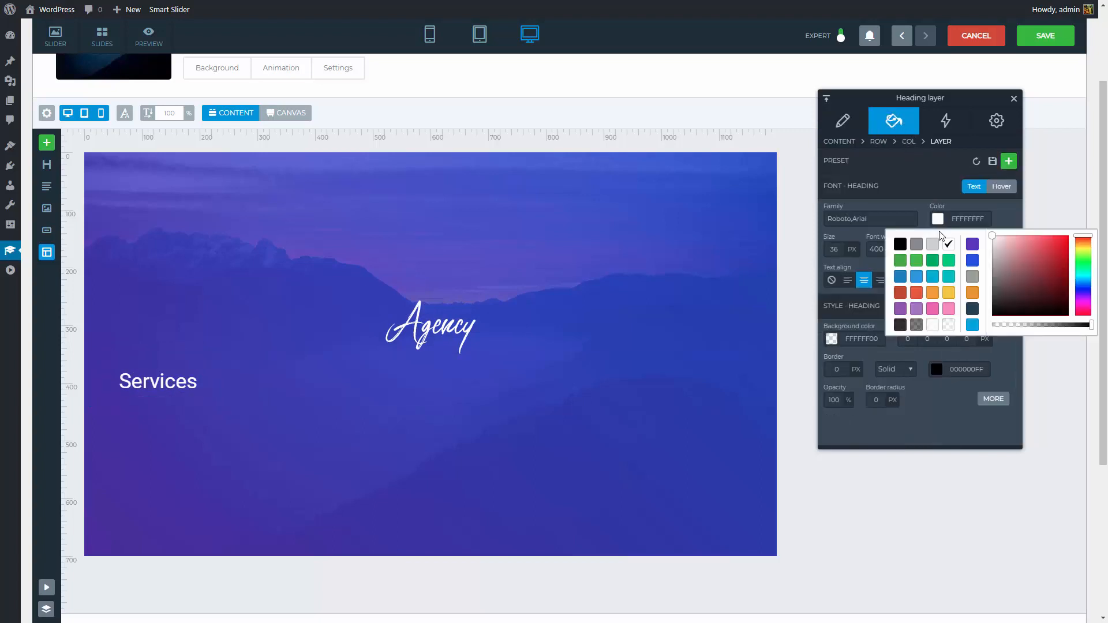
left_click(1001, 185)
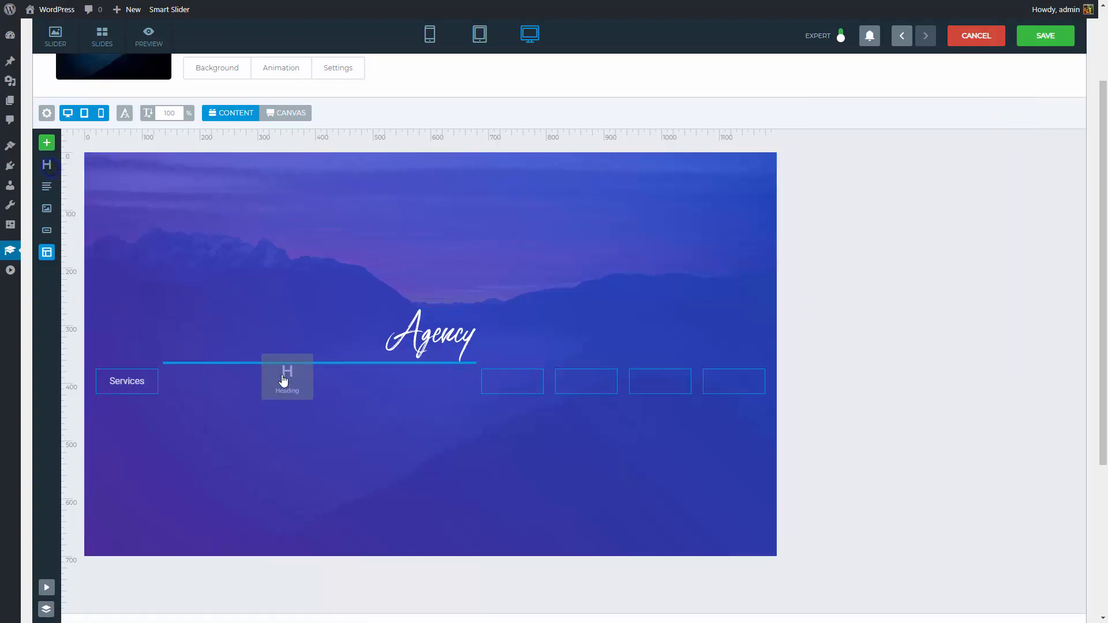
- Rename the remaining menu headings to About, Showcase, Partners and Contact
left_click(287, 381)
type("Showcase")
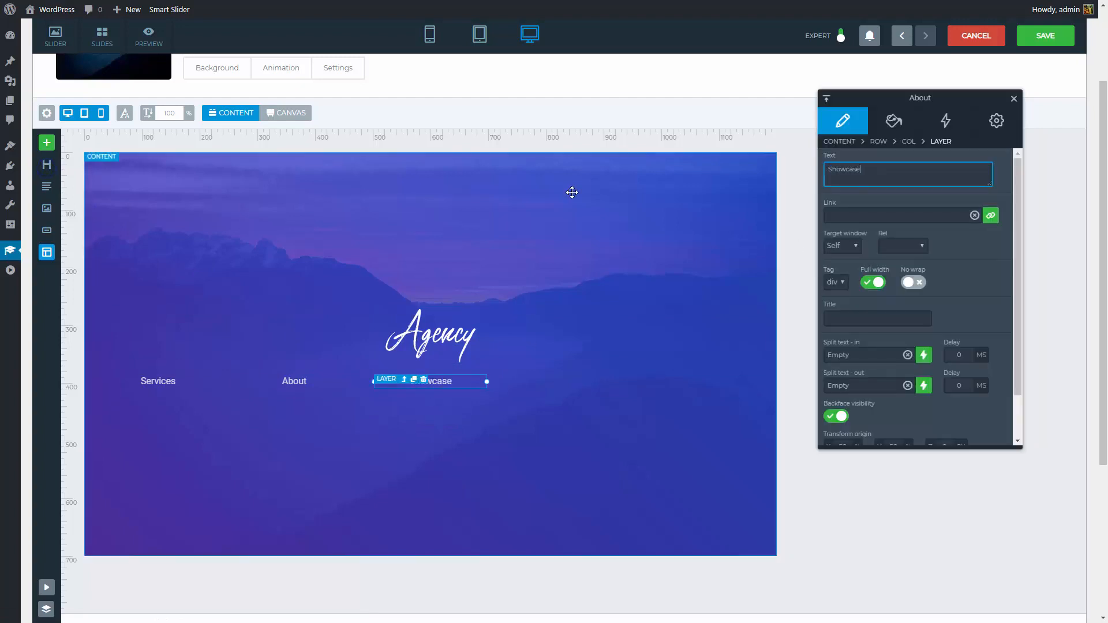
left_click(565, 381)
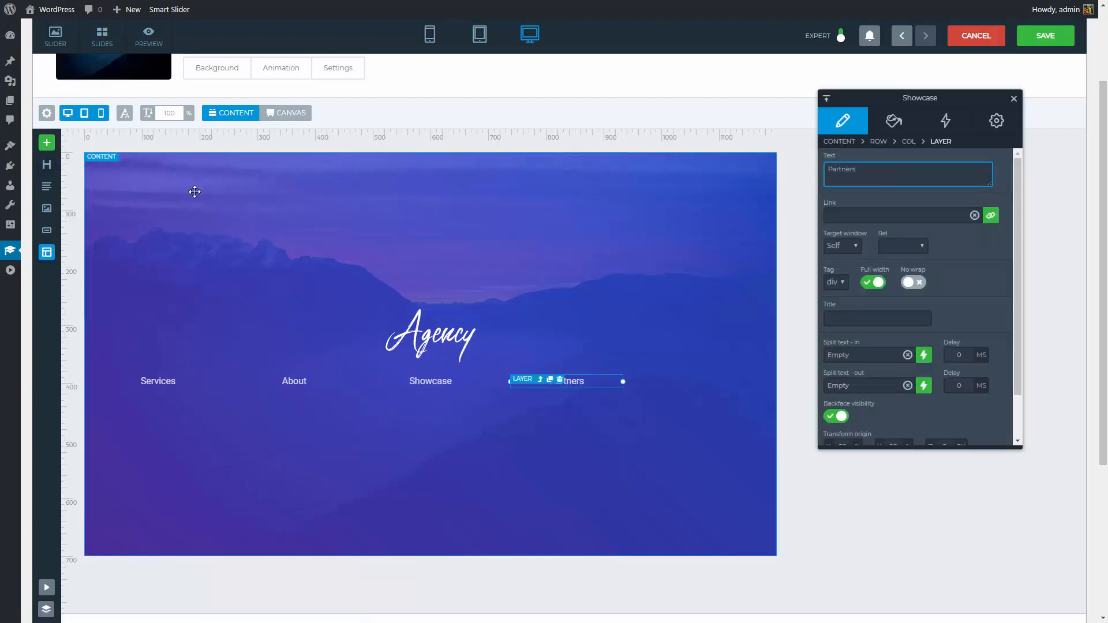
left_click(703, 381)
type("Contact")
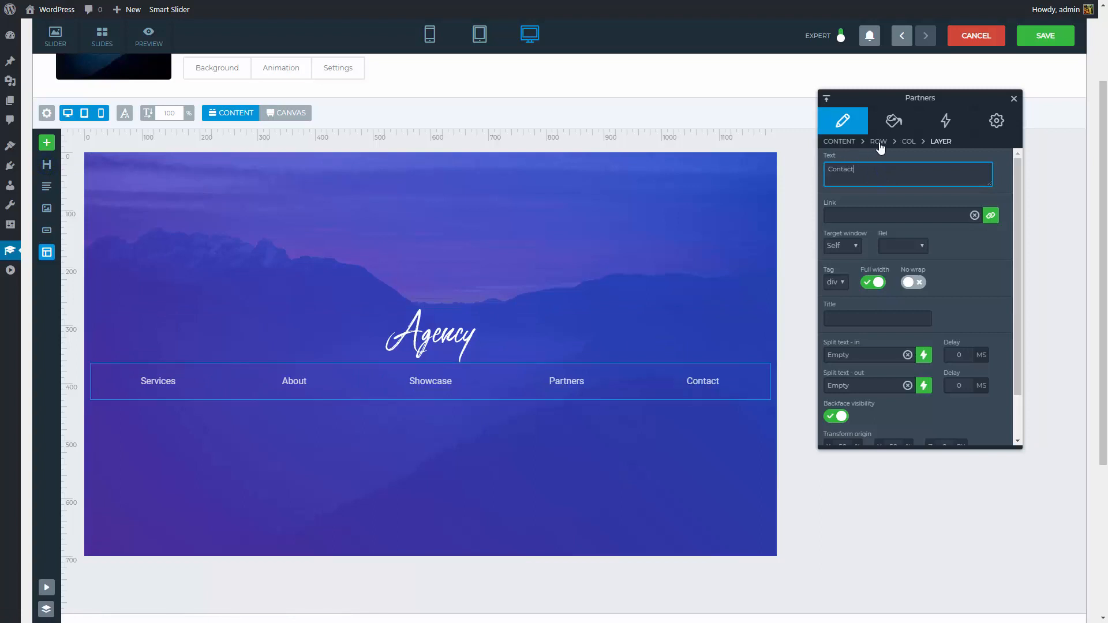
- Turn off Full width for the menu row and adjust its gutter
left_click(879, 141)
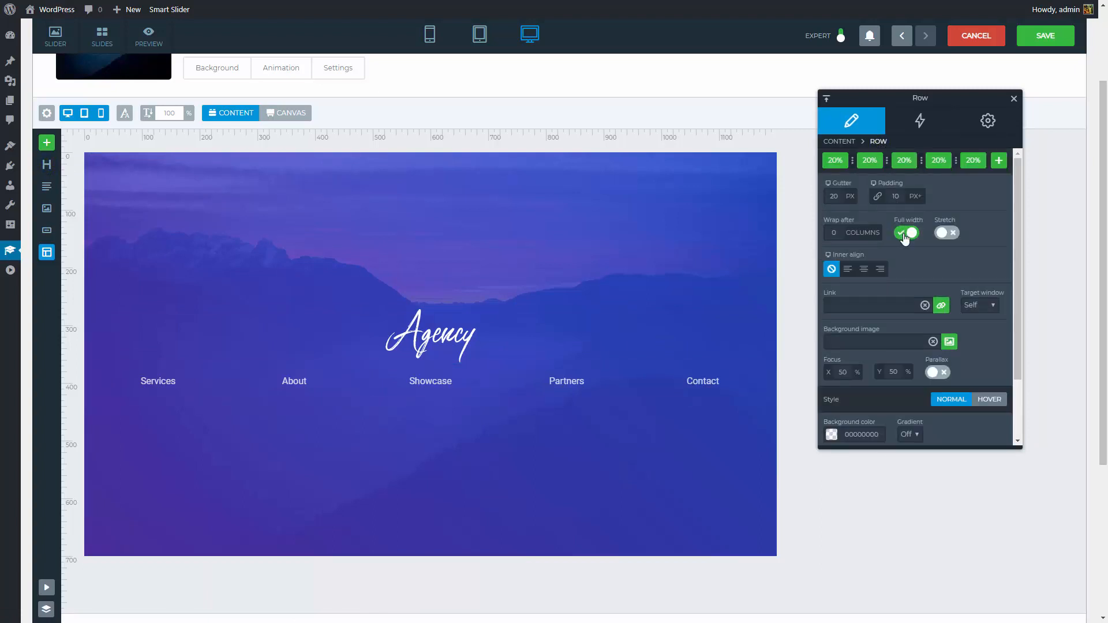
left_click(907, 232)
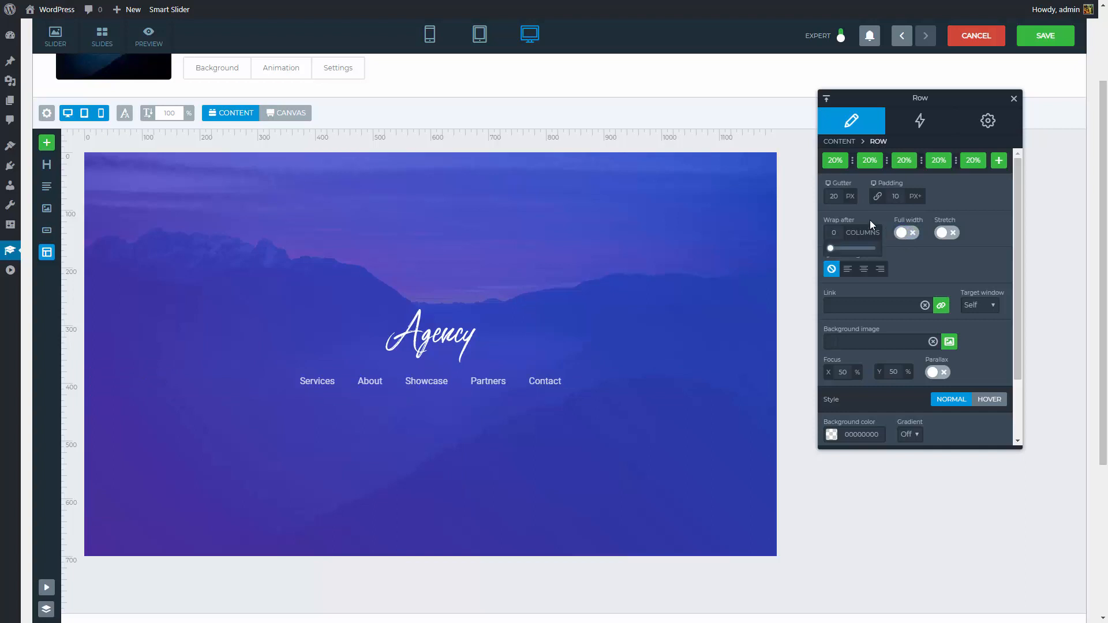
left_click_drag(848, 205, 859, 205)
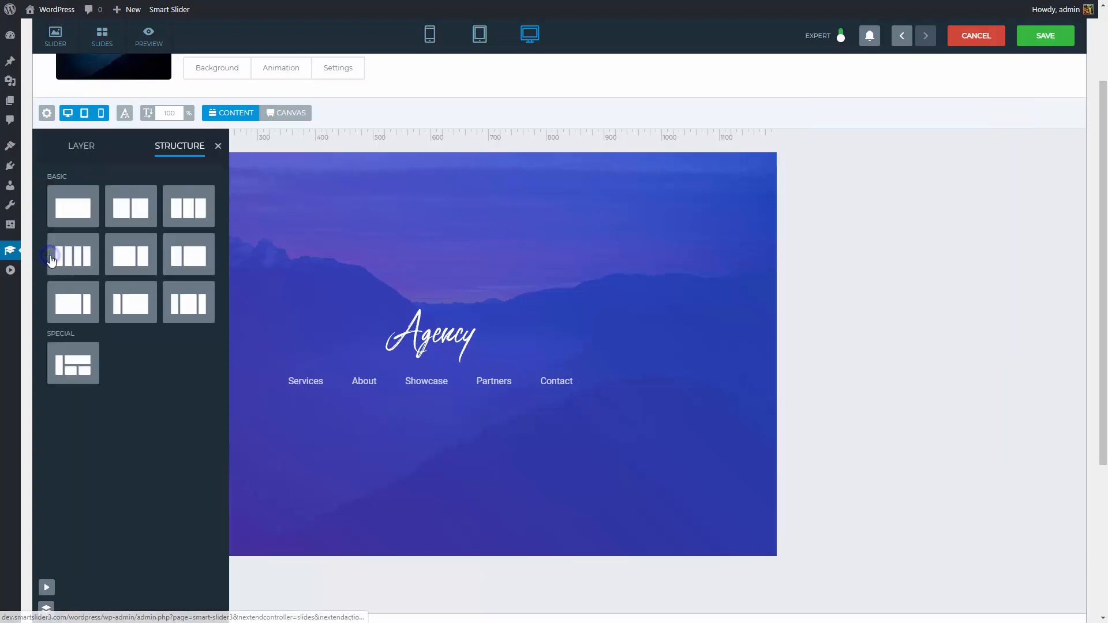
- Add a one-column row with the recent-projects tagline heading in FFFFFFCC font colour
left_click(72, 254)
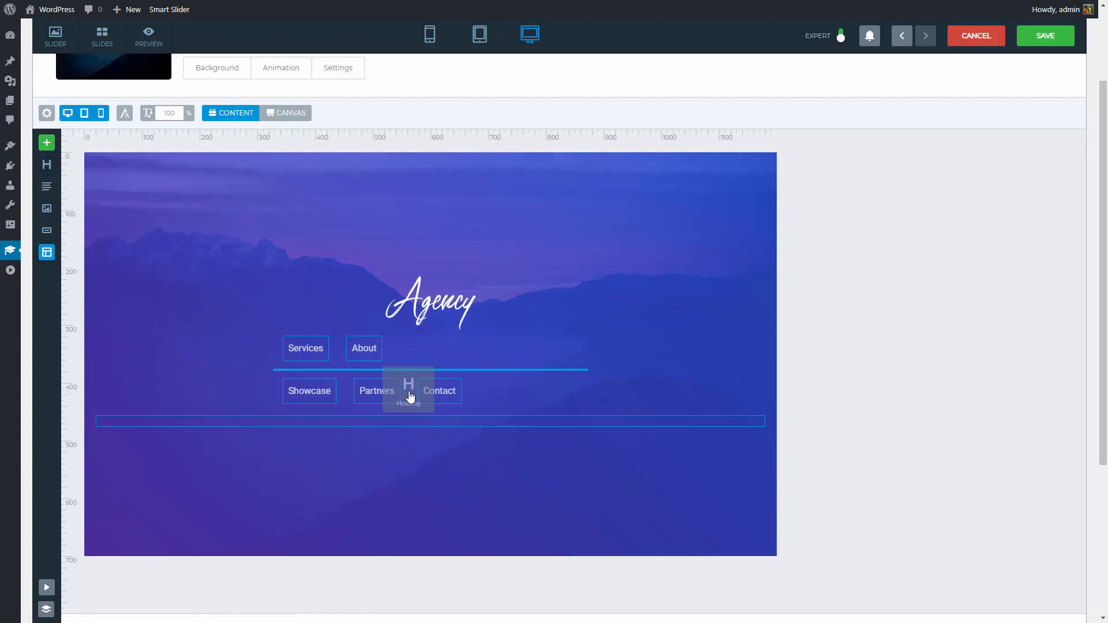
left_click(440, 391)
type("Recent Projects include Google, Samsung, The New Yor")
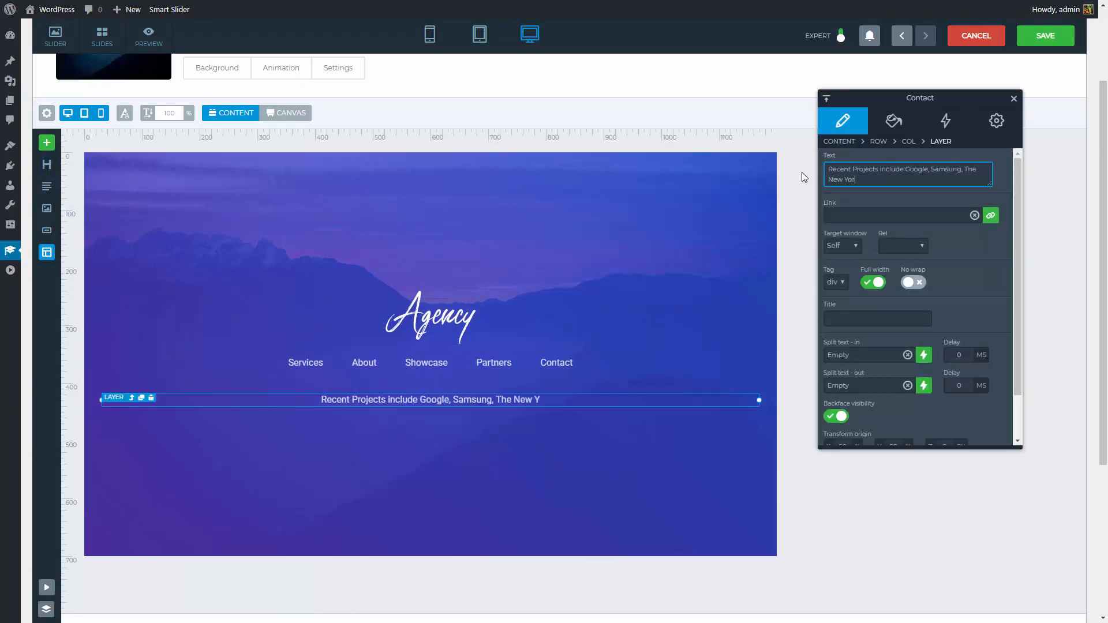
left_click(893, 120)
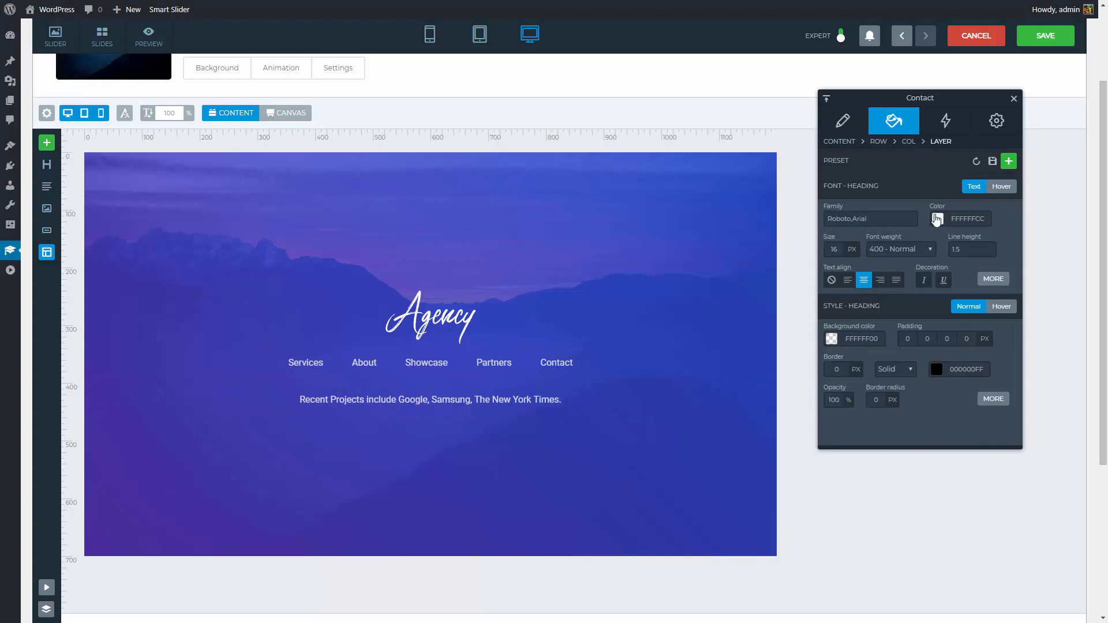
left_click(936, 218)
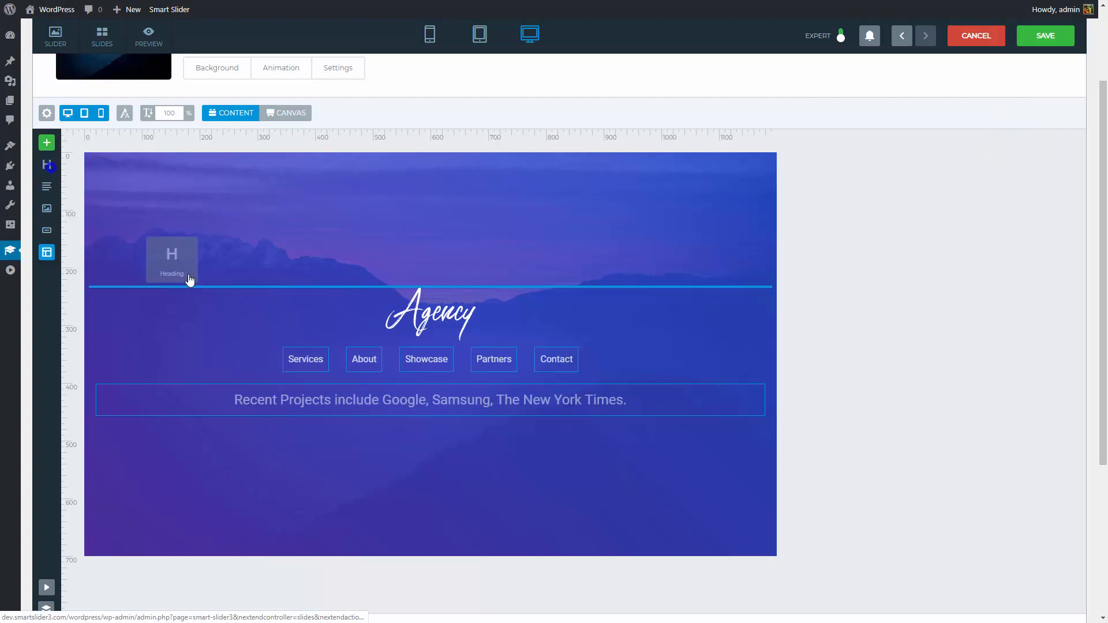
- Add the headline 'We design mobile apps and websites for clients and startups.' at size 58, bold
left_click(429, 399)
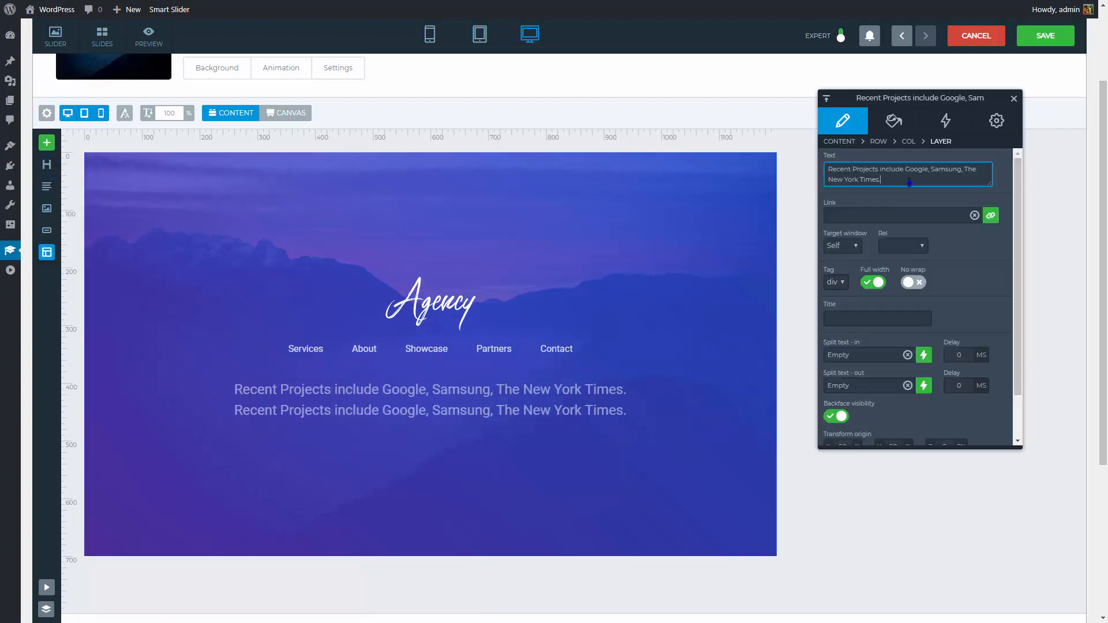
type("We design mobile apps and websites for clients and startups.")
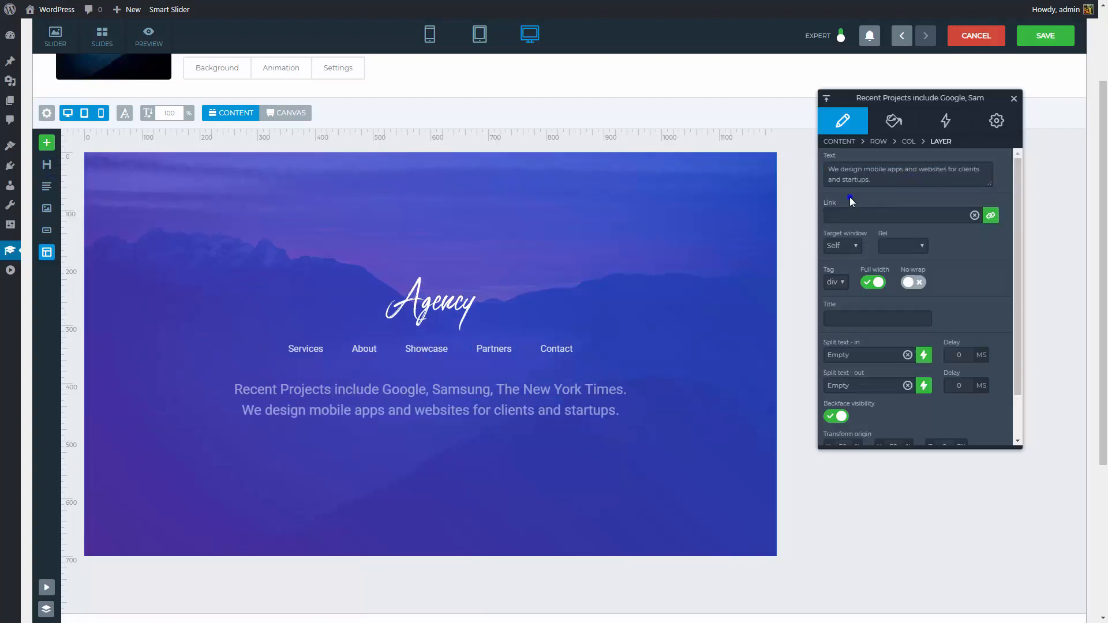
left_click(894, 120)
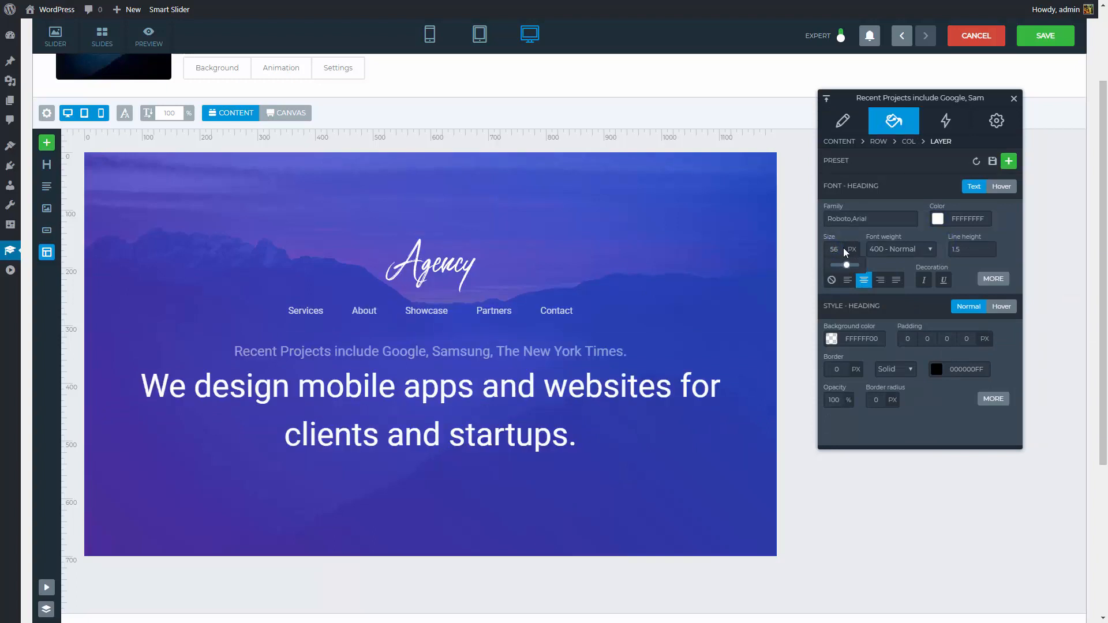
left_click(897, 249)
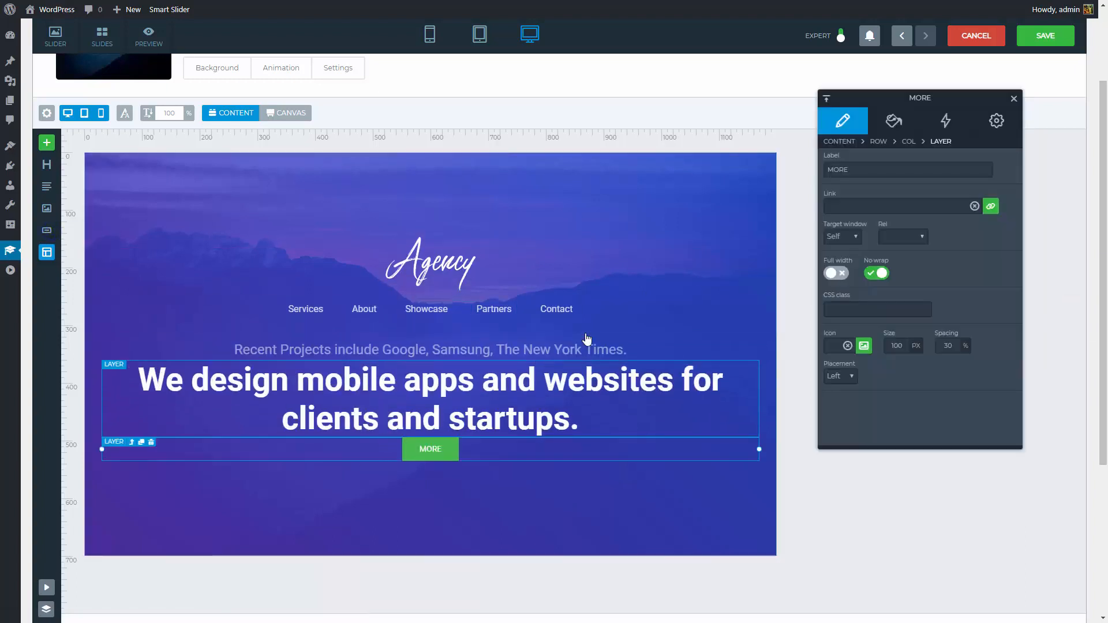
- Add a 'Learn more' button and style it white
type("Learn more")
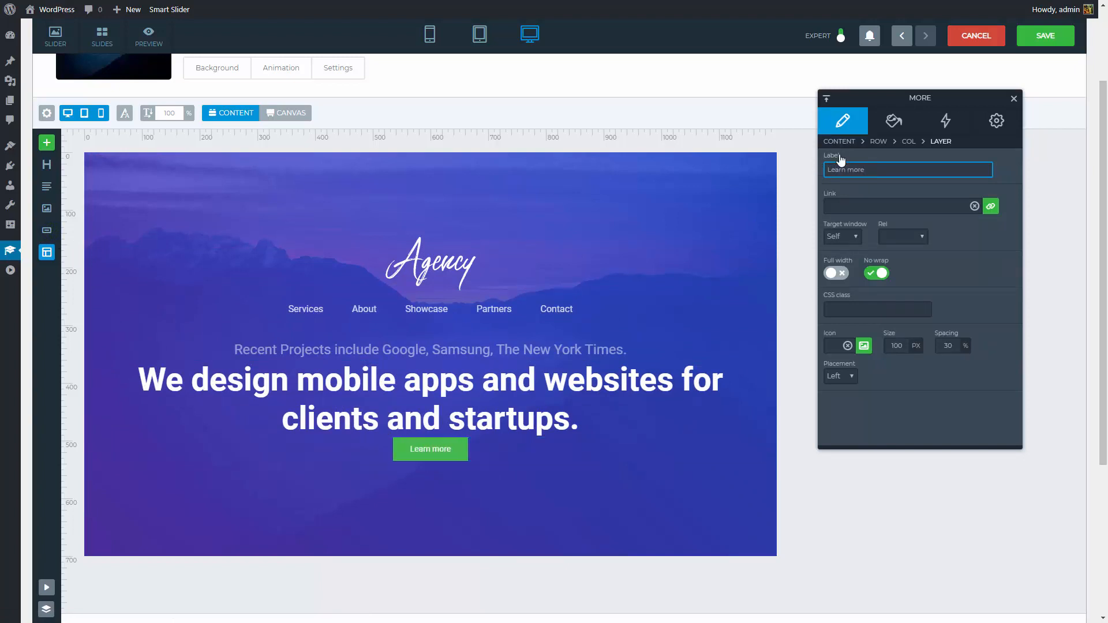
left_click(893, 120)
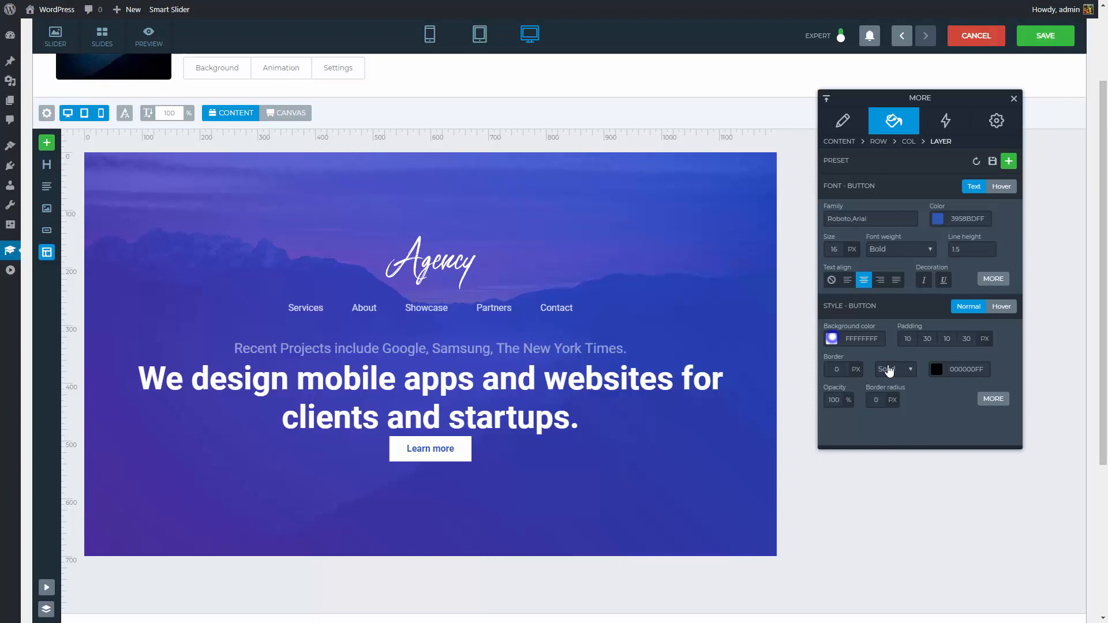
left_click(907, 339)
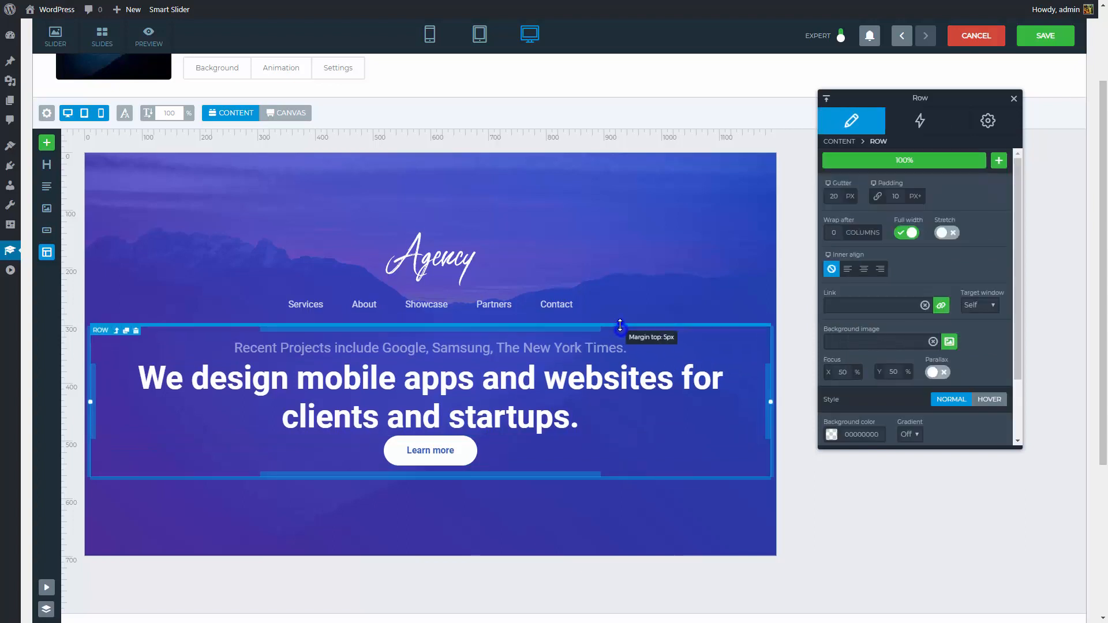
- Give the slide content 30/0/180/0 padding and a 1020 max width, then preview tablet
left_click(430, 397)
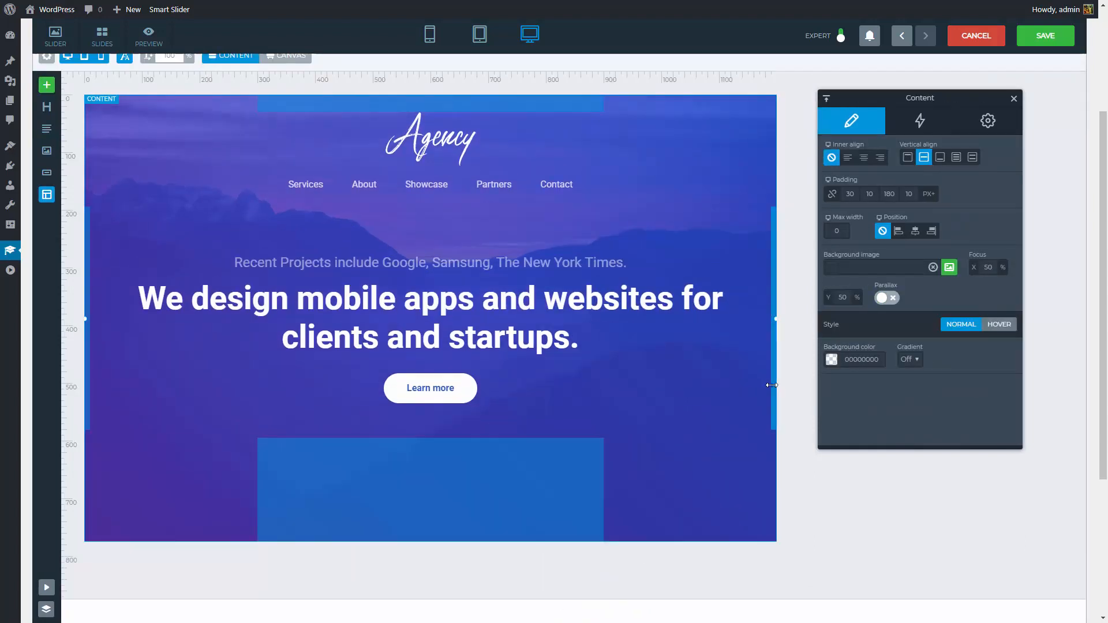
left_click(479, 34)
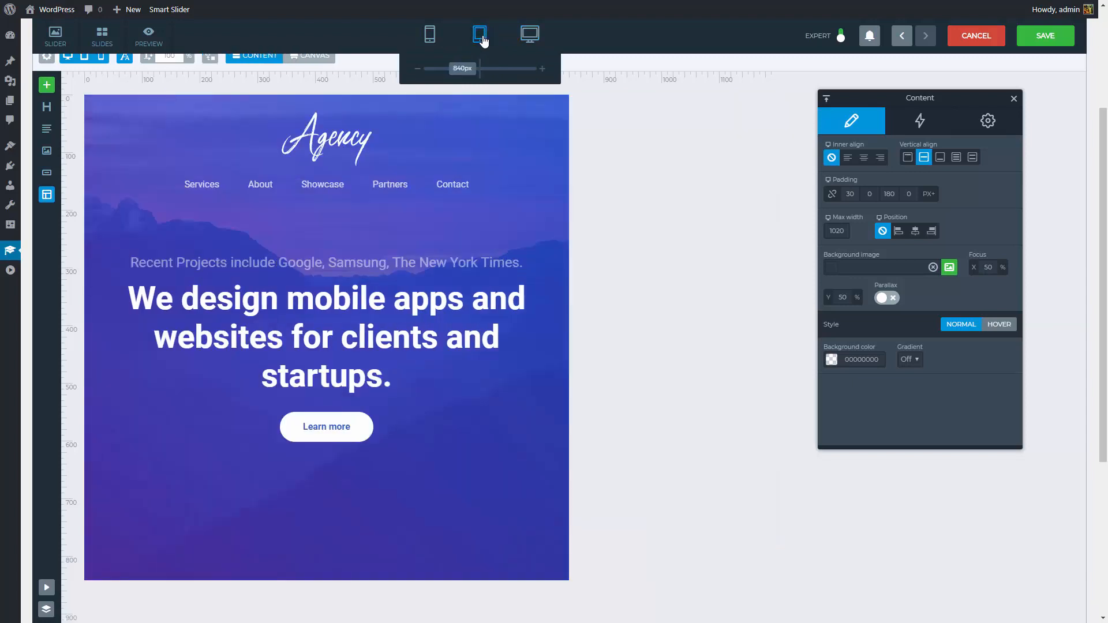
- On phones, set Row Wrap after 2, hide the tagline and adjust headline font scaling
left_click(429, 34)
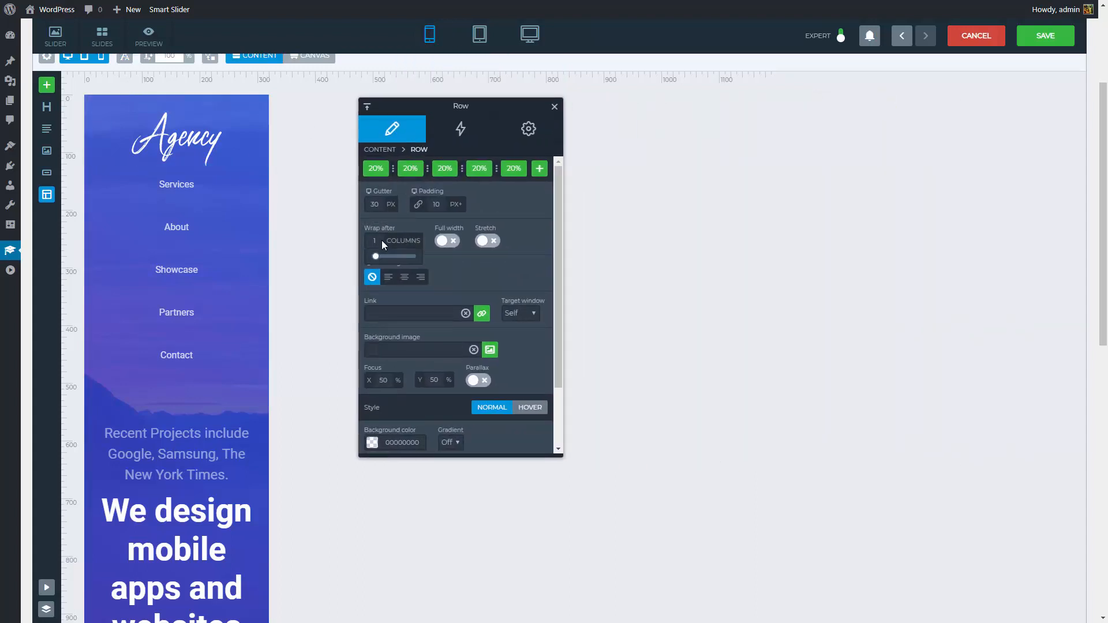
left_click_drag(375, 256, 383, 256)
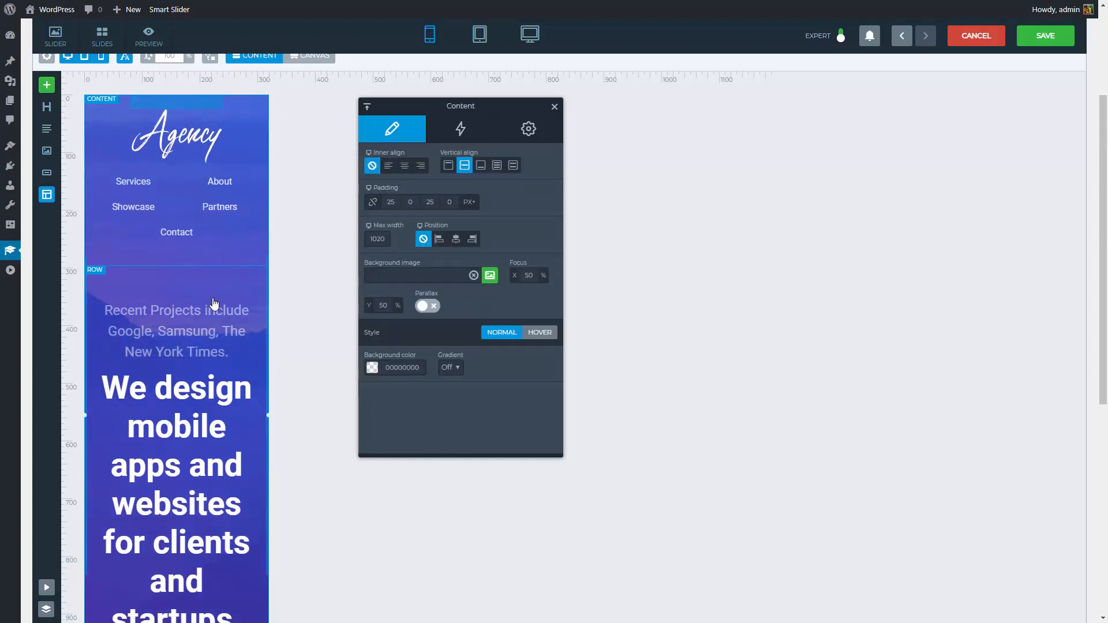
left_click(176, 331)
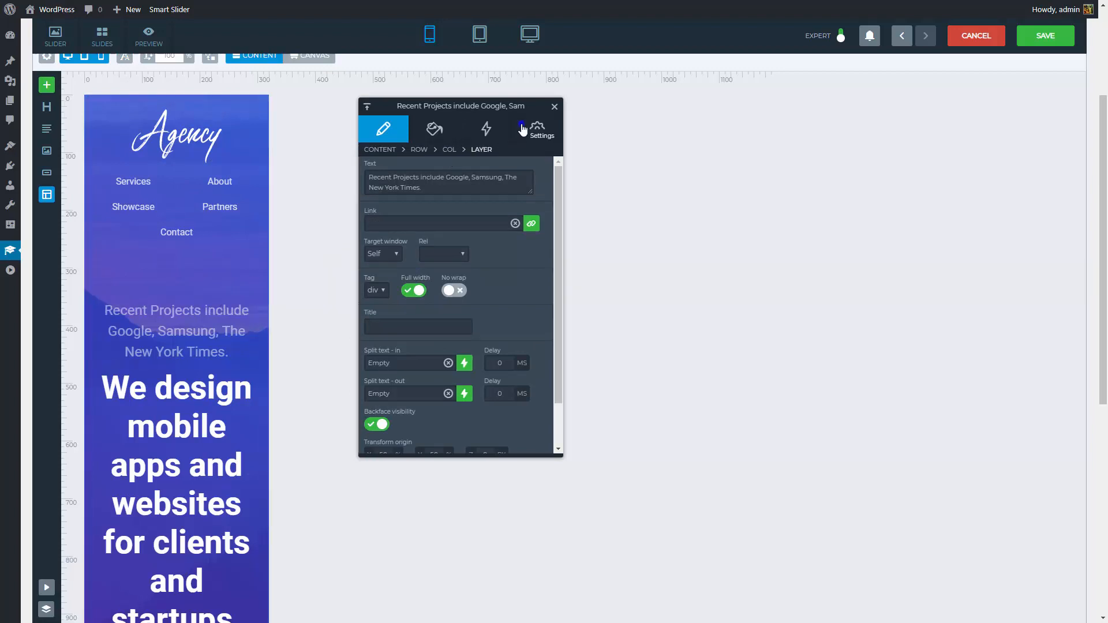
left_click(536, 129)
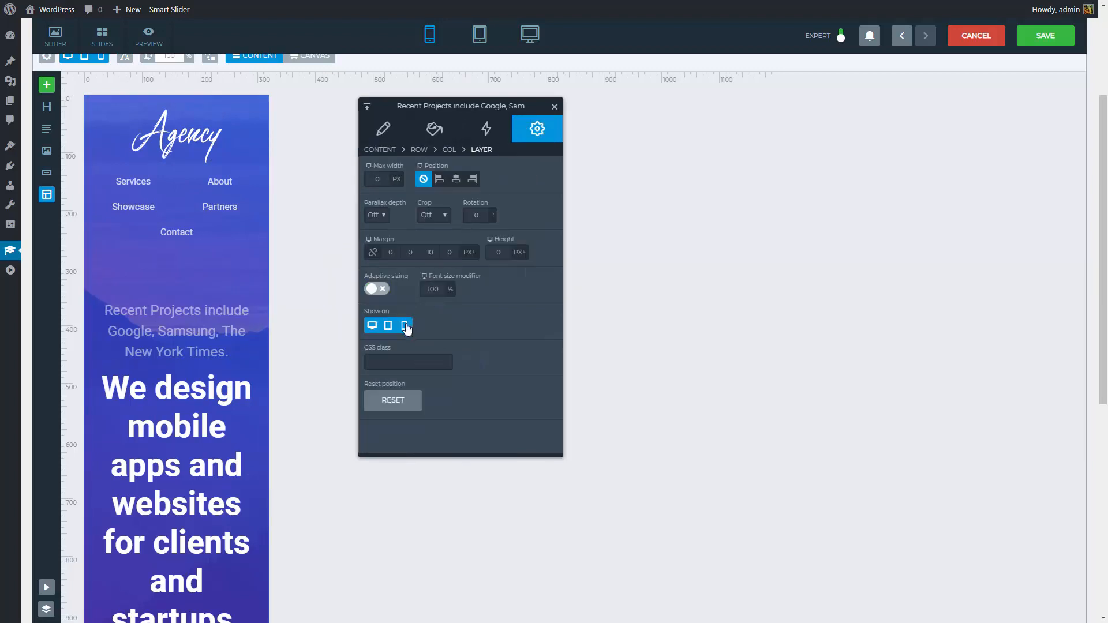
left_click(403, 325)
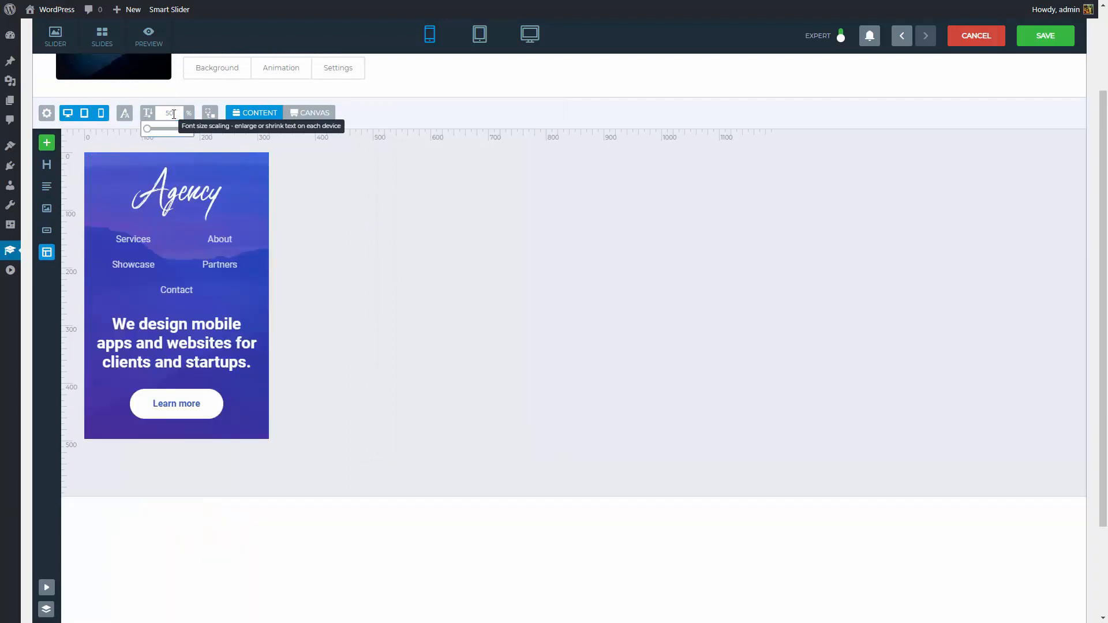
left_click(176, 343)
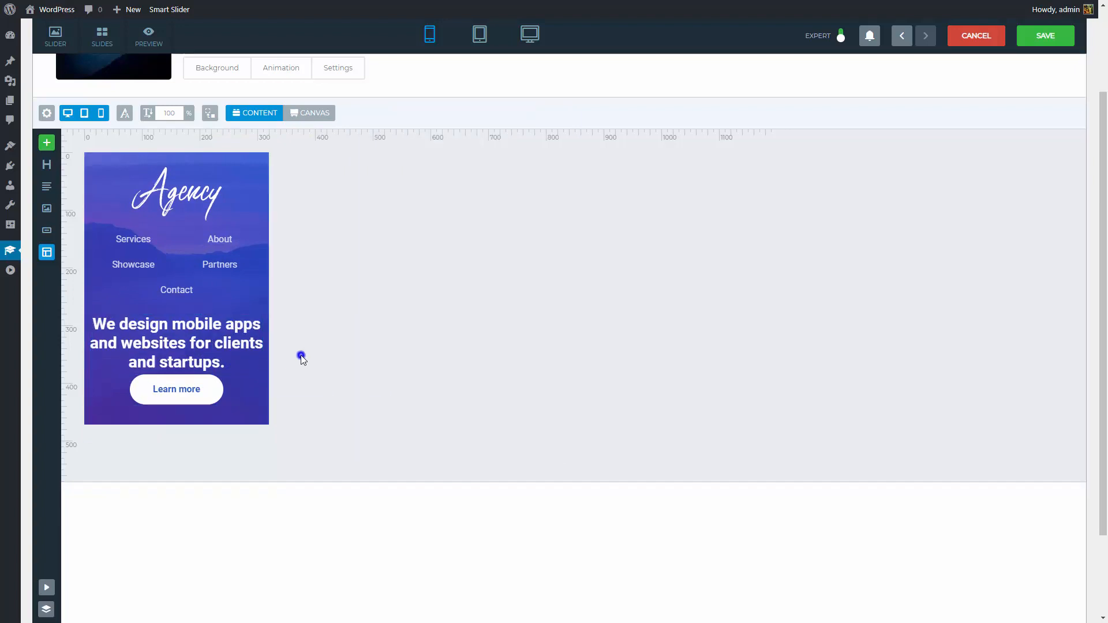
- Animate the Agency logo in with Opacity 0 and Offset Y 50, and Services with Offset Y 20
left_click(530, 34)
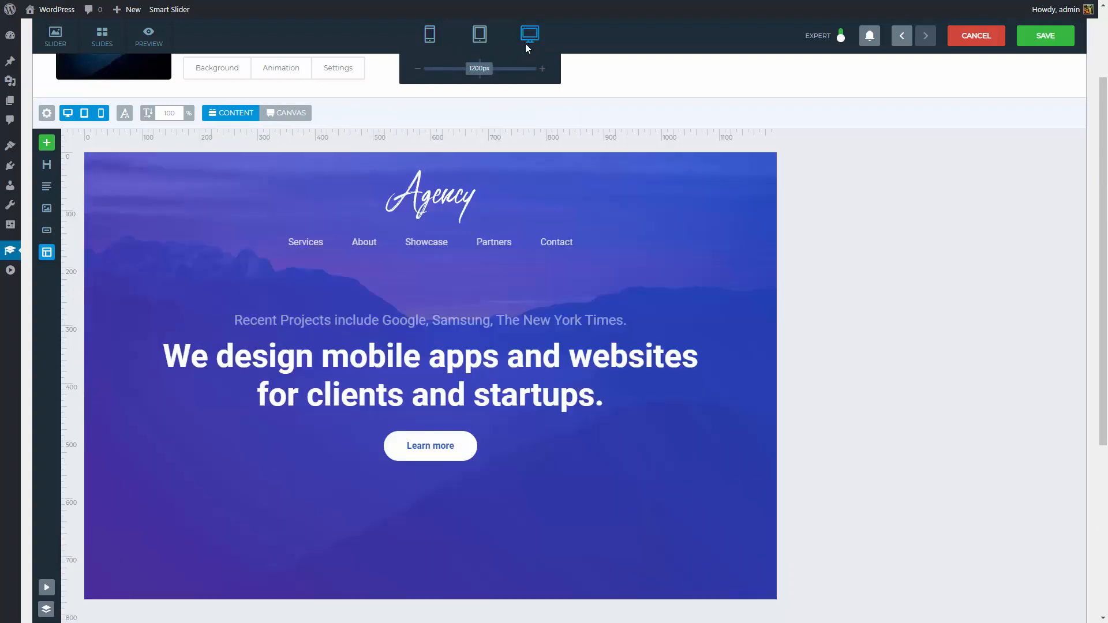
left_click(430, 196)
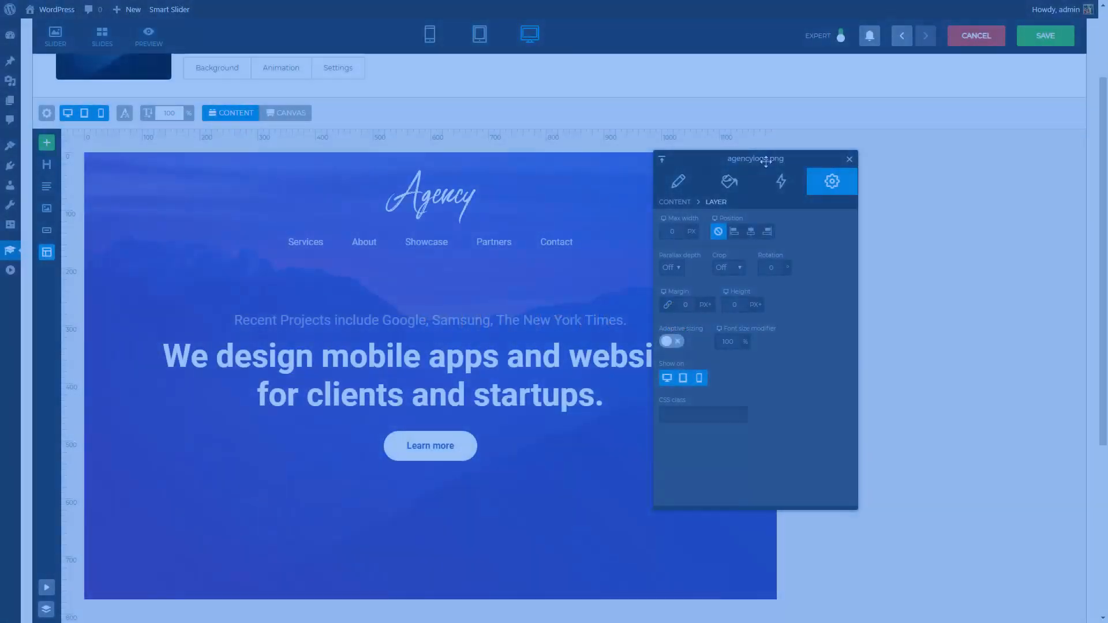
left_click(780, 182)
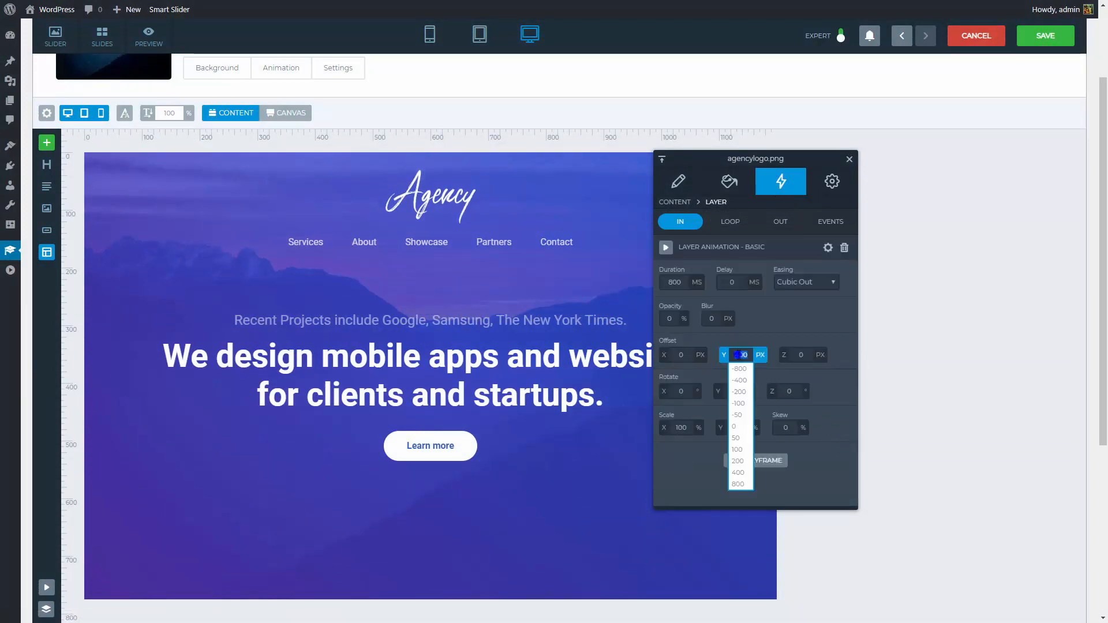
left_click(736, 438)
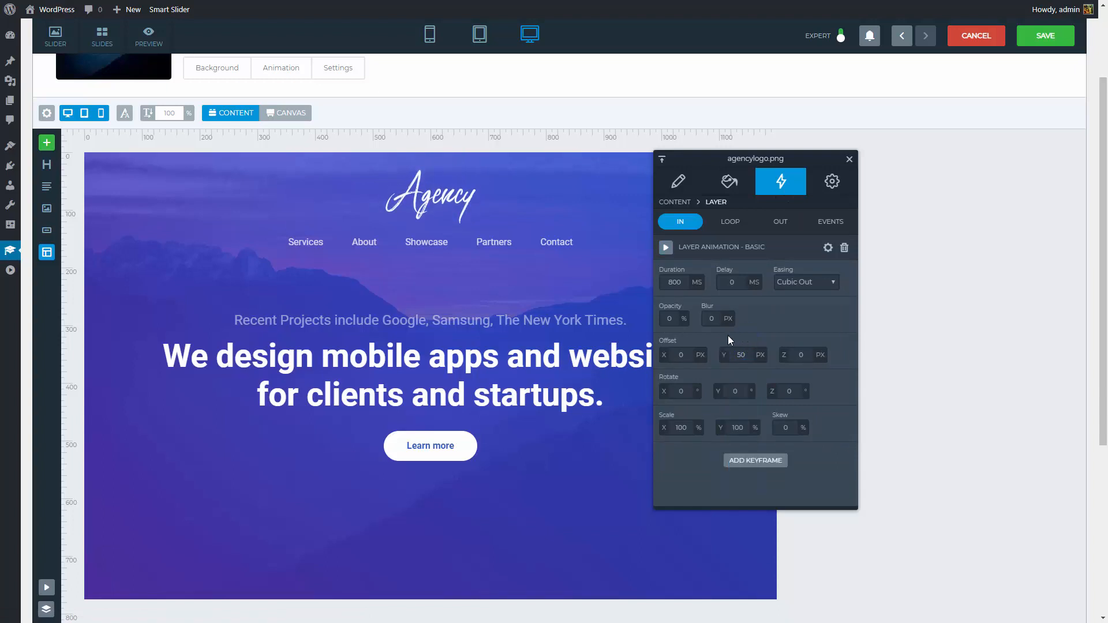
left_click(306, 242)
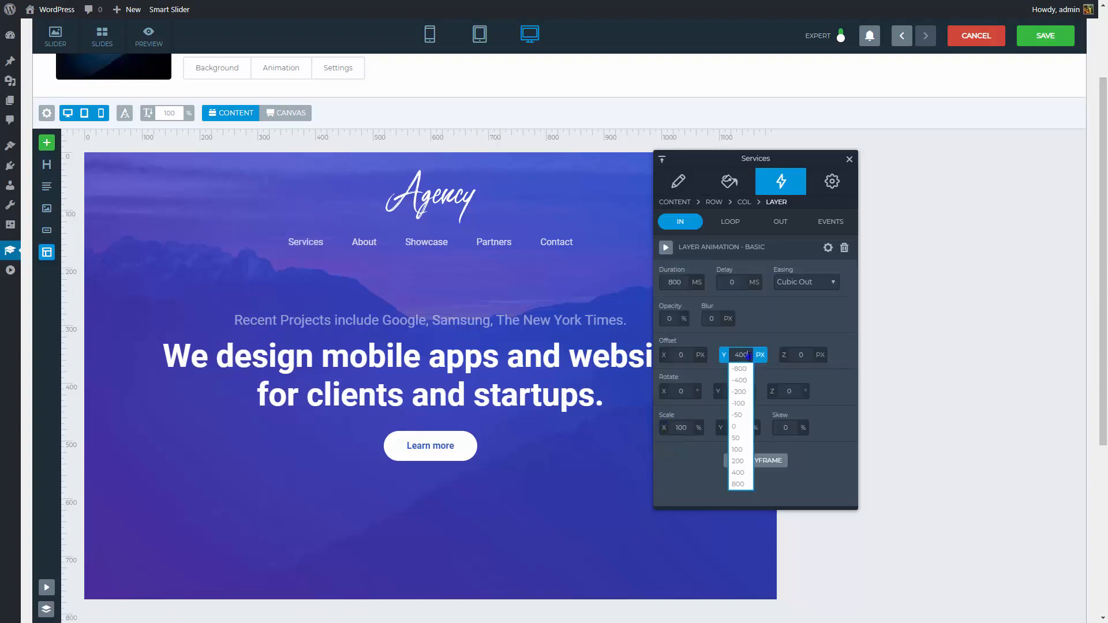
left_click(742, 355)
type("20")
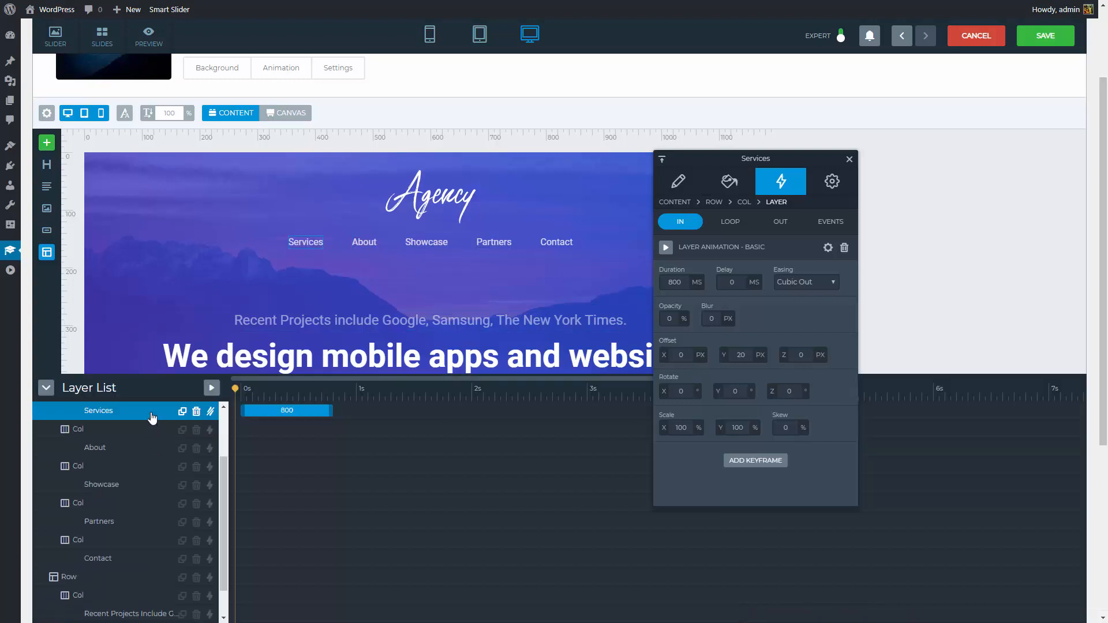
mouse_move(183, 429)
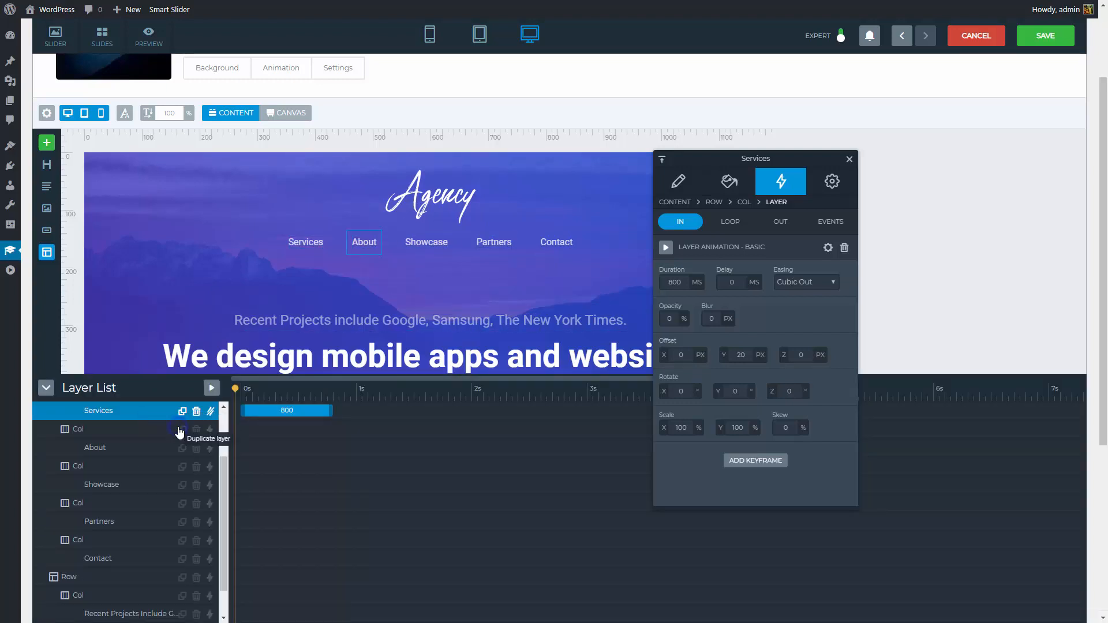
- Give About and Showcase the Services entrance, then open the headline's Split text - in editor
left_click(102, 484)
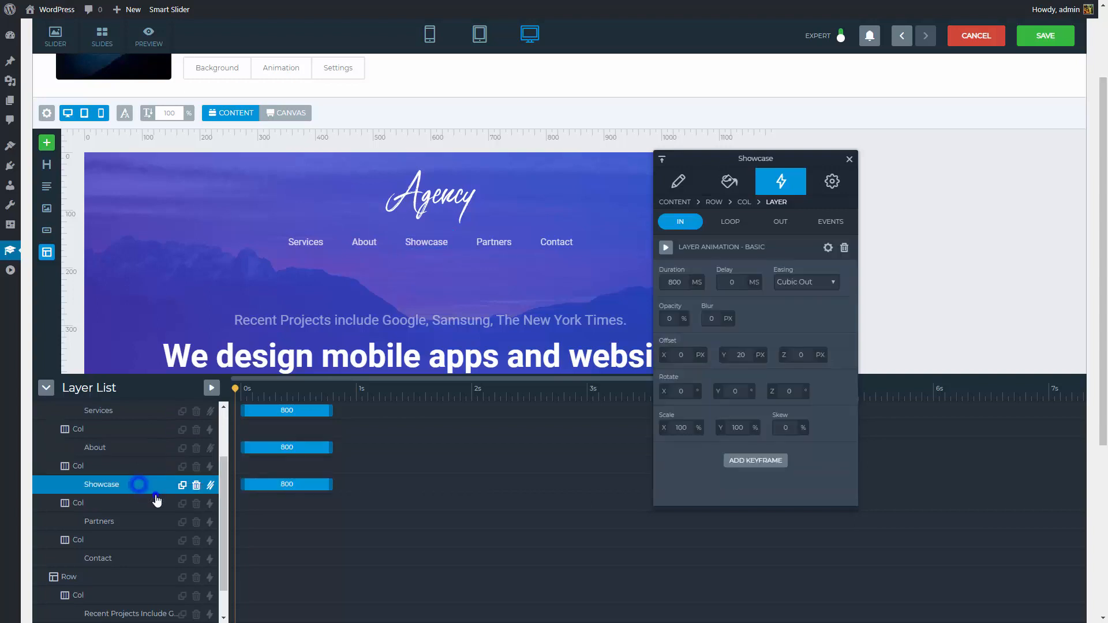
left_click(98, 558)
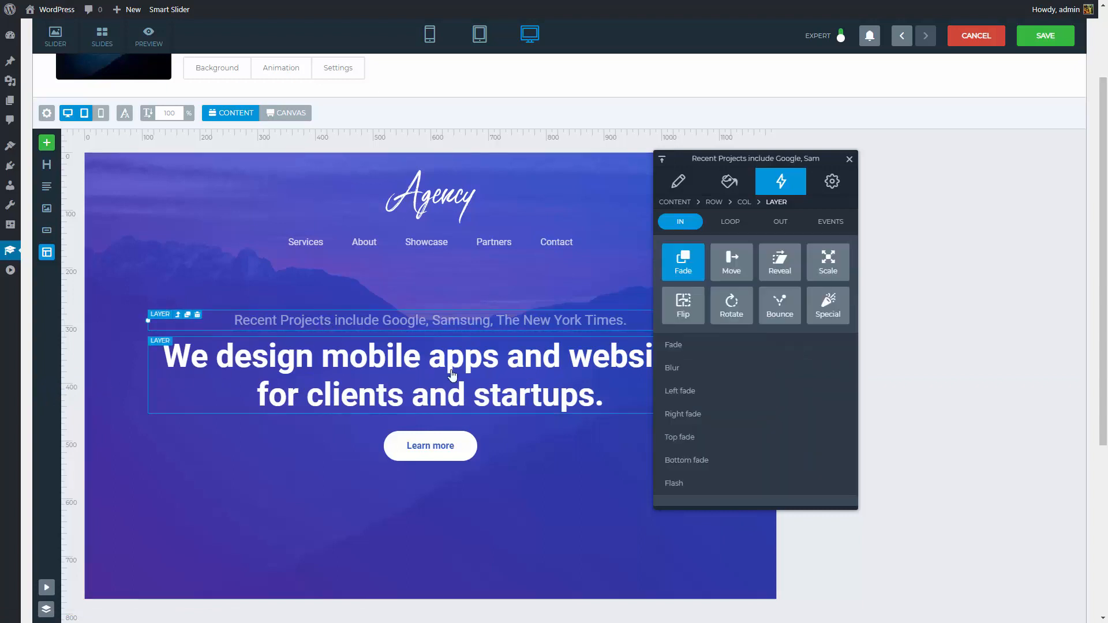
left_click(682, 262)
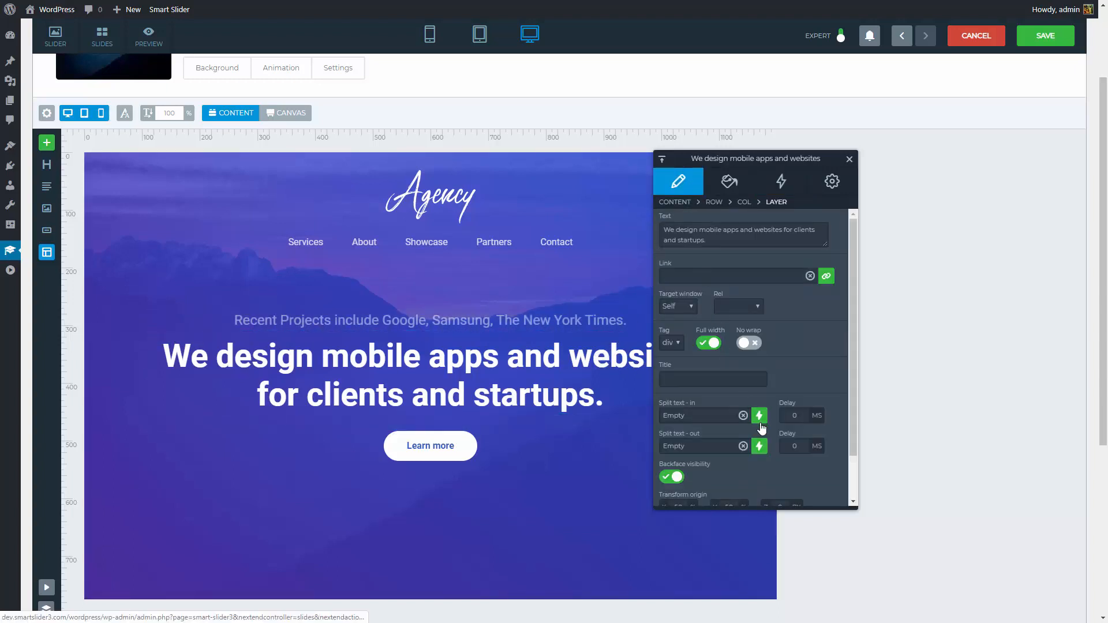
left_click(759, 415)
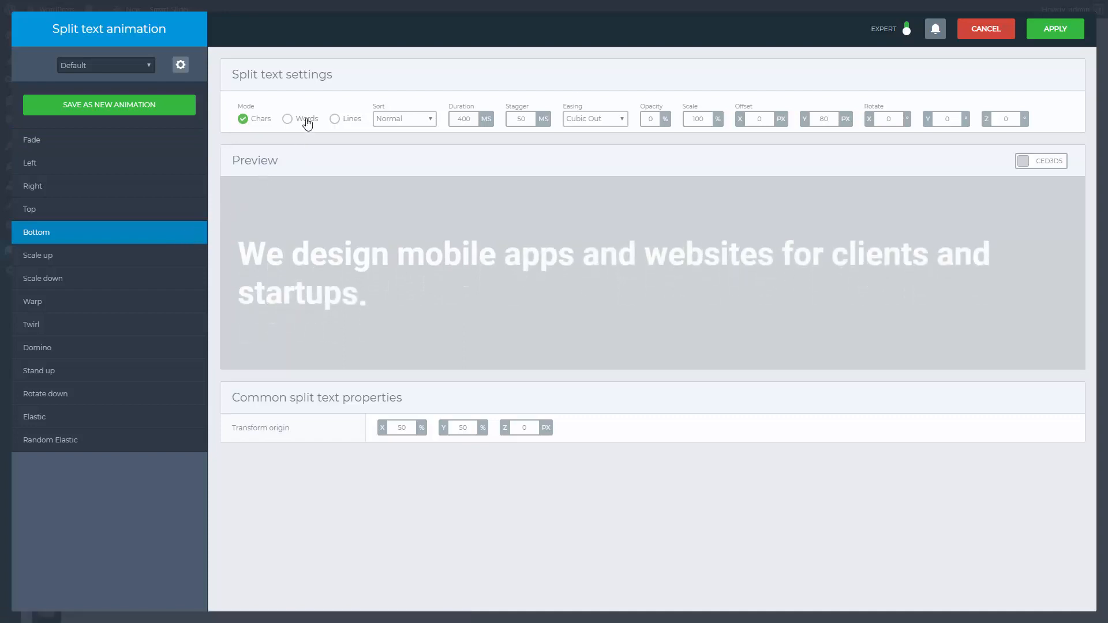
- Apply a Words split-text entrance: 1000 ms, Elastic Out easing, Offset Y 30
left_click(287, 118)
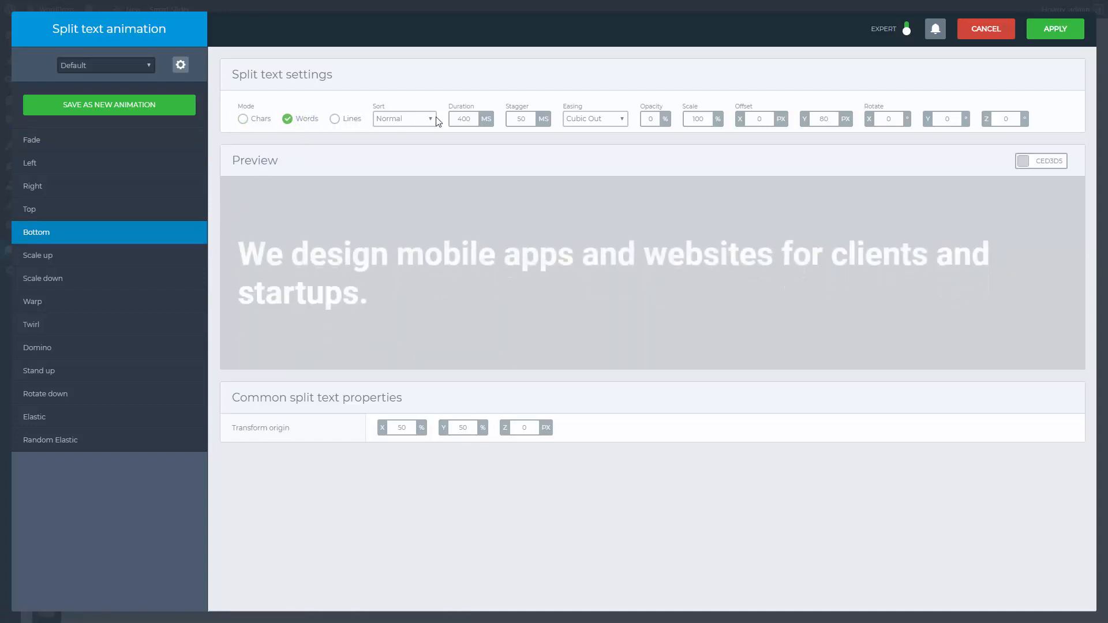
left_click(464, 118)
type("1000")
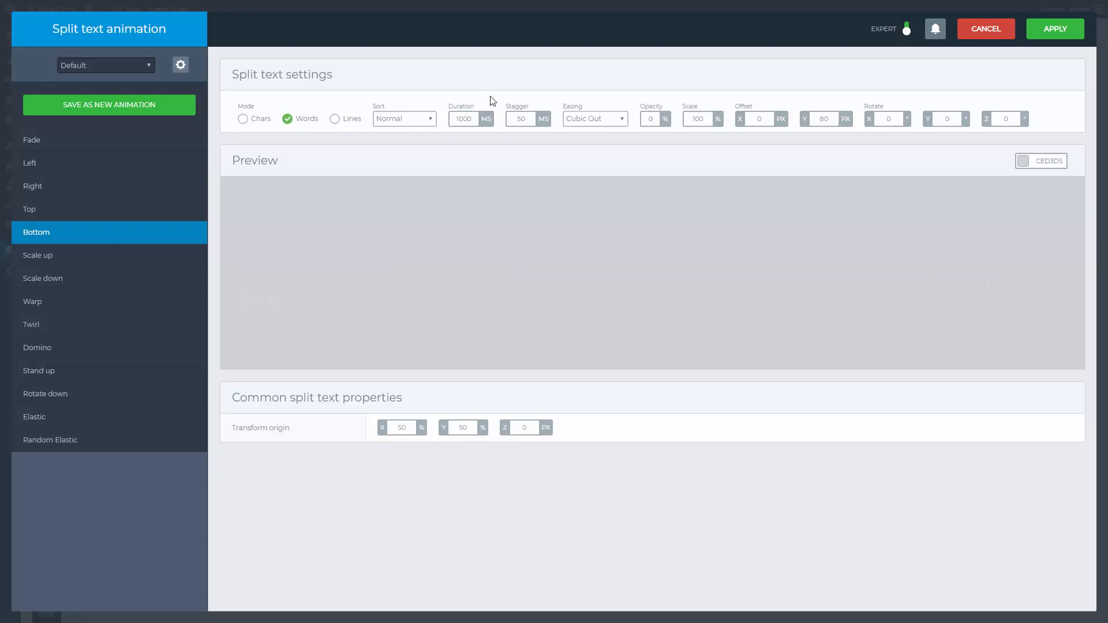
left_click(594, 118)
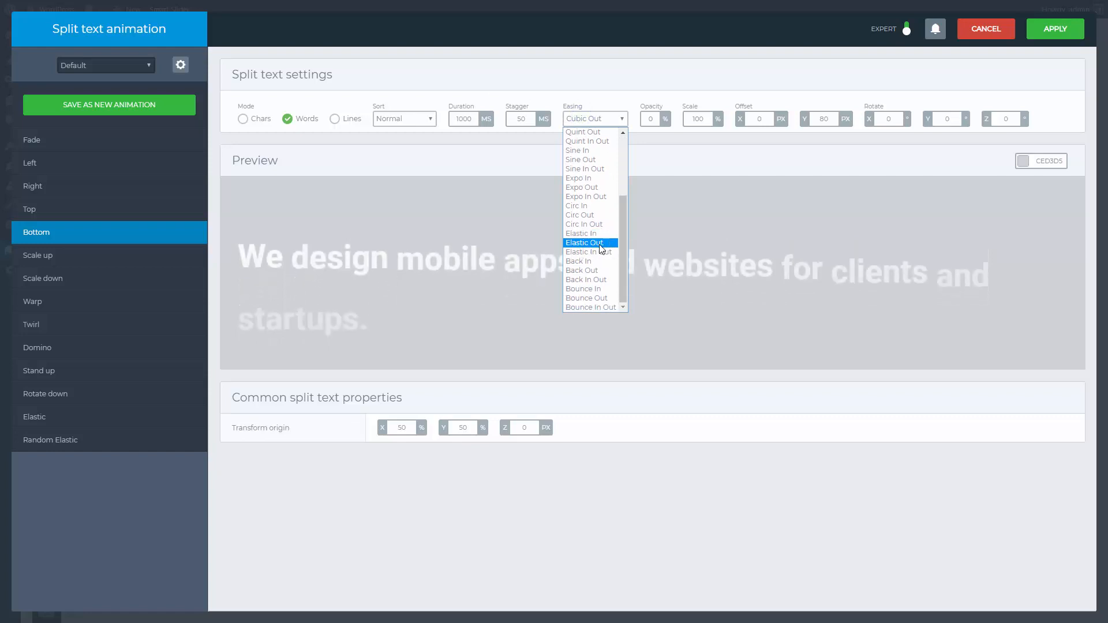
left_click(585, 243)
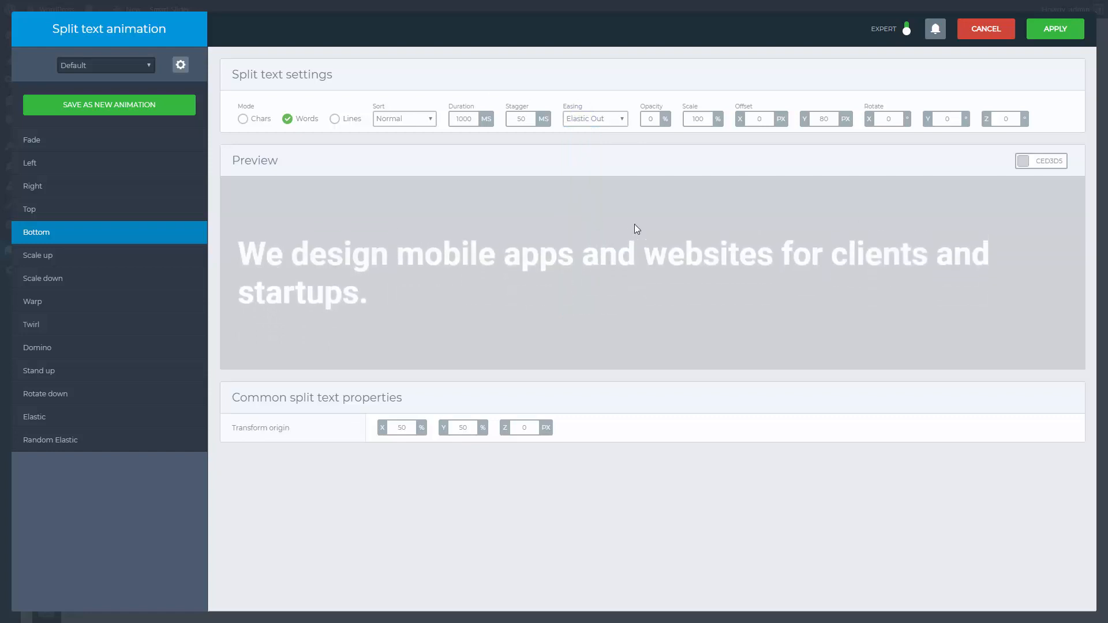
left_click(824, 118)
type("30")
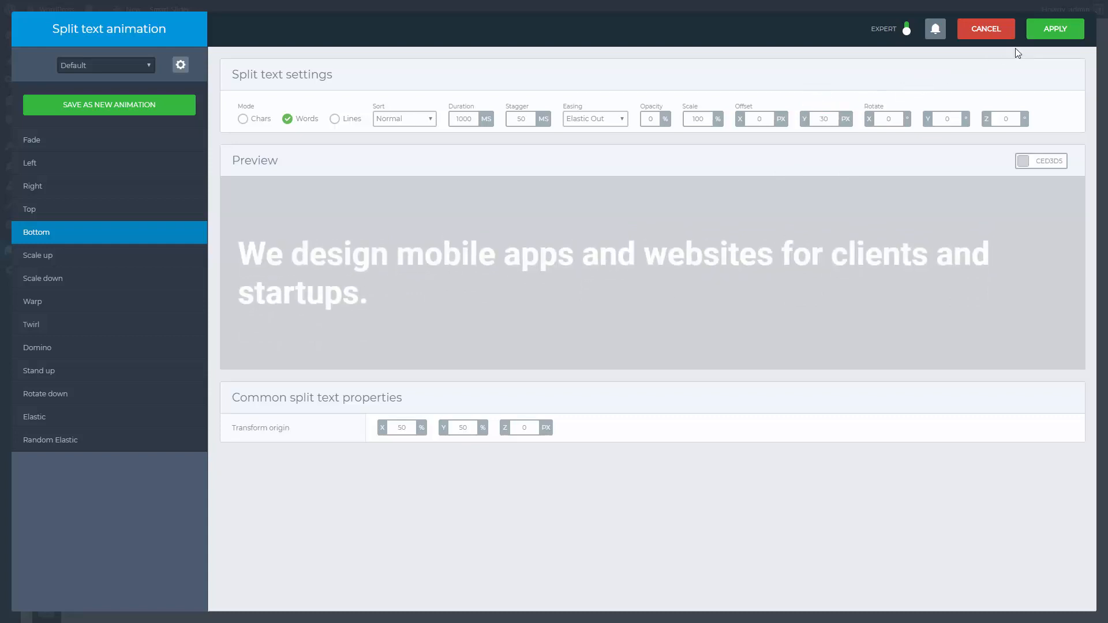
left_click(1055, 29)
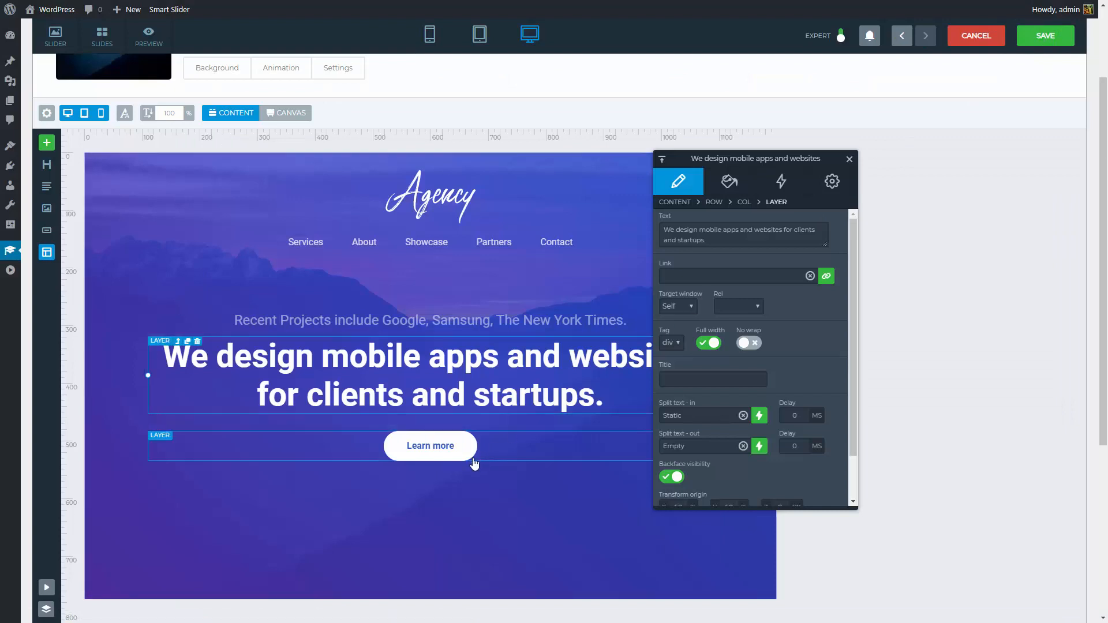
- Give the Learn more button its own 800 ms vertical-offset entrance animation
left_click(780, 182)
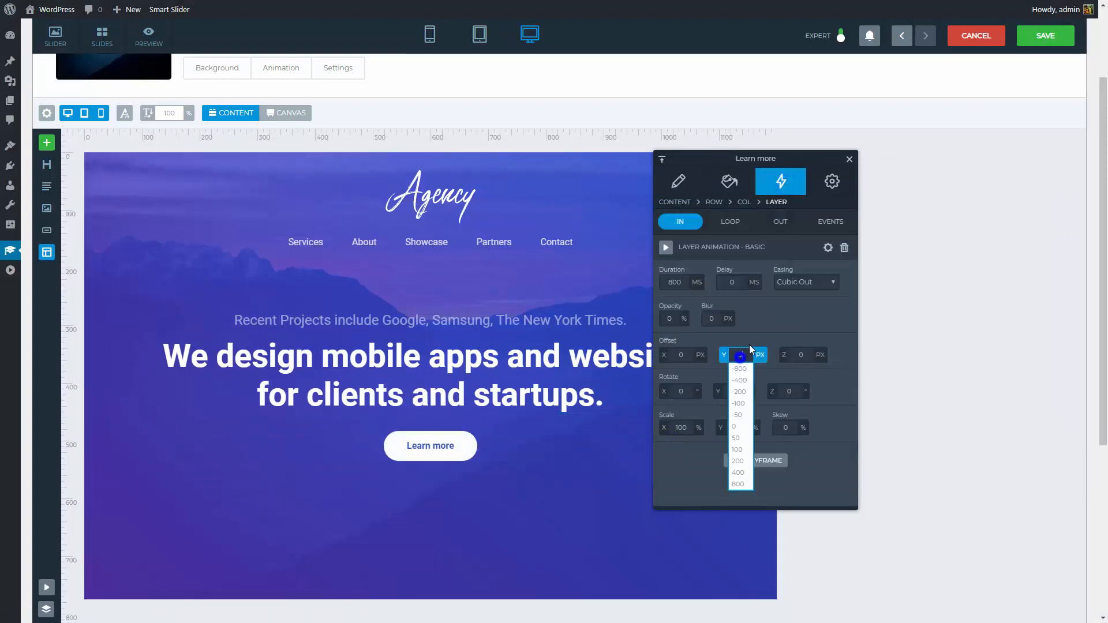
left_click(739, 425)
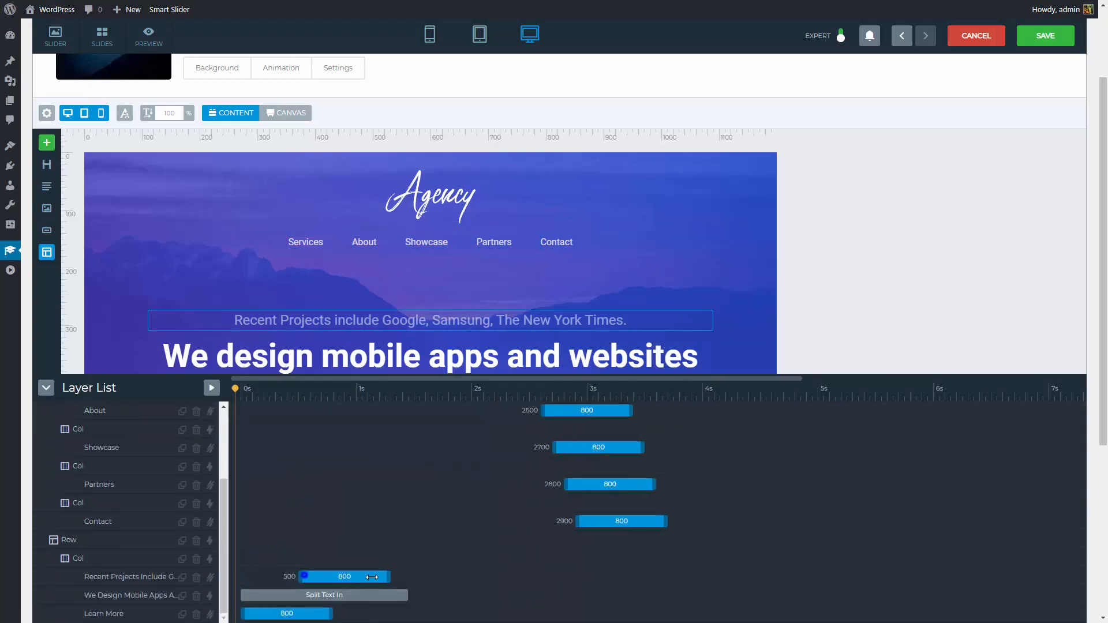
- Preview the layer animations twice, save the slide and go back to the Main slider
left_click(127, 595)
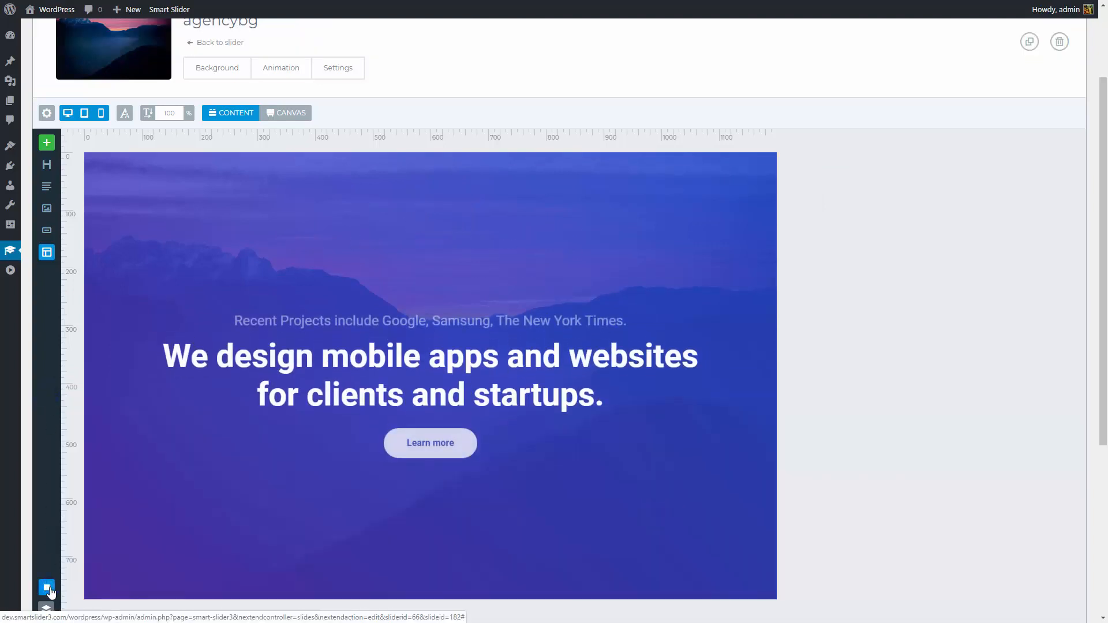
left_click(47, 589)
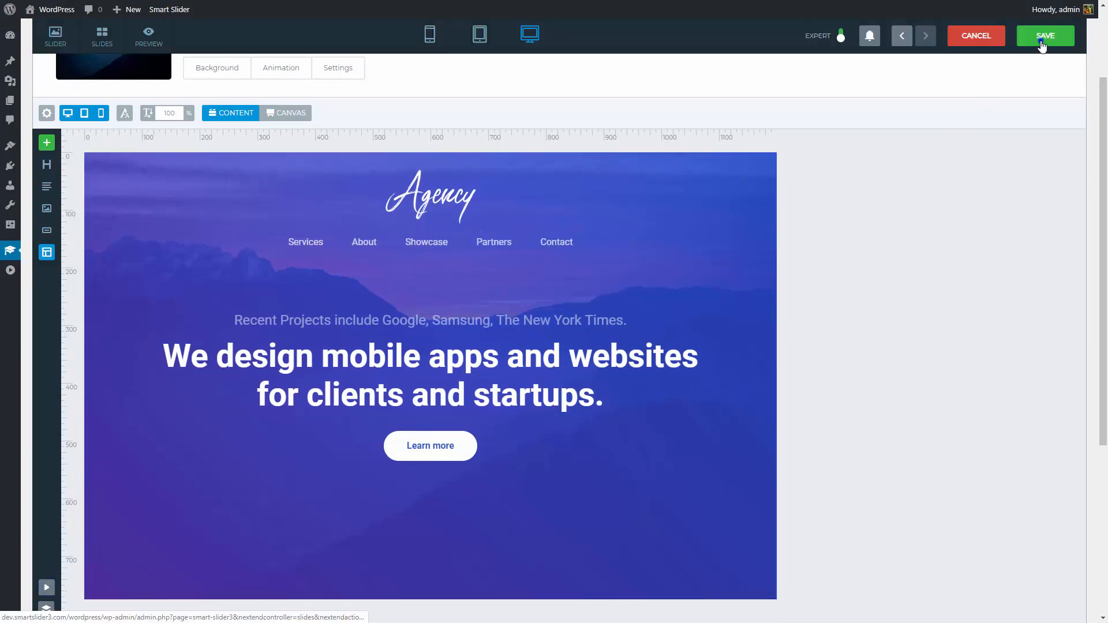
left_click(1045, 35)
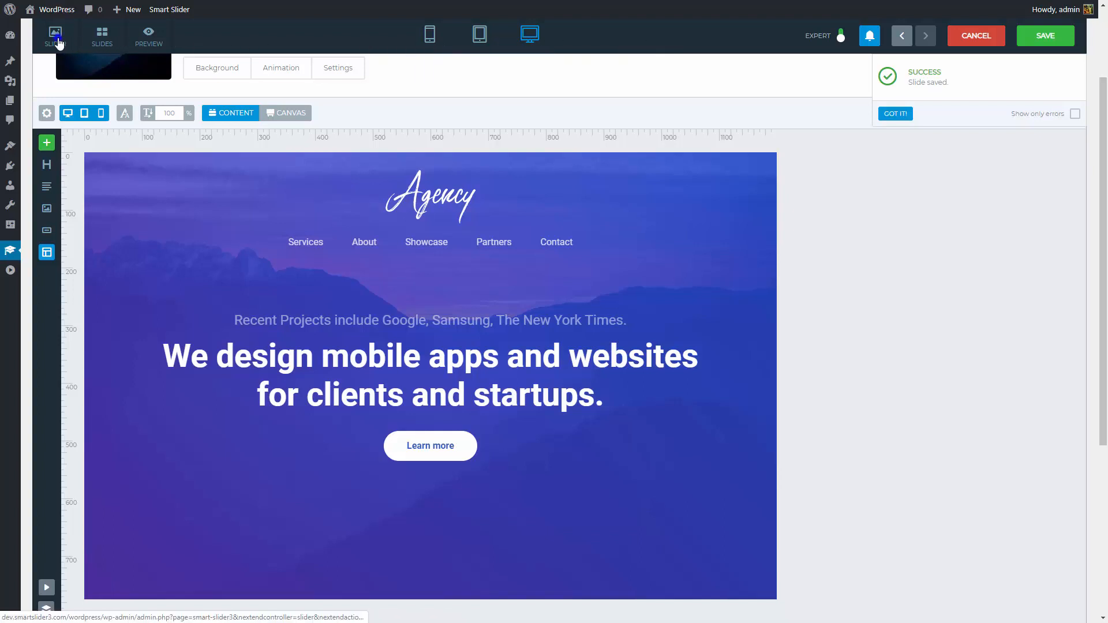
left_click(55, 36)
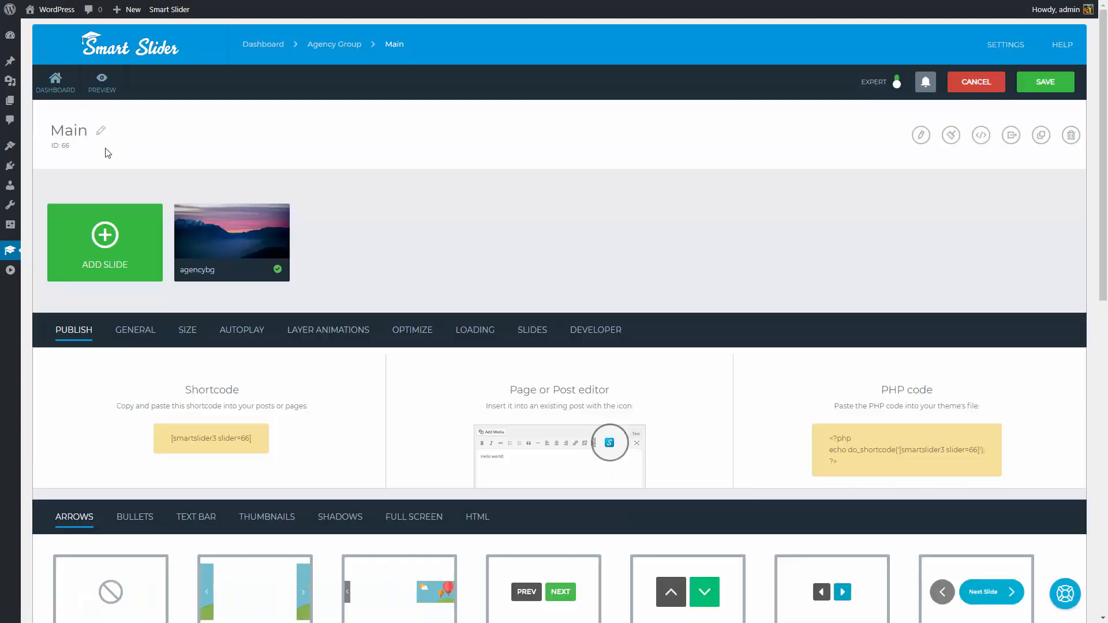
- Set an animated Hills bottom shape divider, reducing its height to 50% on tablet and 70% on phone
left_click(135, 330)
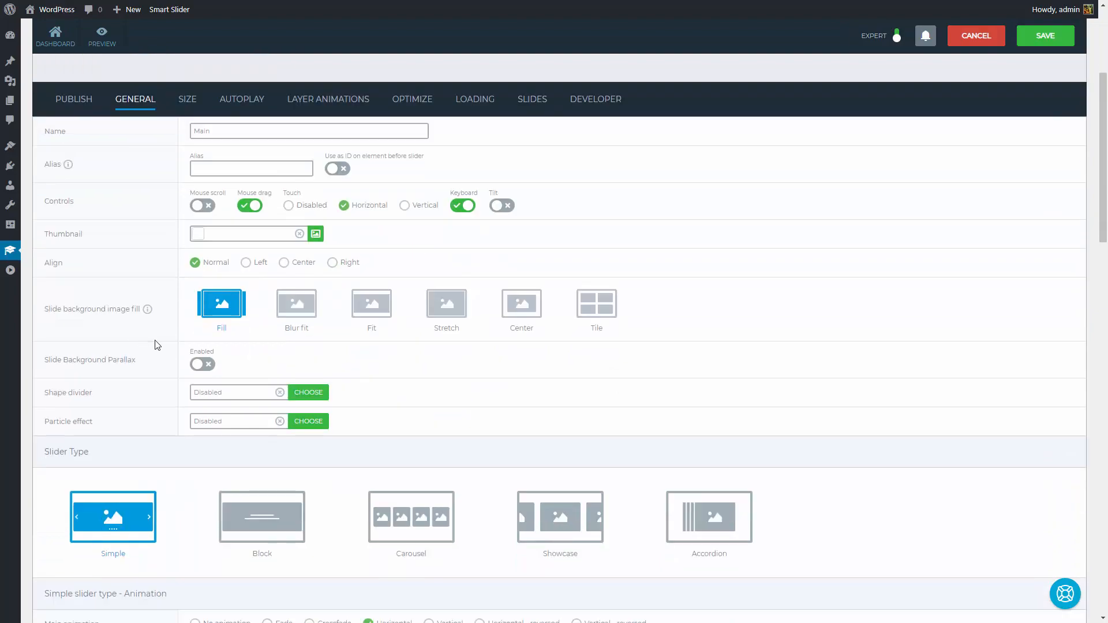
left_click(308, 393)
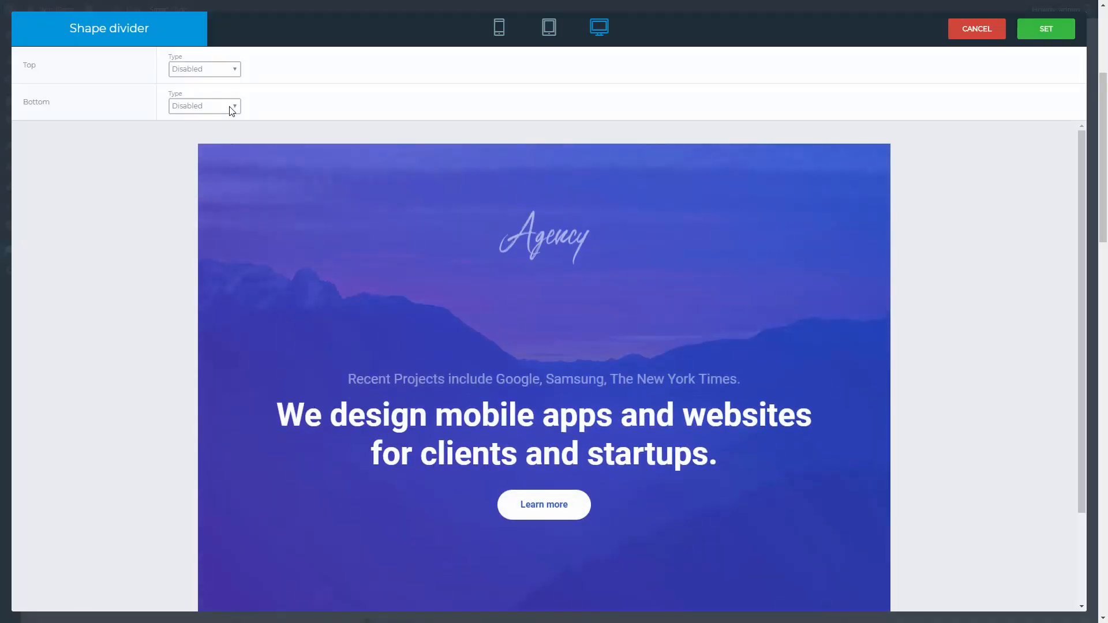
left_click(205, 105)
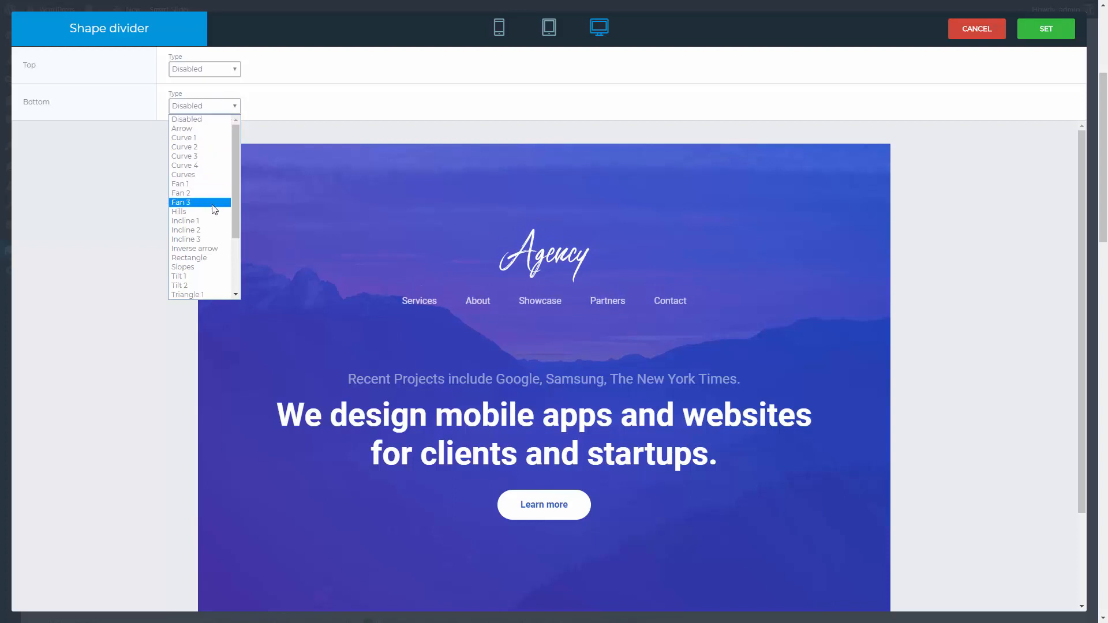
left_click(179, 213)
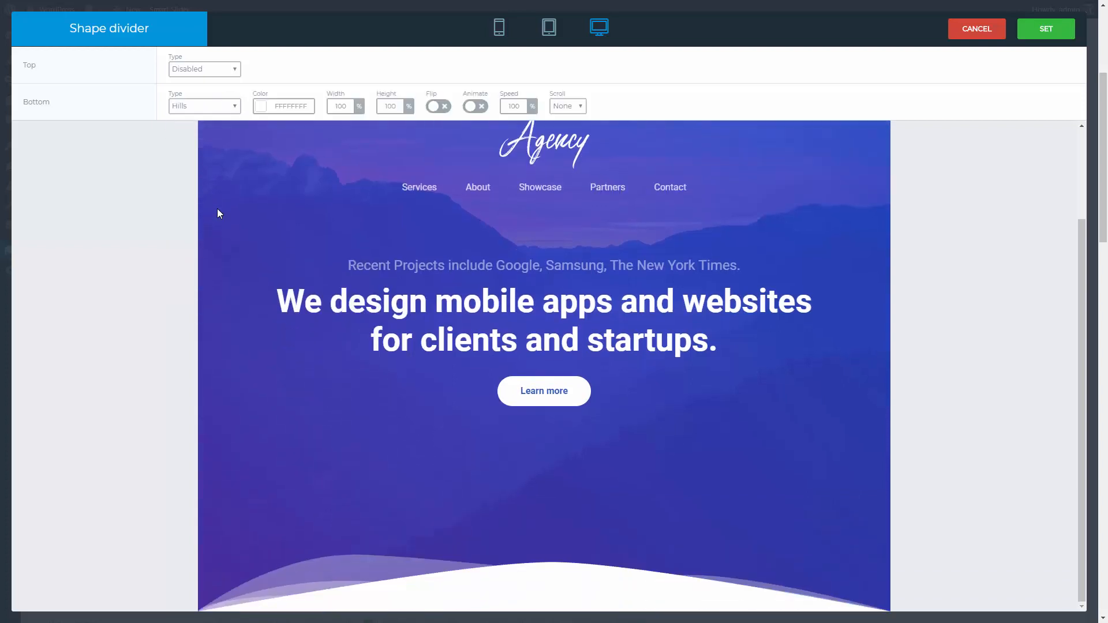
left_click(475, 106)
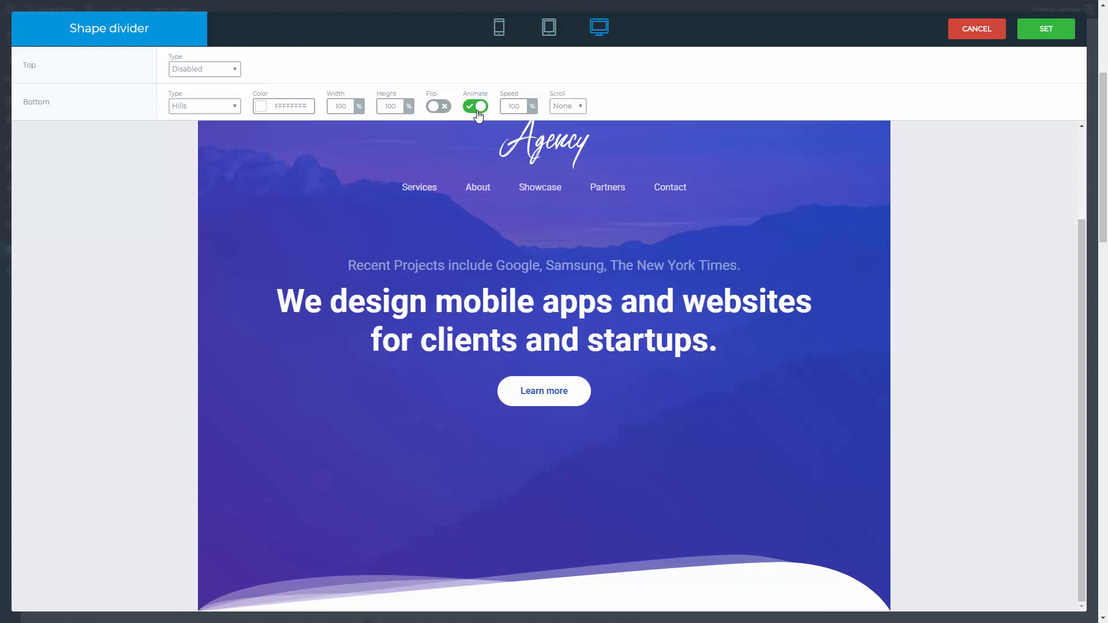
left_click(549, 28)
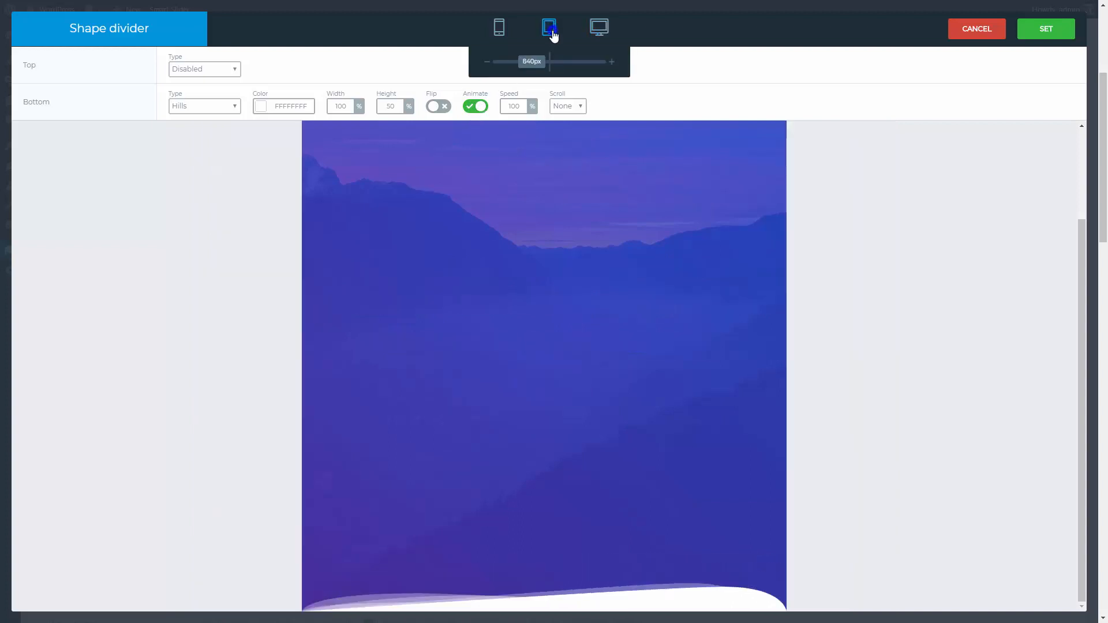
left_click(499, 27)
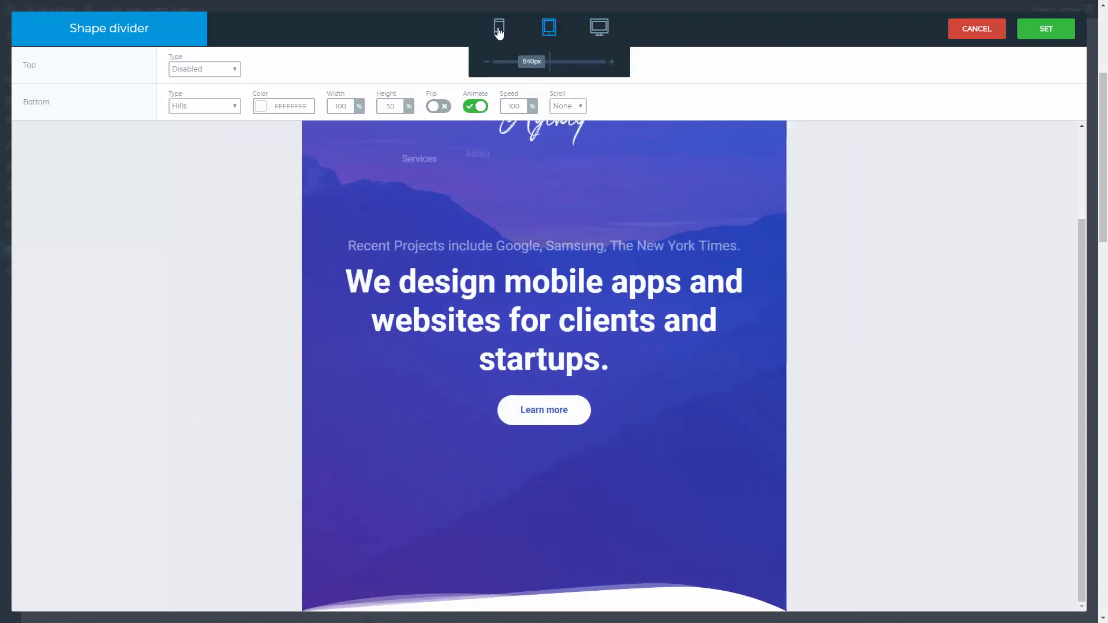
left_click(499, 27)
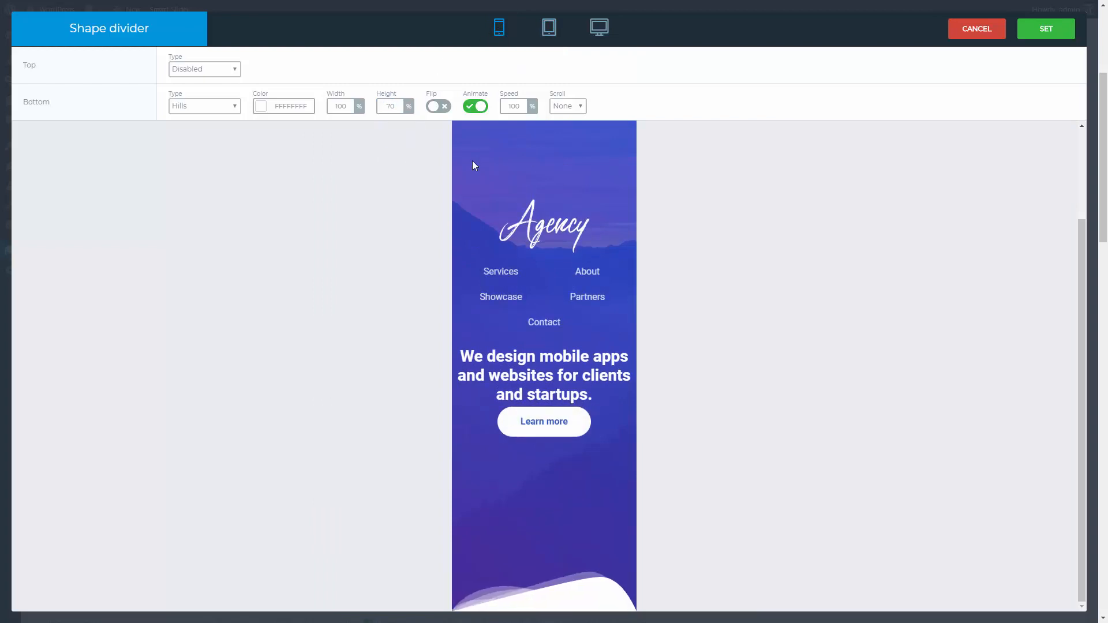
left_click(1045, 28)
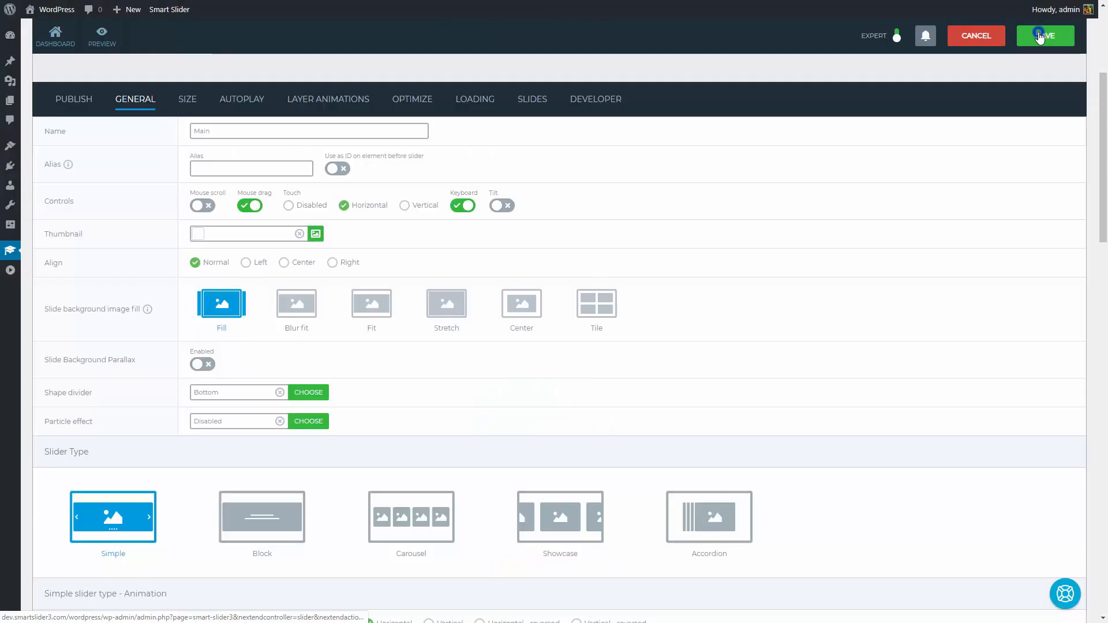
- Save the slider, choose project1b as the image and adjust its overlay background colour
left_click(1046, 35)
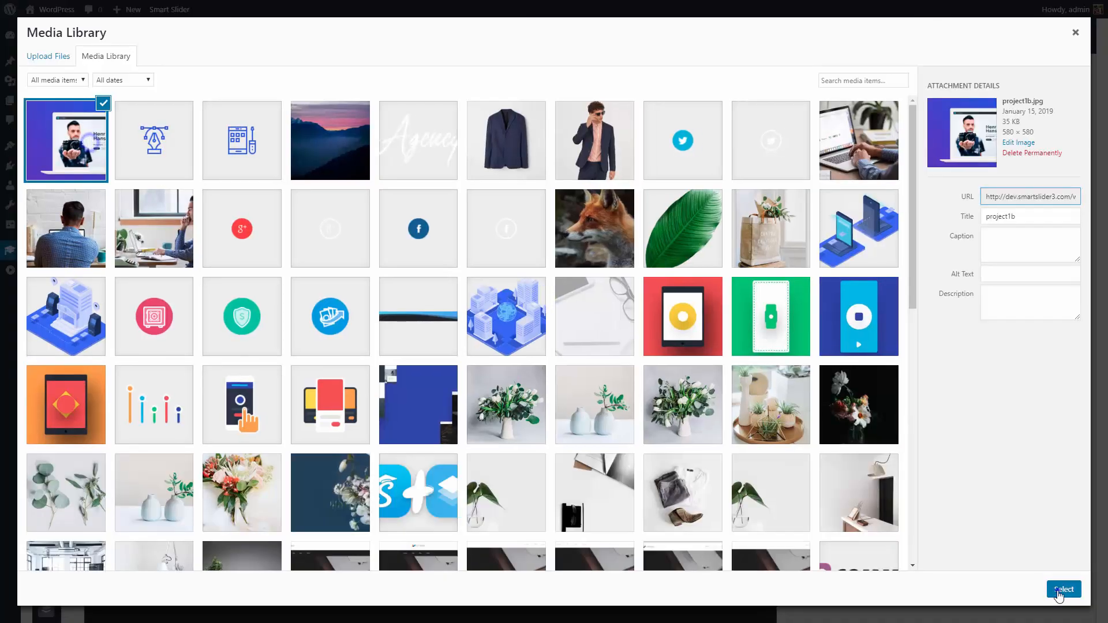
left_click(1064, 590)
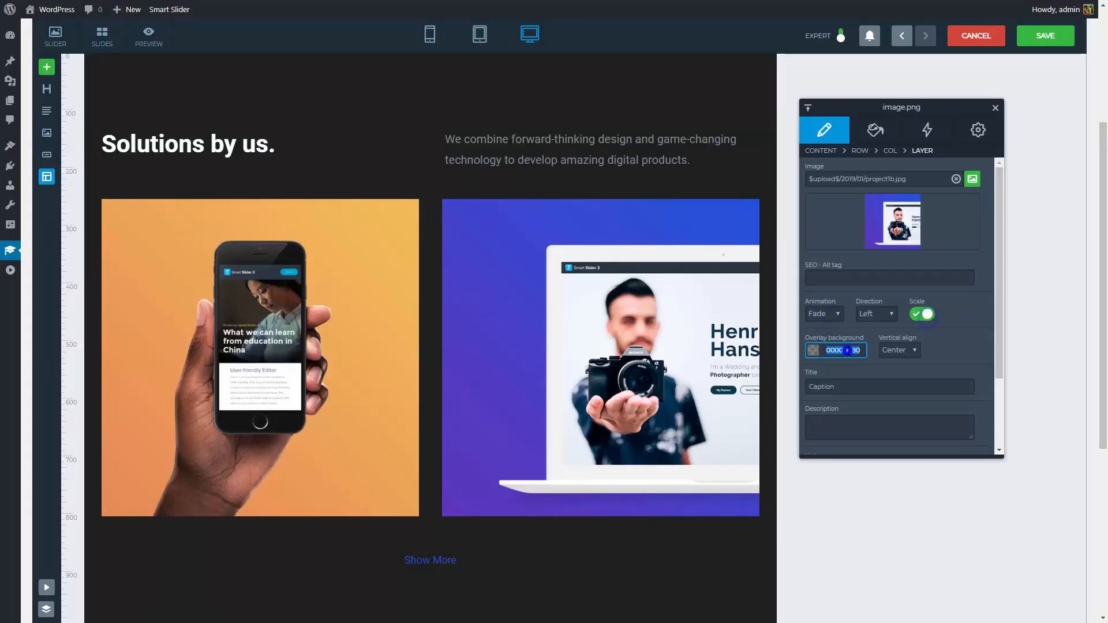
left_click(875, 130)
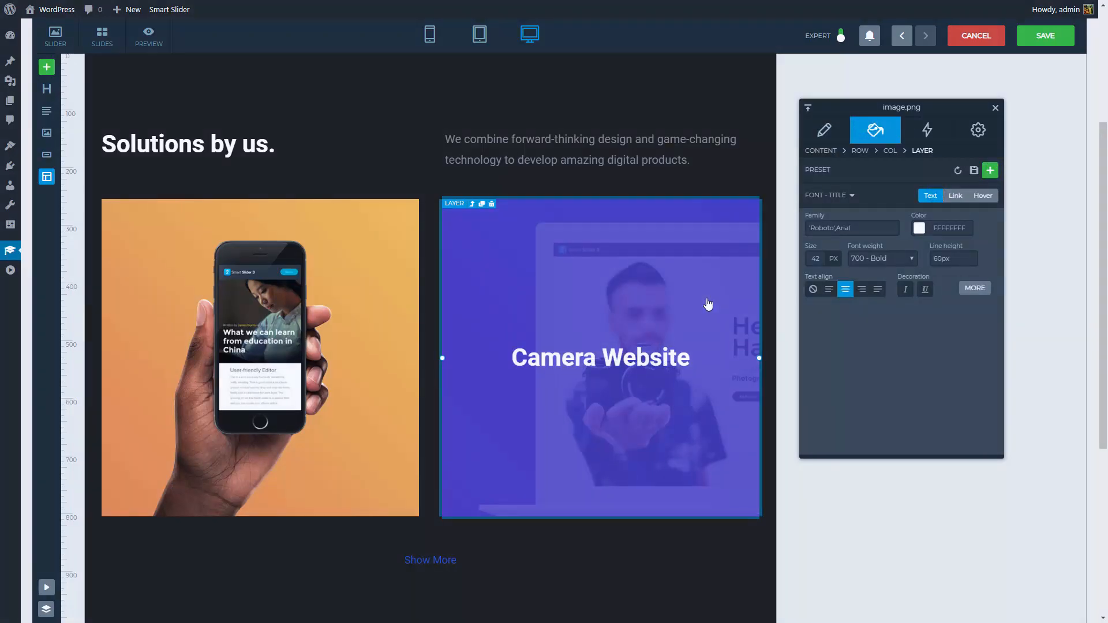
left_click(149, 35)
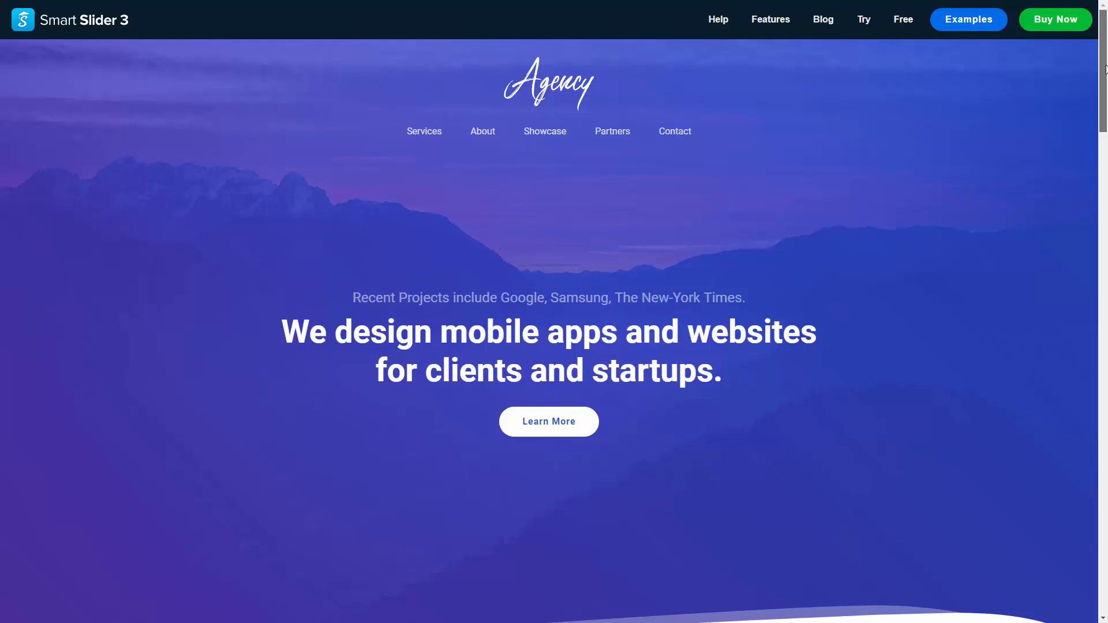
- Inspect the demo page's top navigation in DevTools to find the nav id "menu" element
scroll("down", 3)
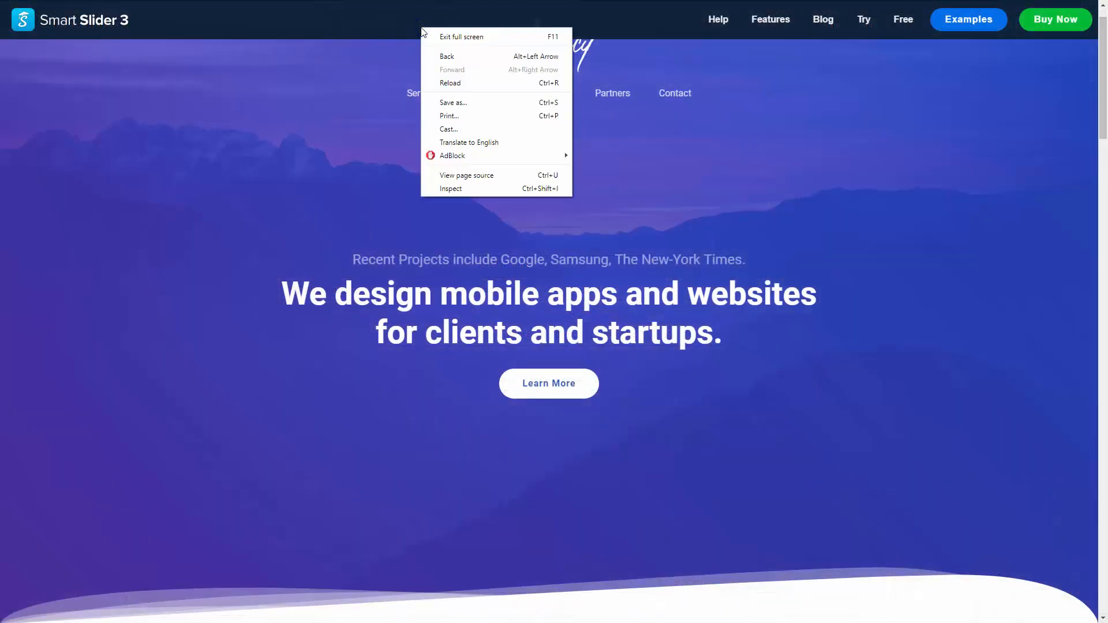
left_click(486, 193)
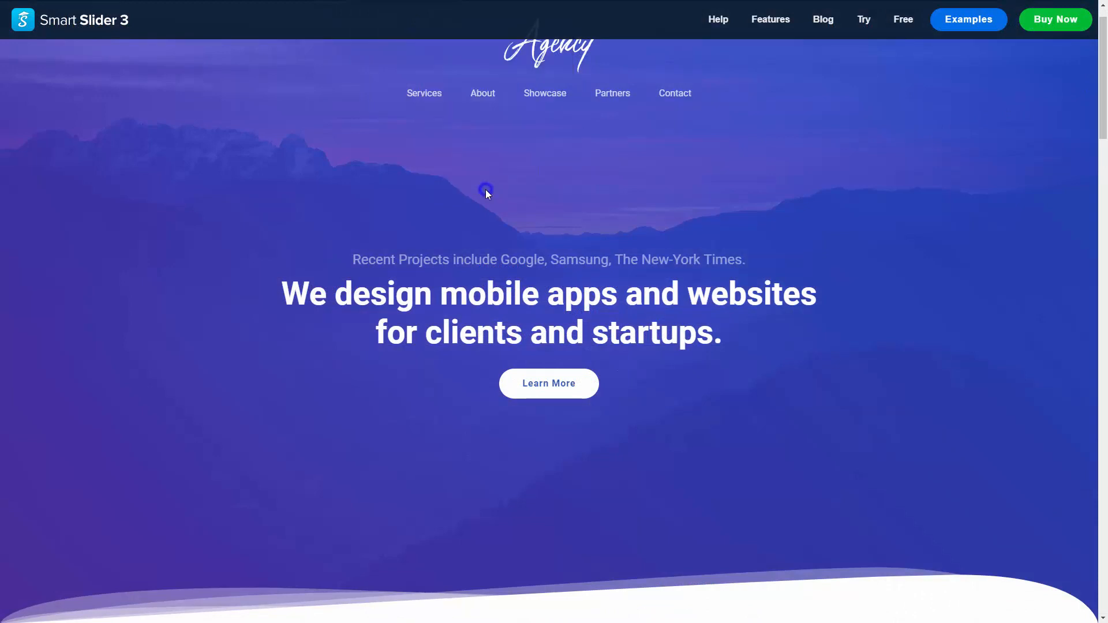
key("F12")
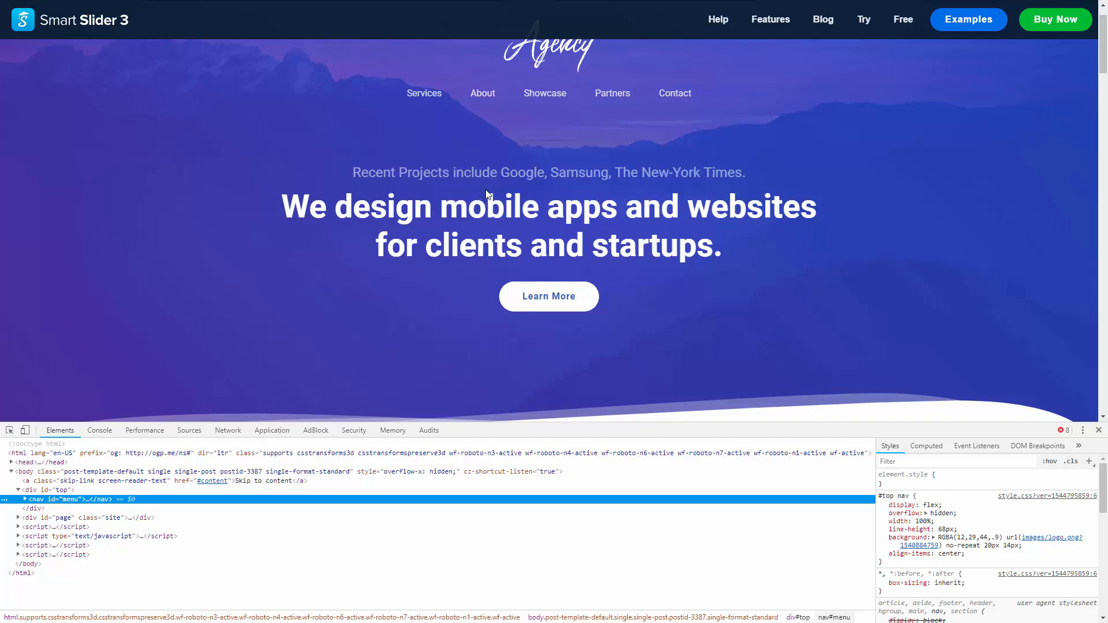
mouse_move(421, 285)
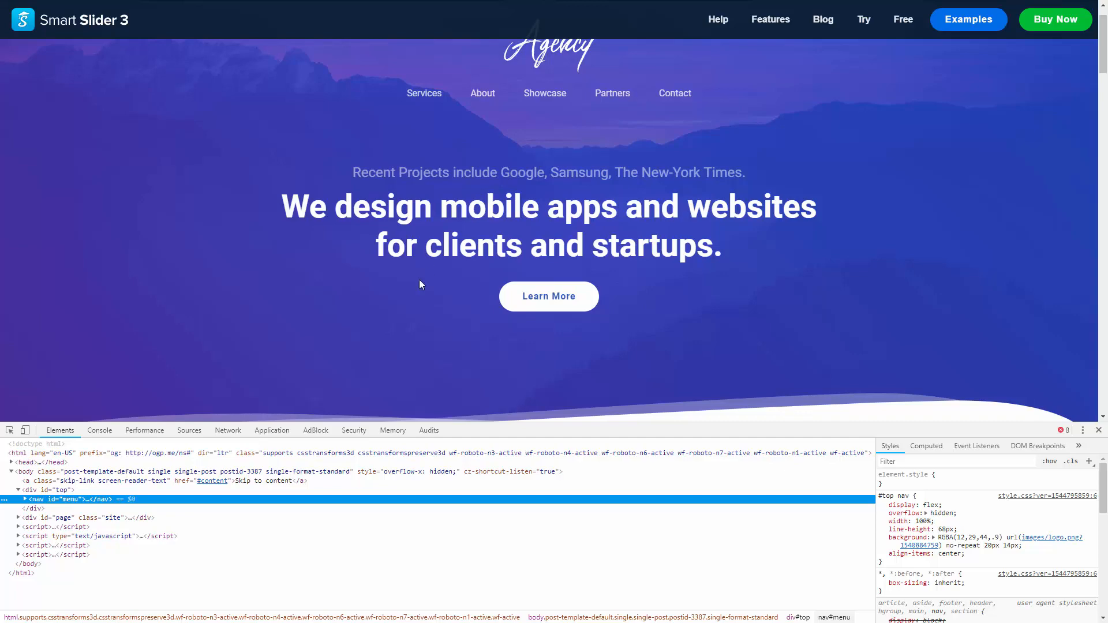
mouse_move(185, 504)
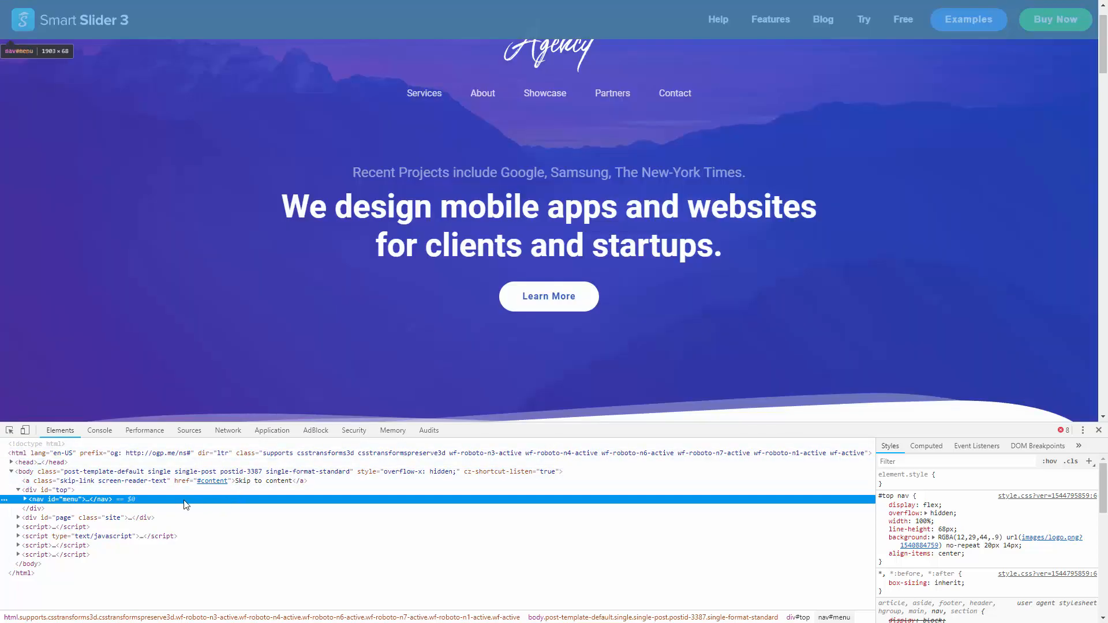
left_click(24, 500)
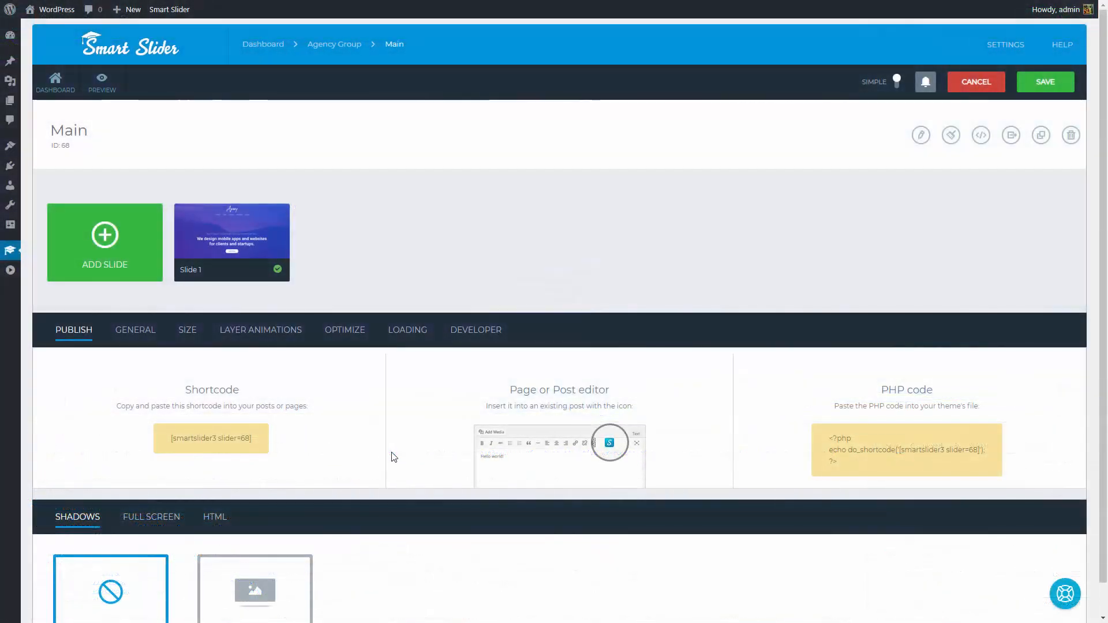
- In the Size settings, enter a 'menu' selector and decrease the slider height by 100 px
left_click(187, 330)
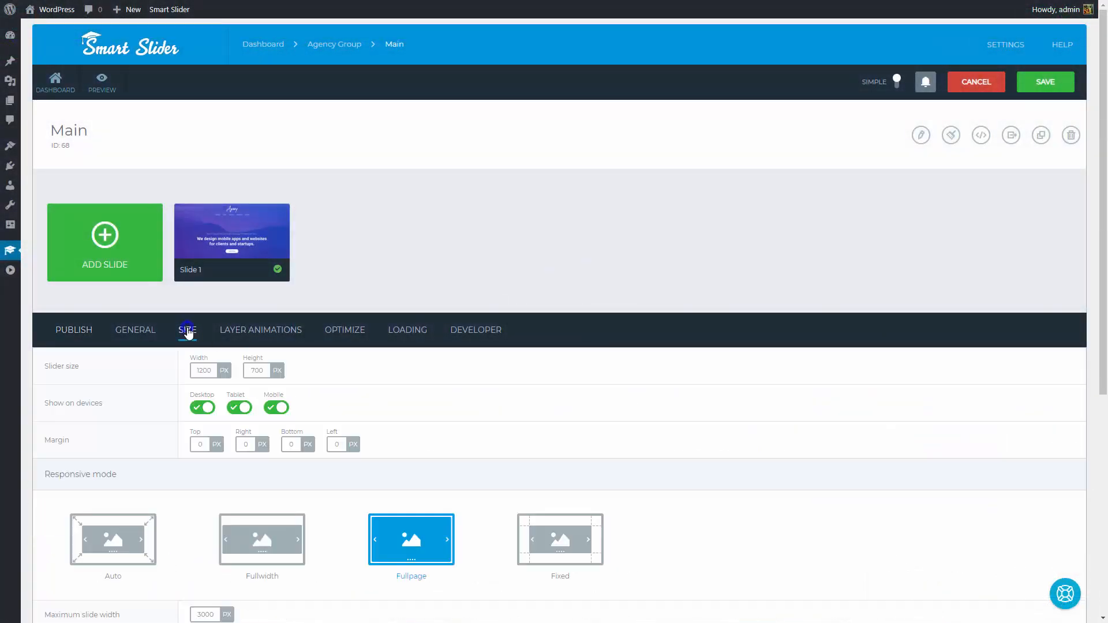
scroll("down", 3)
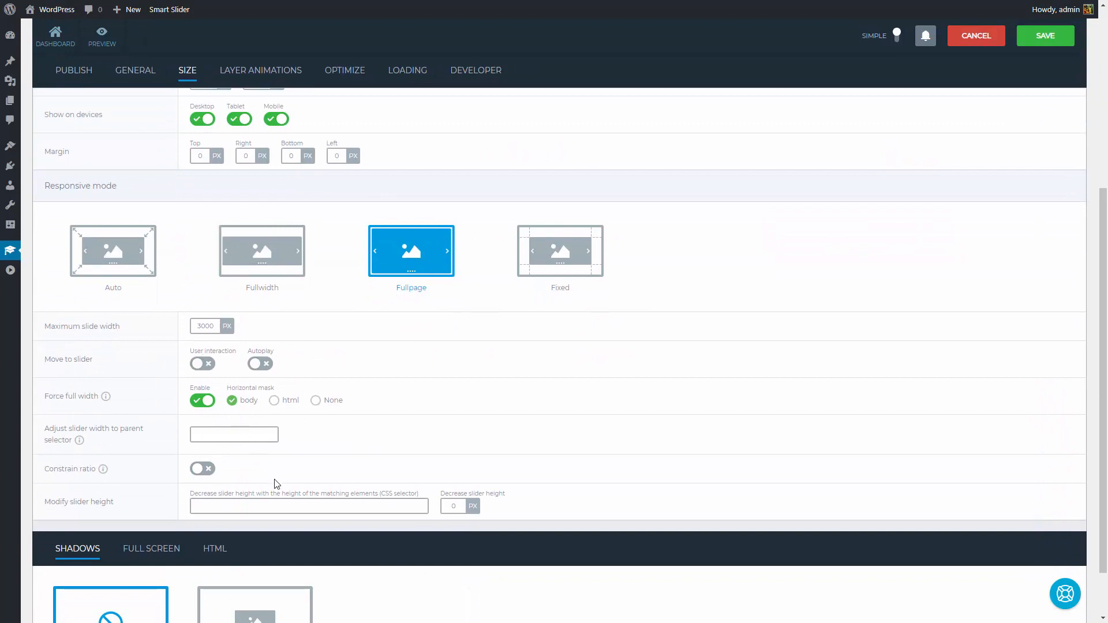
left_click(309, 506)
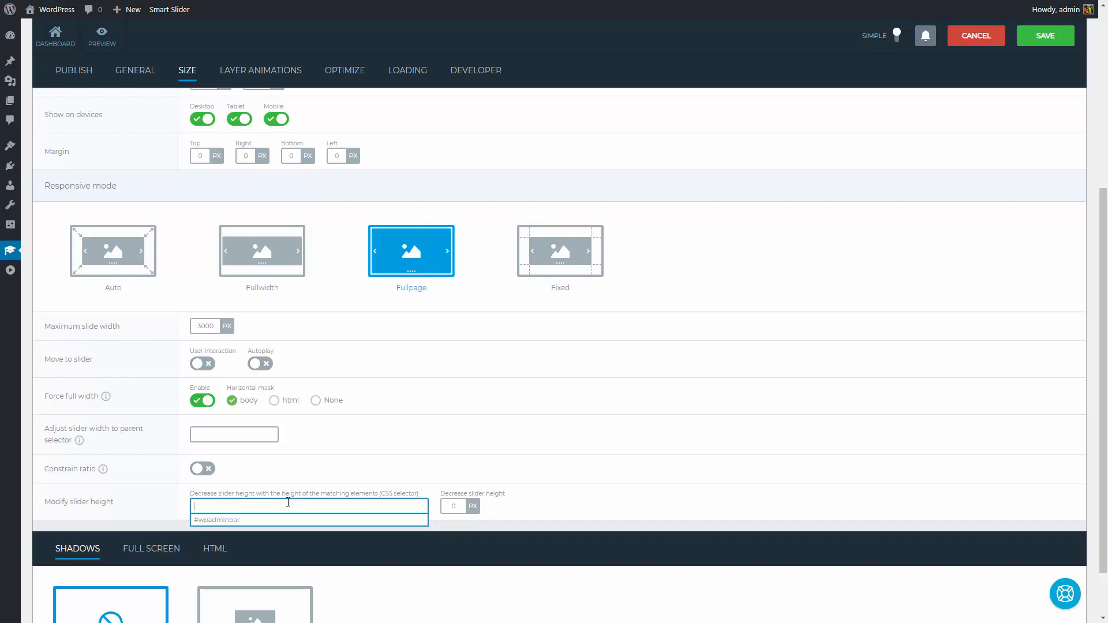
type("my_class")
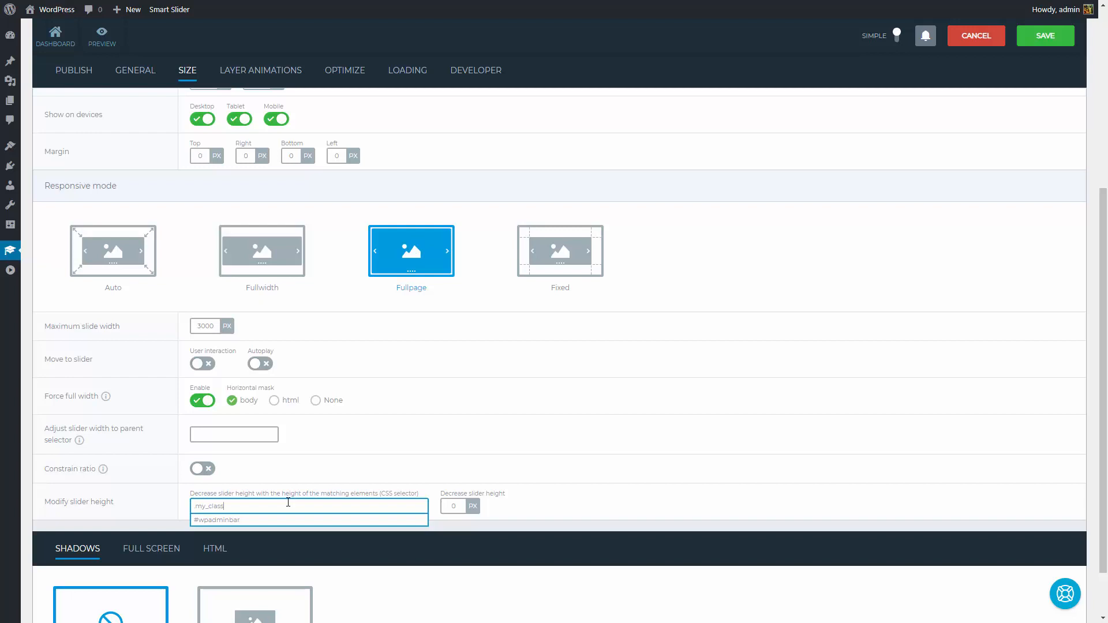
type("#")
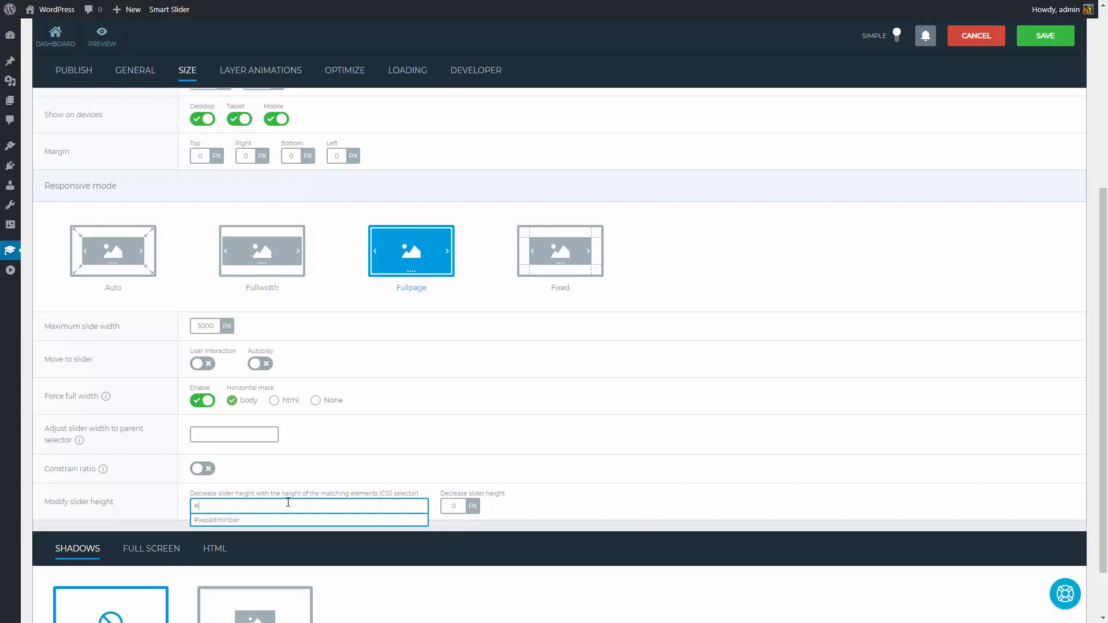
type("menu")
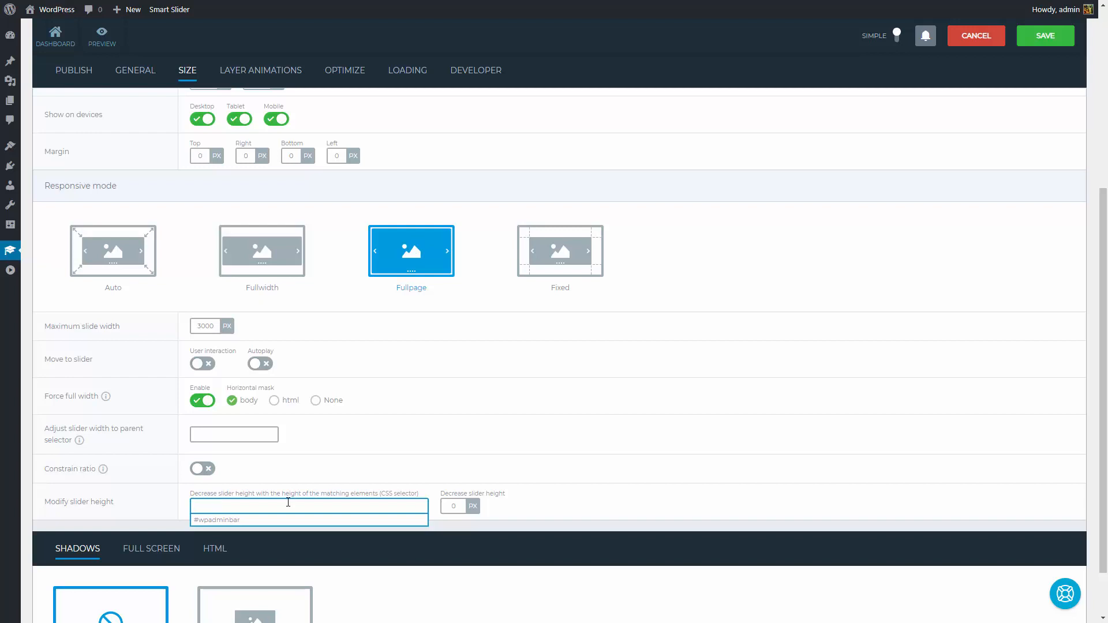
left_click(453, 506)
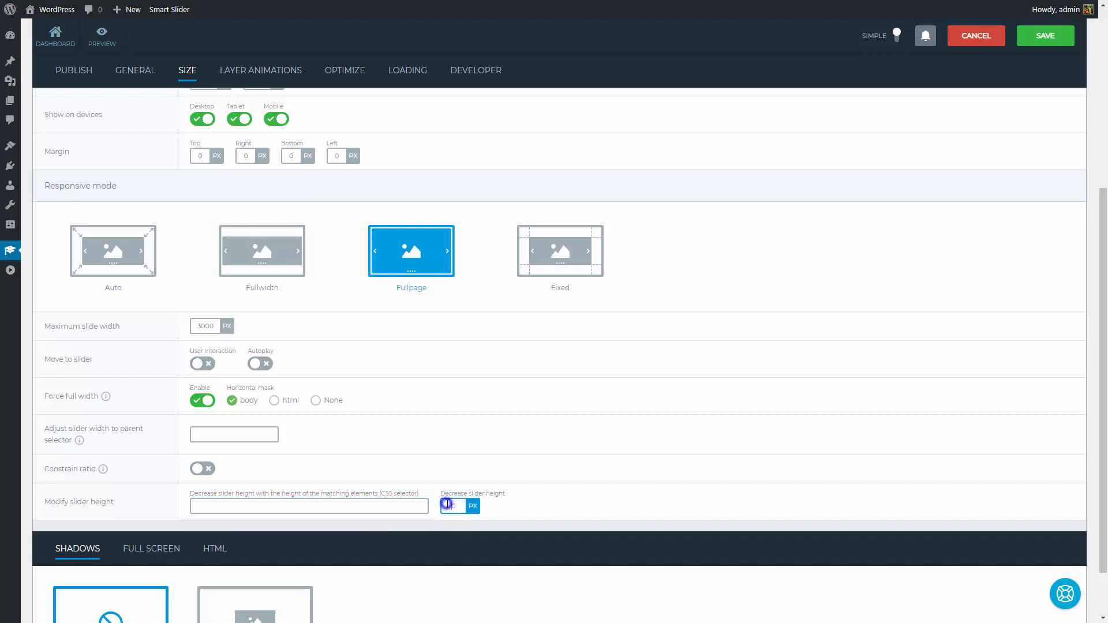
type("100")
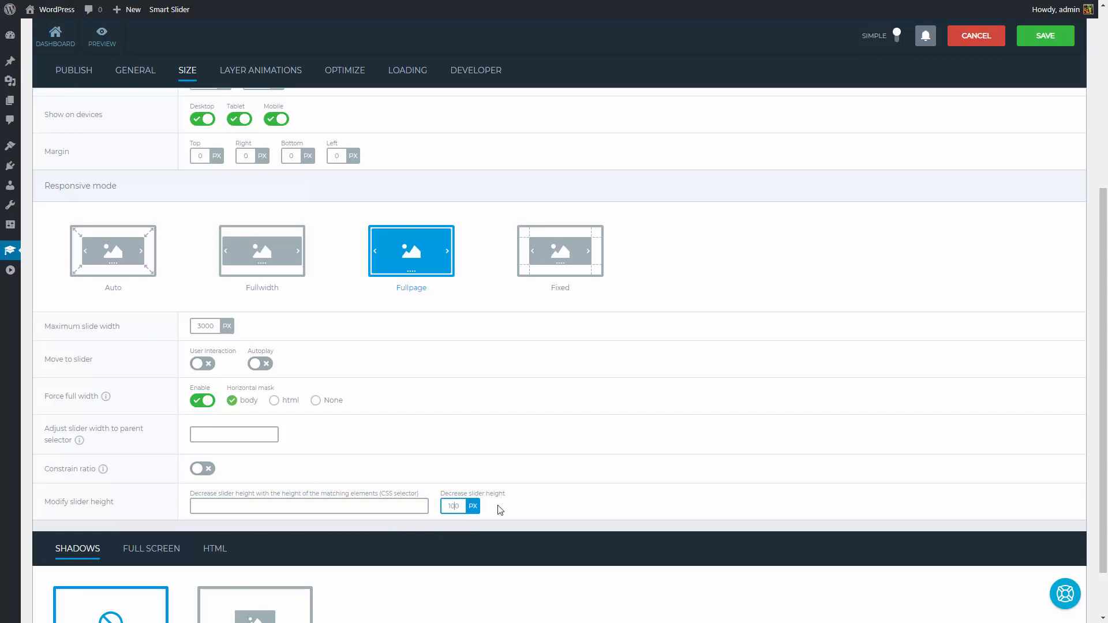
left_click(102, 36)
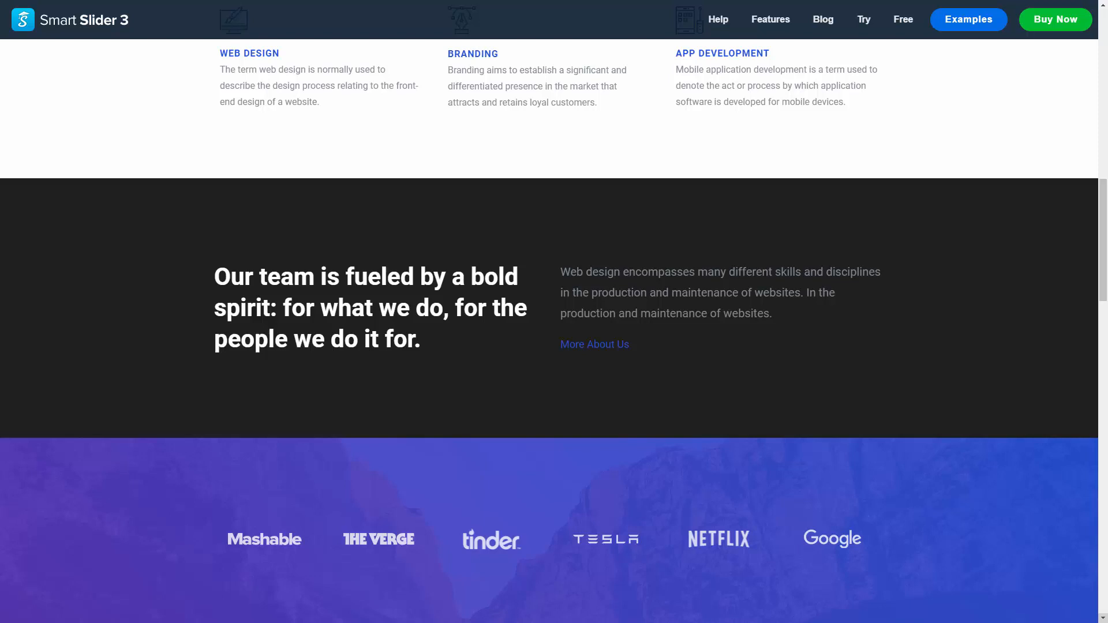
mouse_move(515, 378)
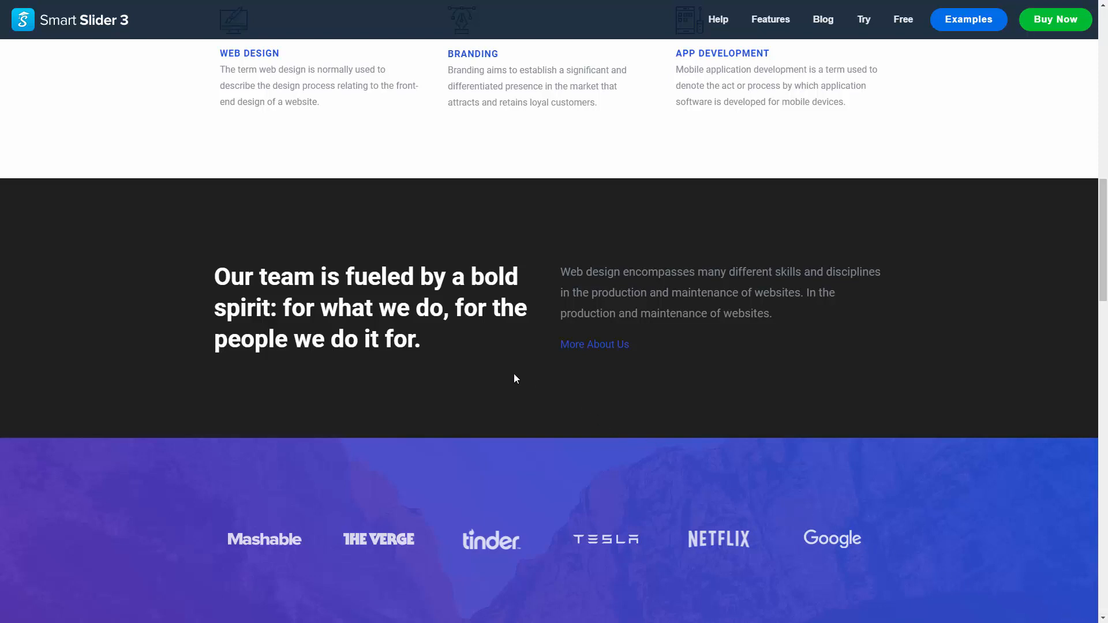
- Inspect the team section element of the demo page through the right-click menu
right_click(515, 379)
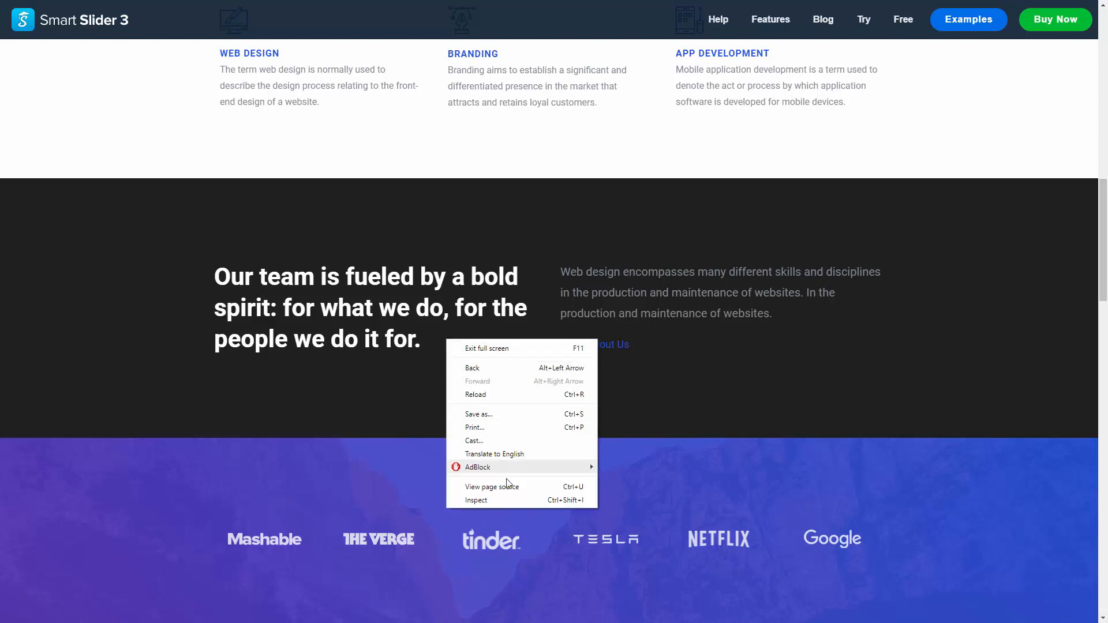
left_click(476, 500)
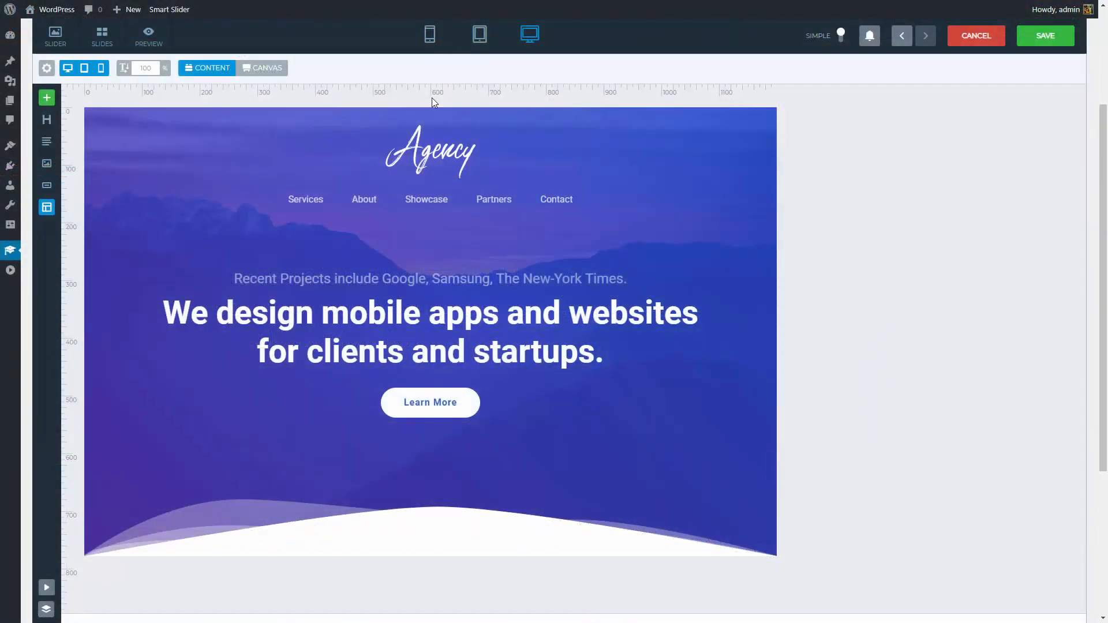
- Give the About menu layer a Scroll To link action targeting #n2-ss-188
left_click(363, 199)
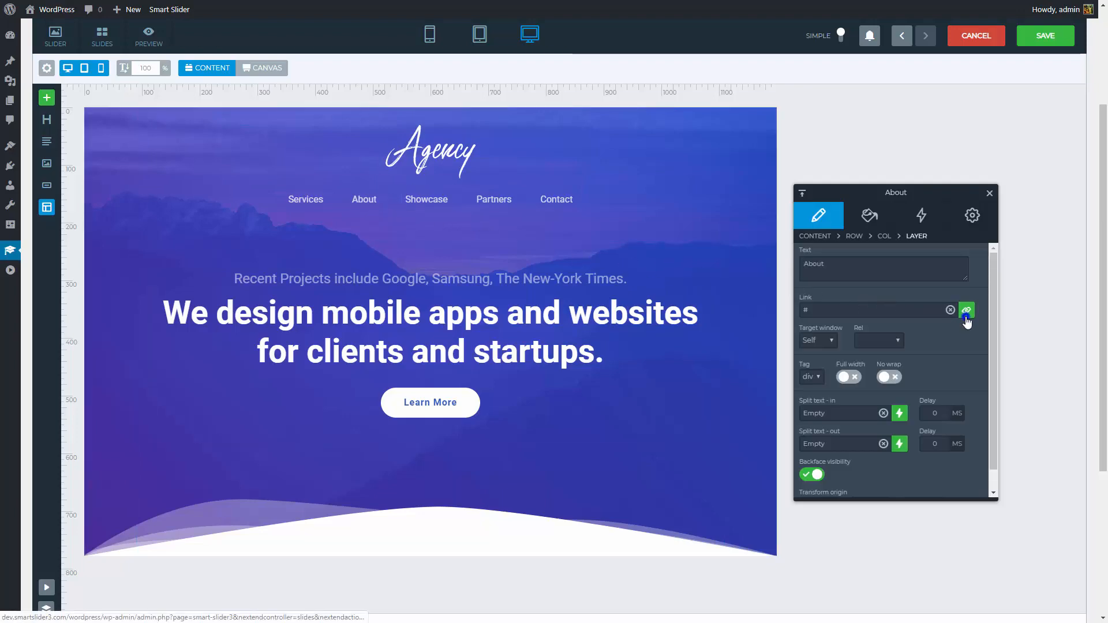
left_click(966, 311)
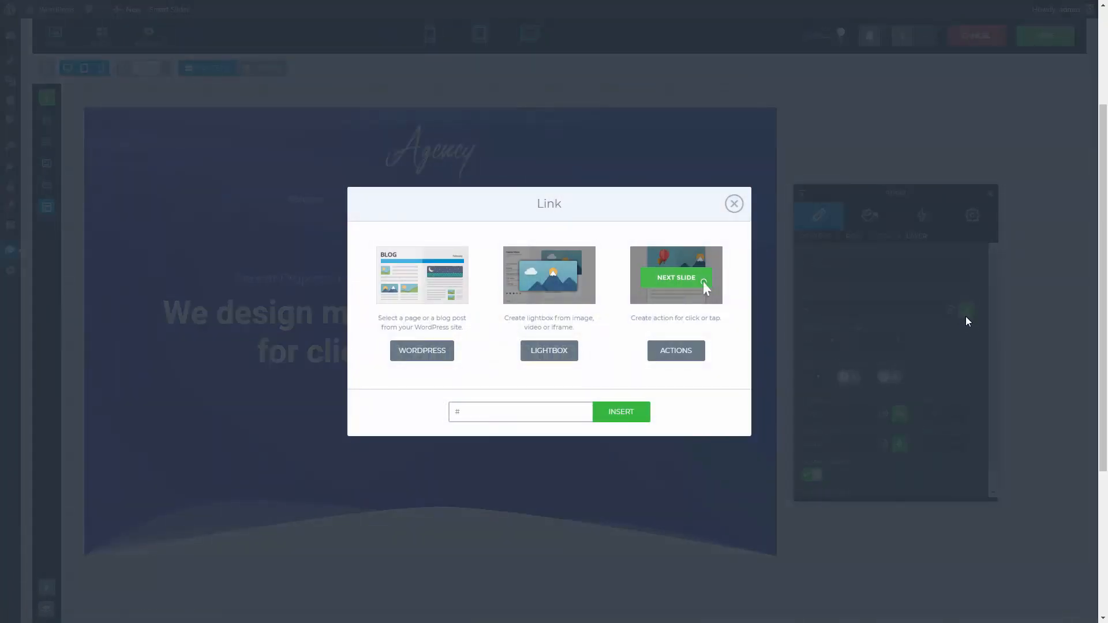
left_click(675, 350)
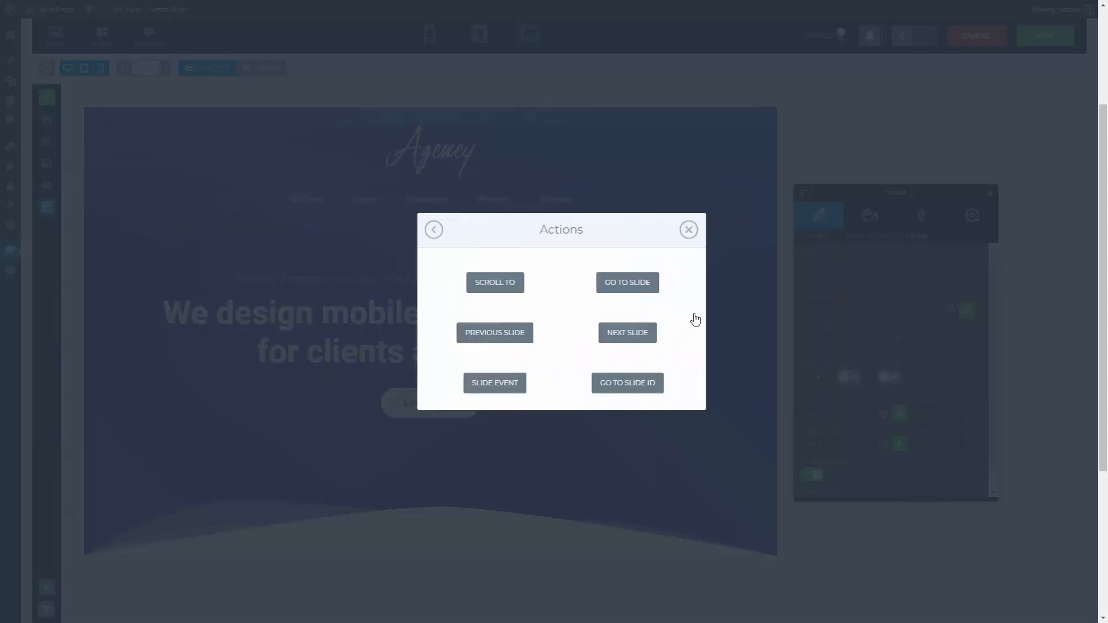
left_click(495, 282)
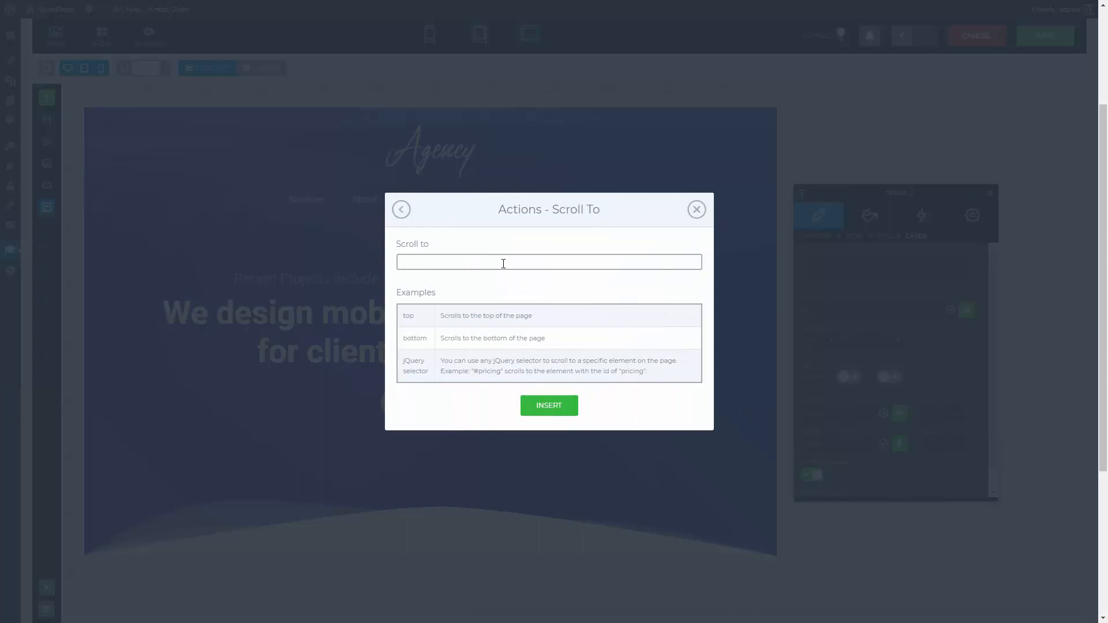
left_click(548, 262)
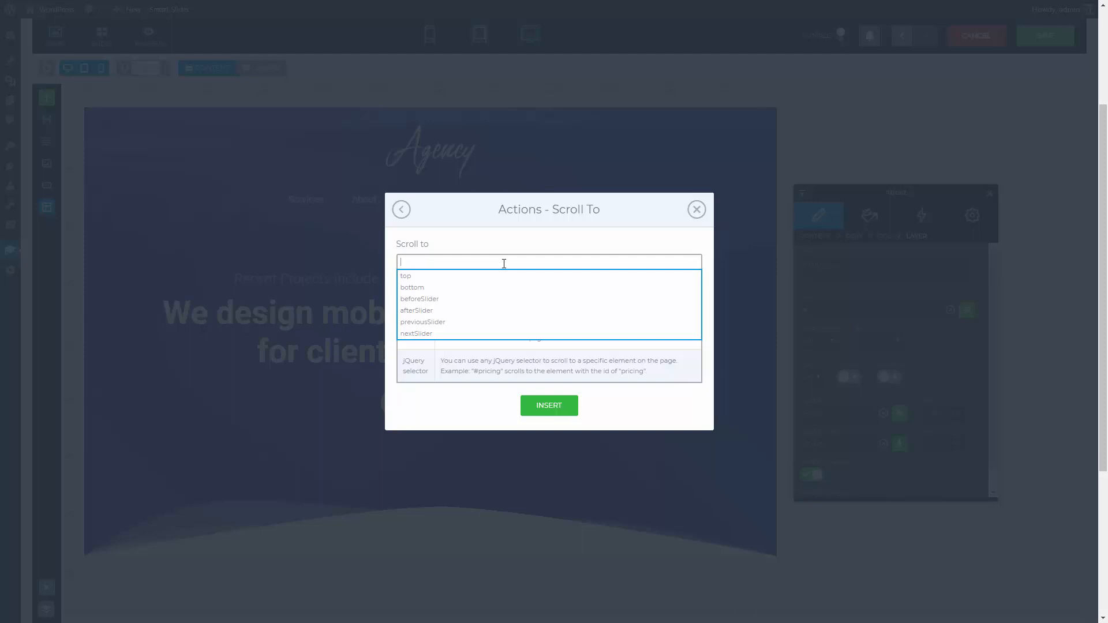
type("#n2-ss-188")
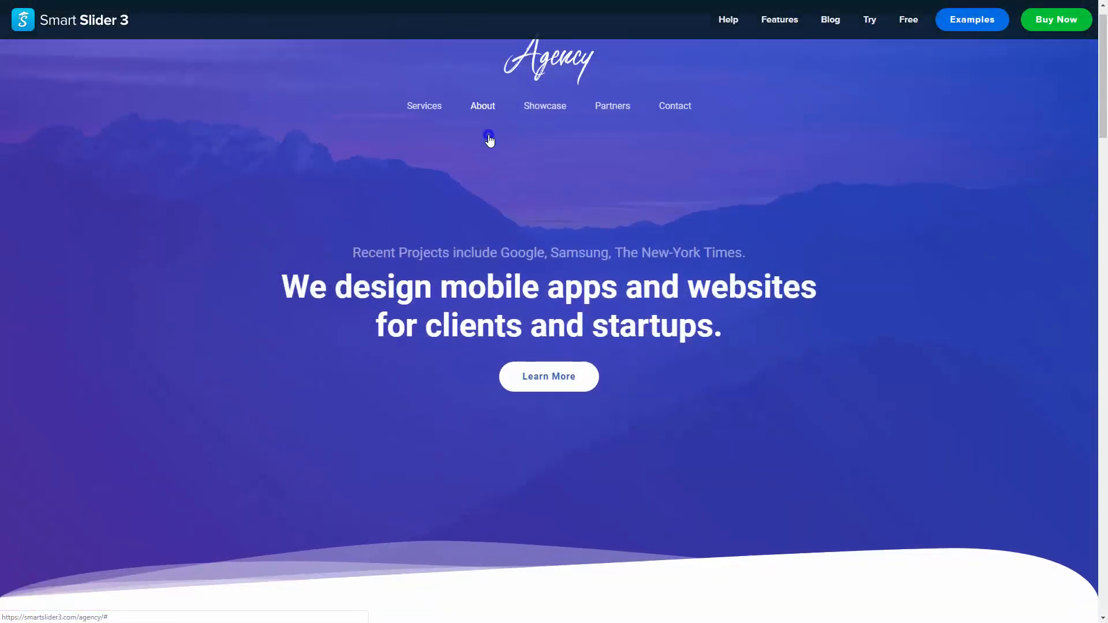
- Scroll the live Agency page past the team section to Solutions and the footer
scroll("down", 3)
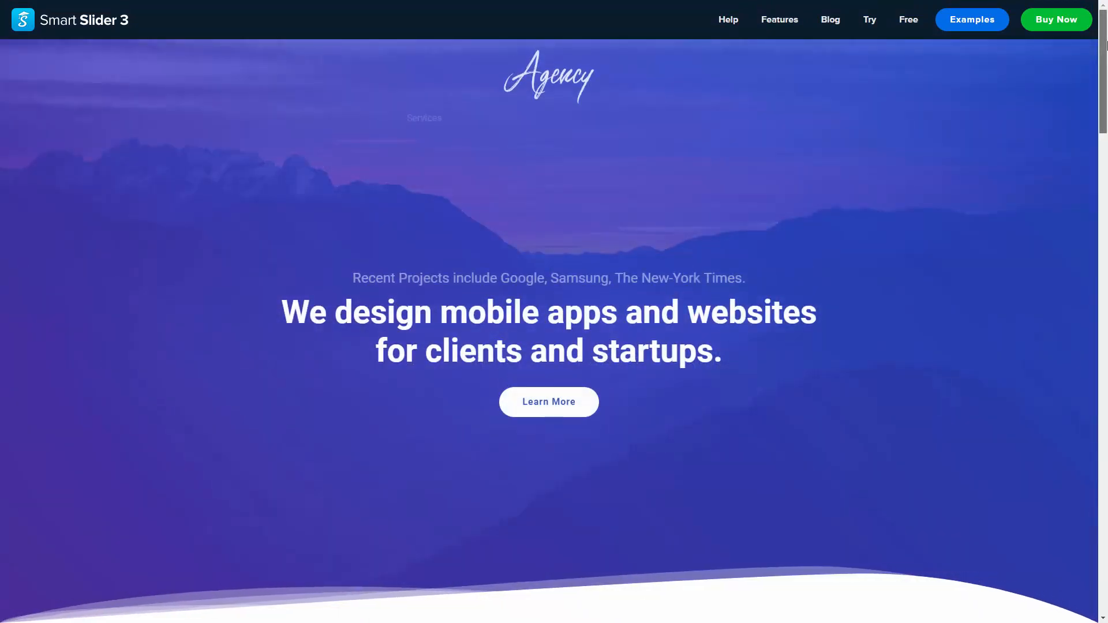
scroll("down", 3)
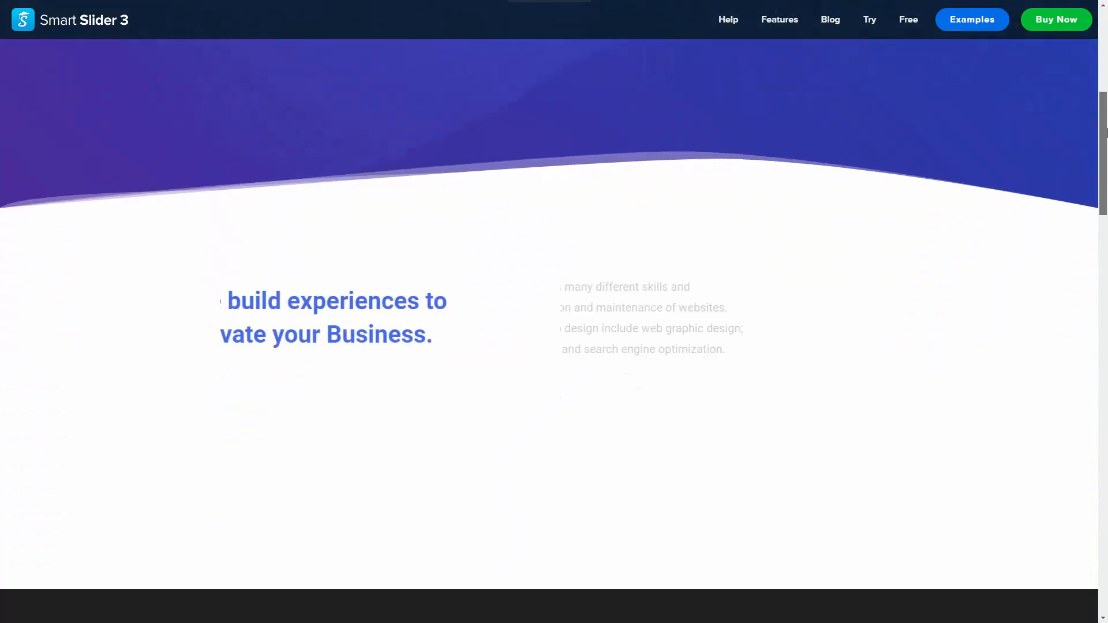
scroll("down", 3)
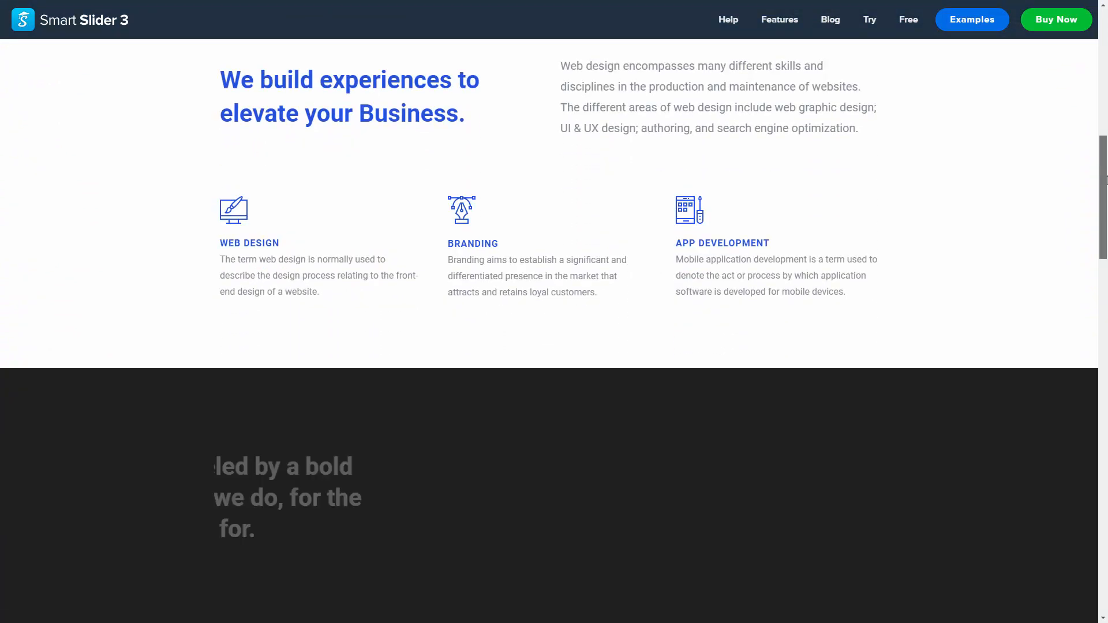
scroll("down", 3)
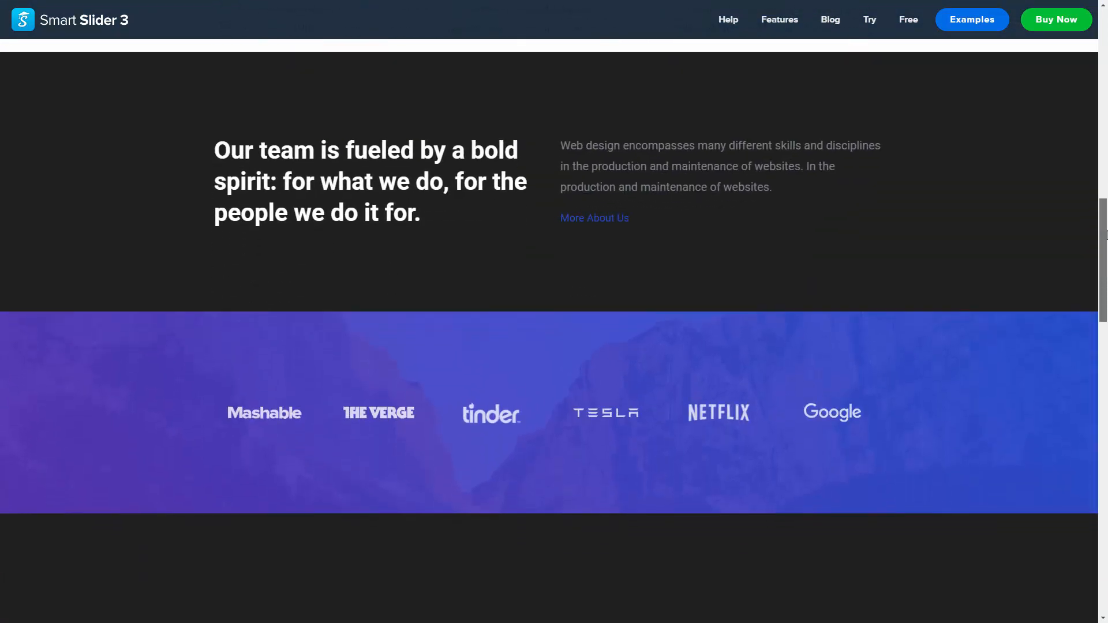
scroll("down", 3)
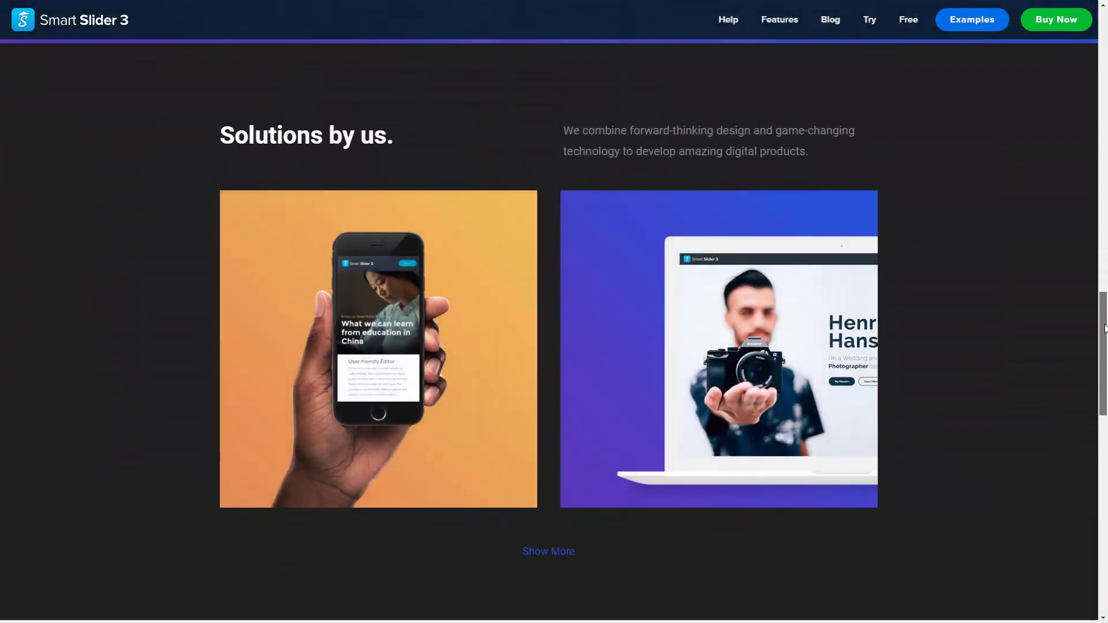
scroll("down", 3)
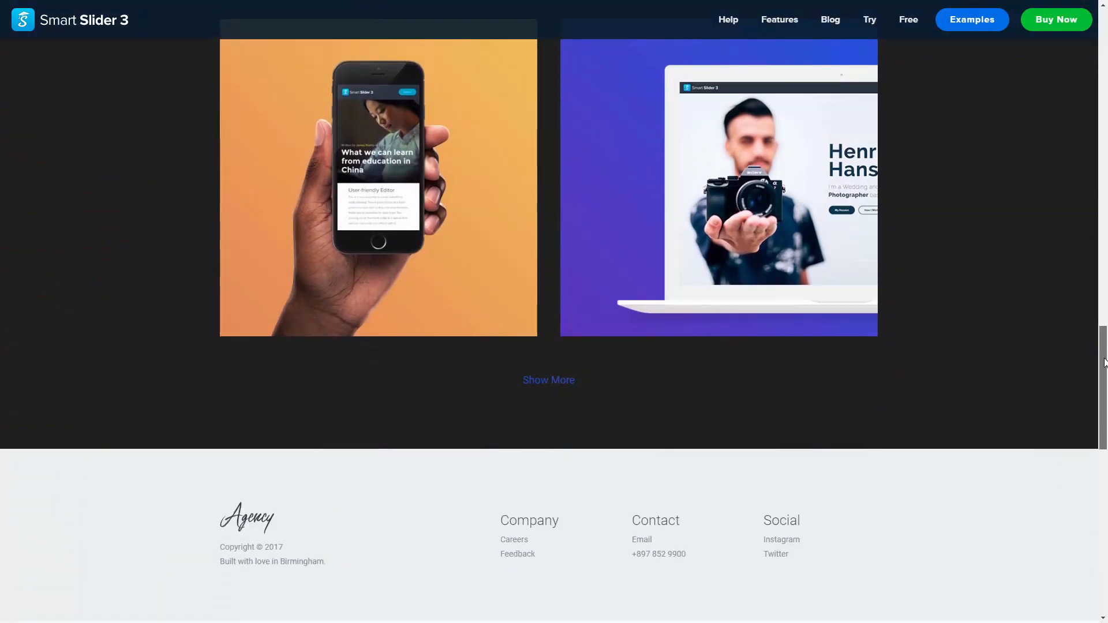